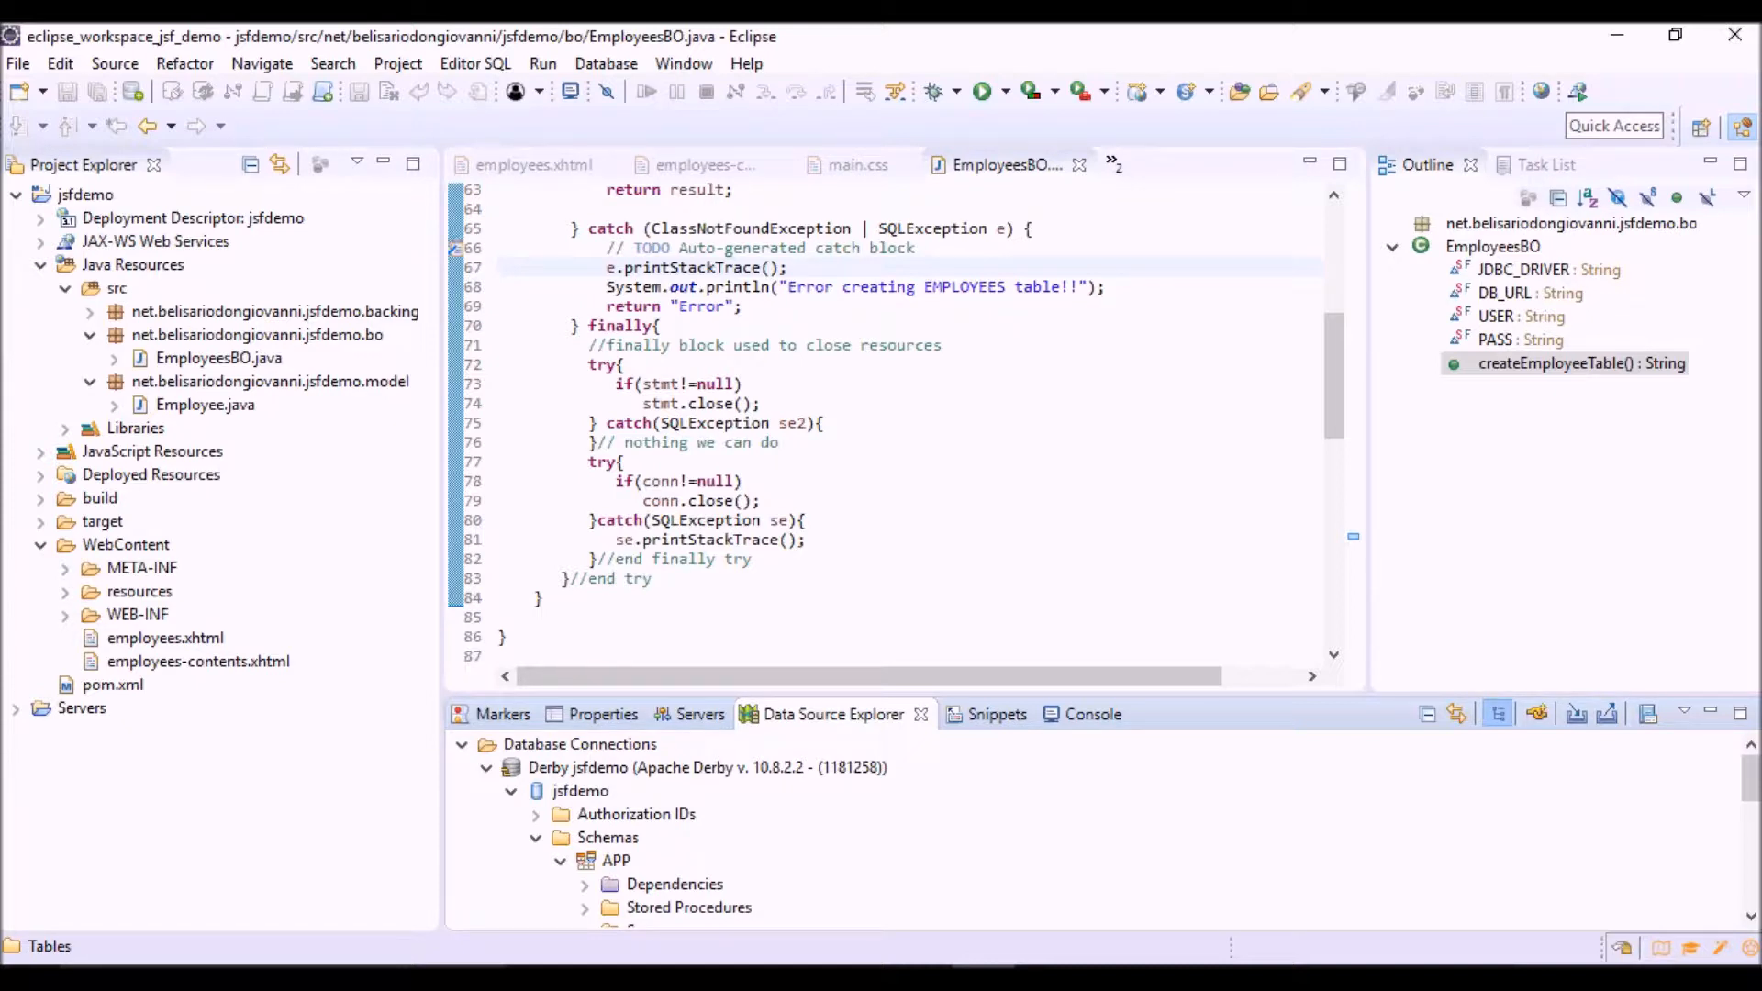
- Create the Java class CustomSystemEventListener in the net.belisariodongiovanni.jsfdemo.bo package
click(257, 335)
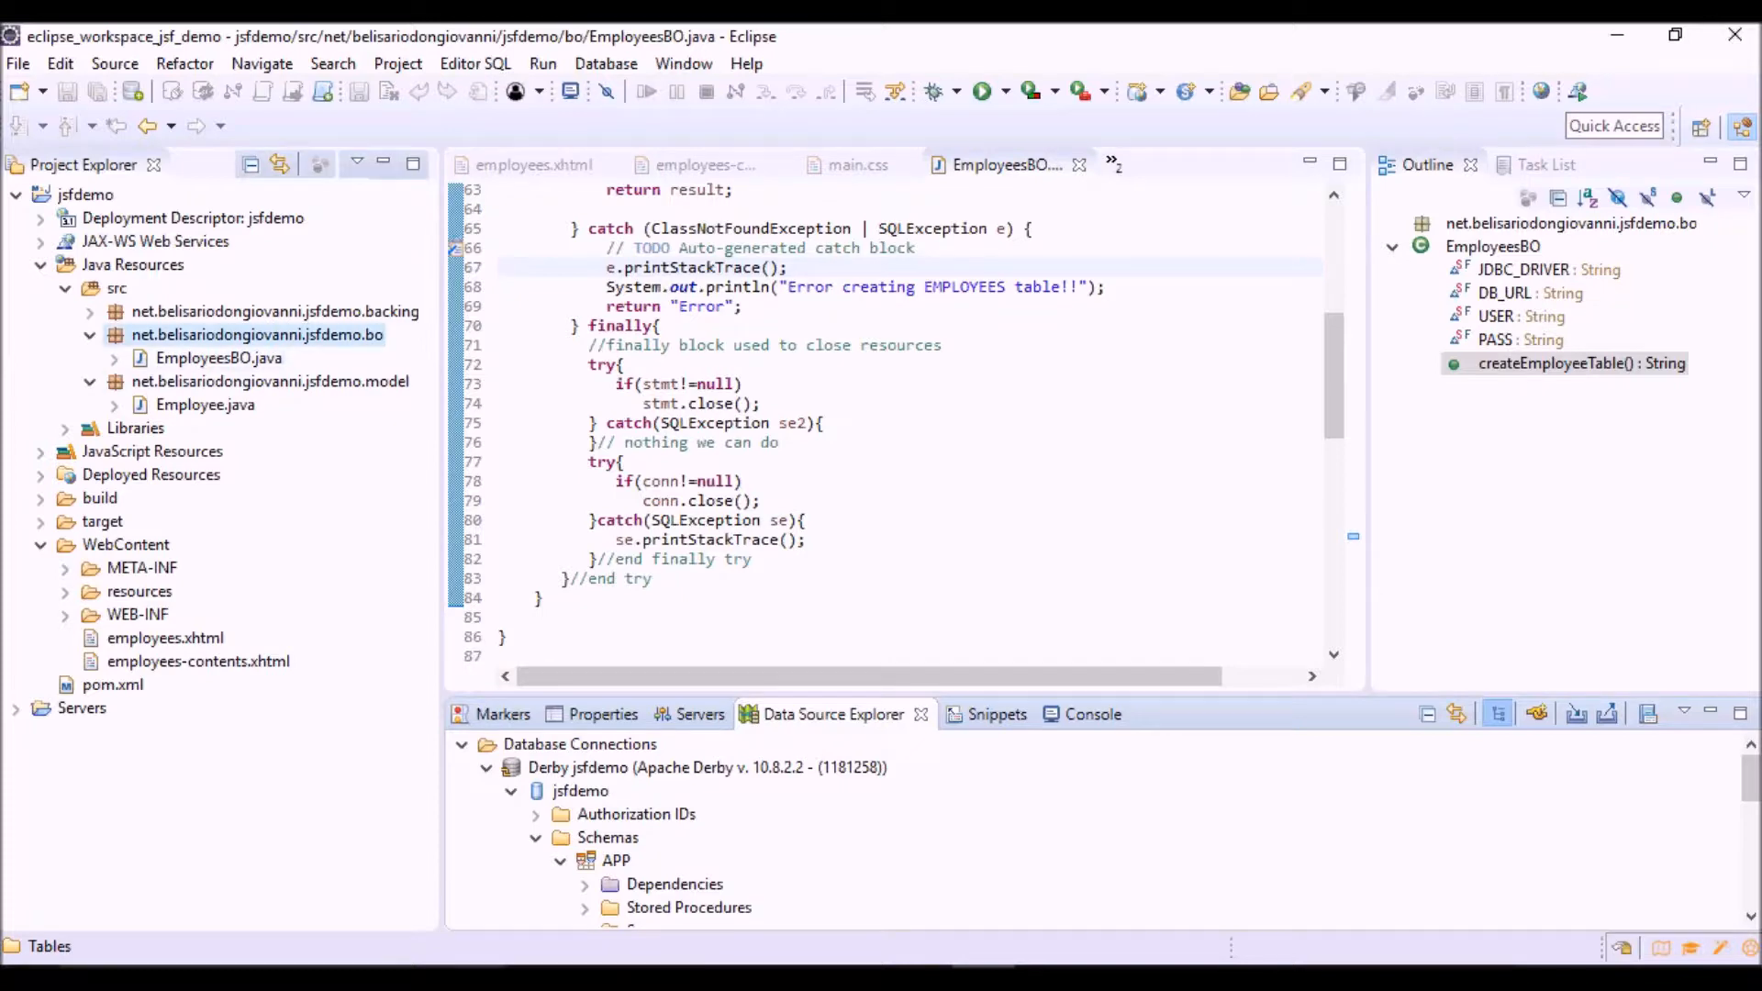
right_click(256, 334)
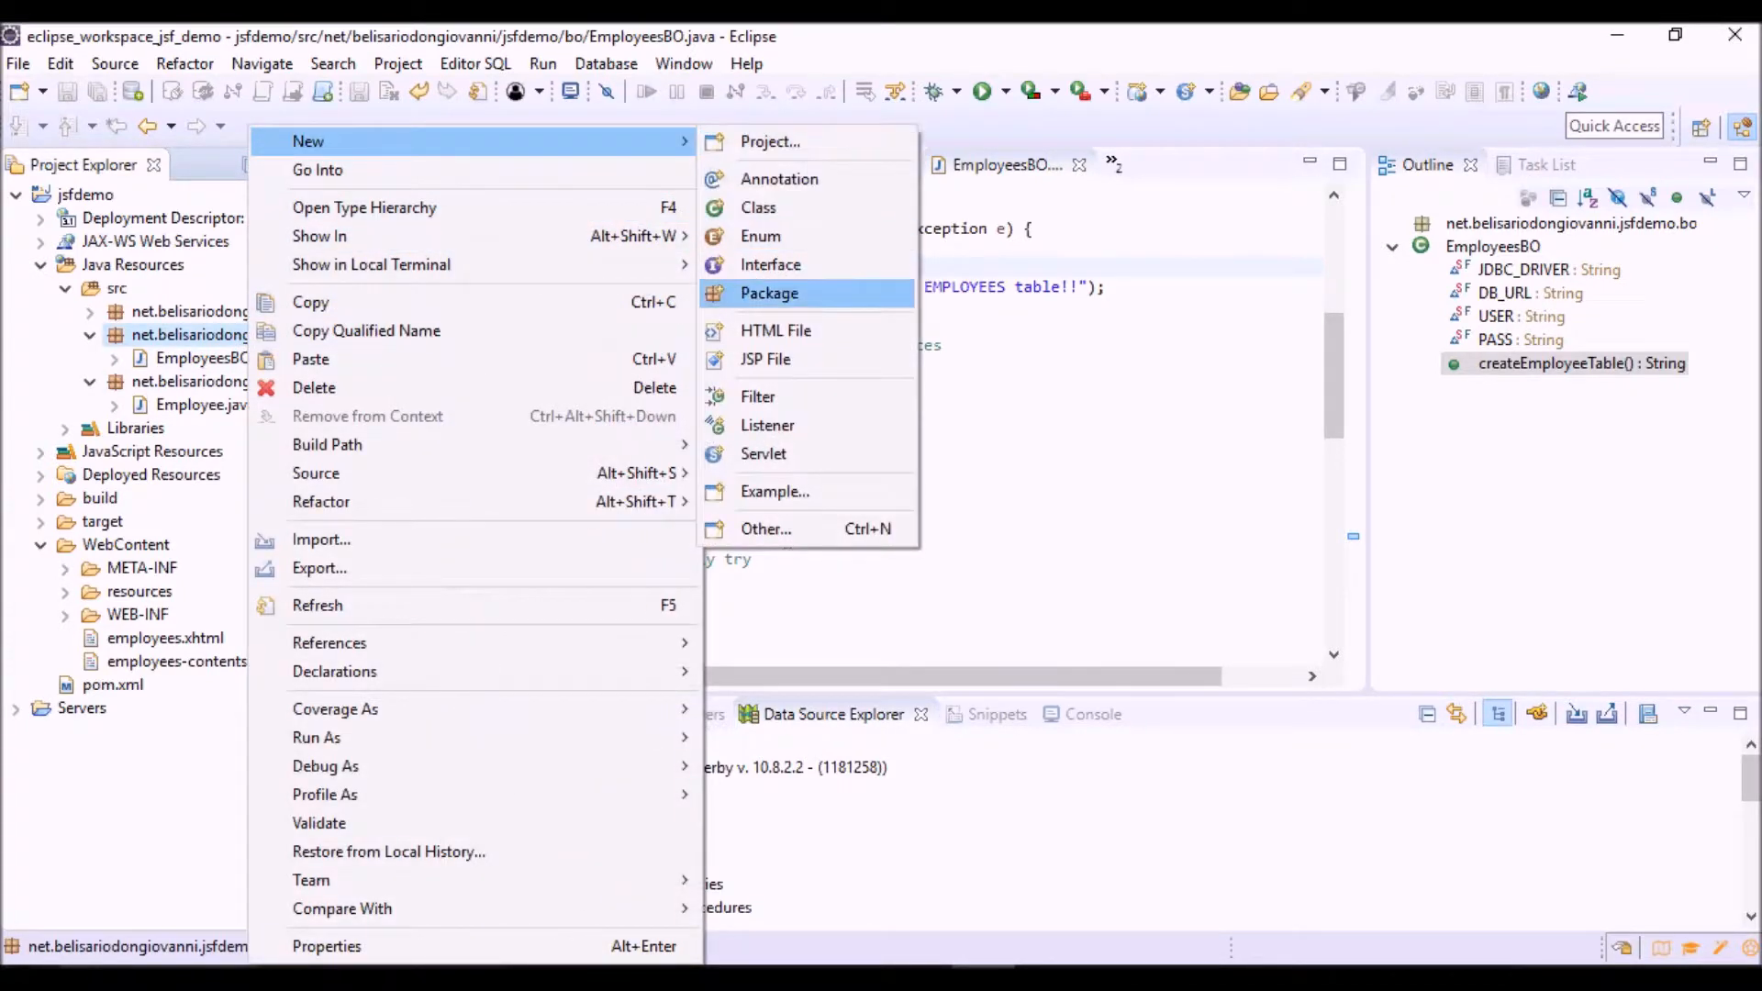
mouse_move(757, 206)
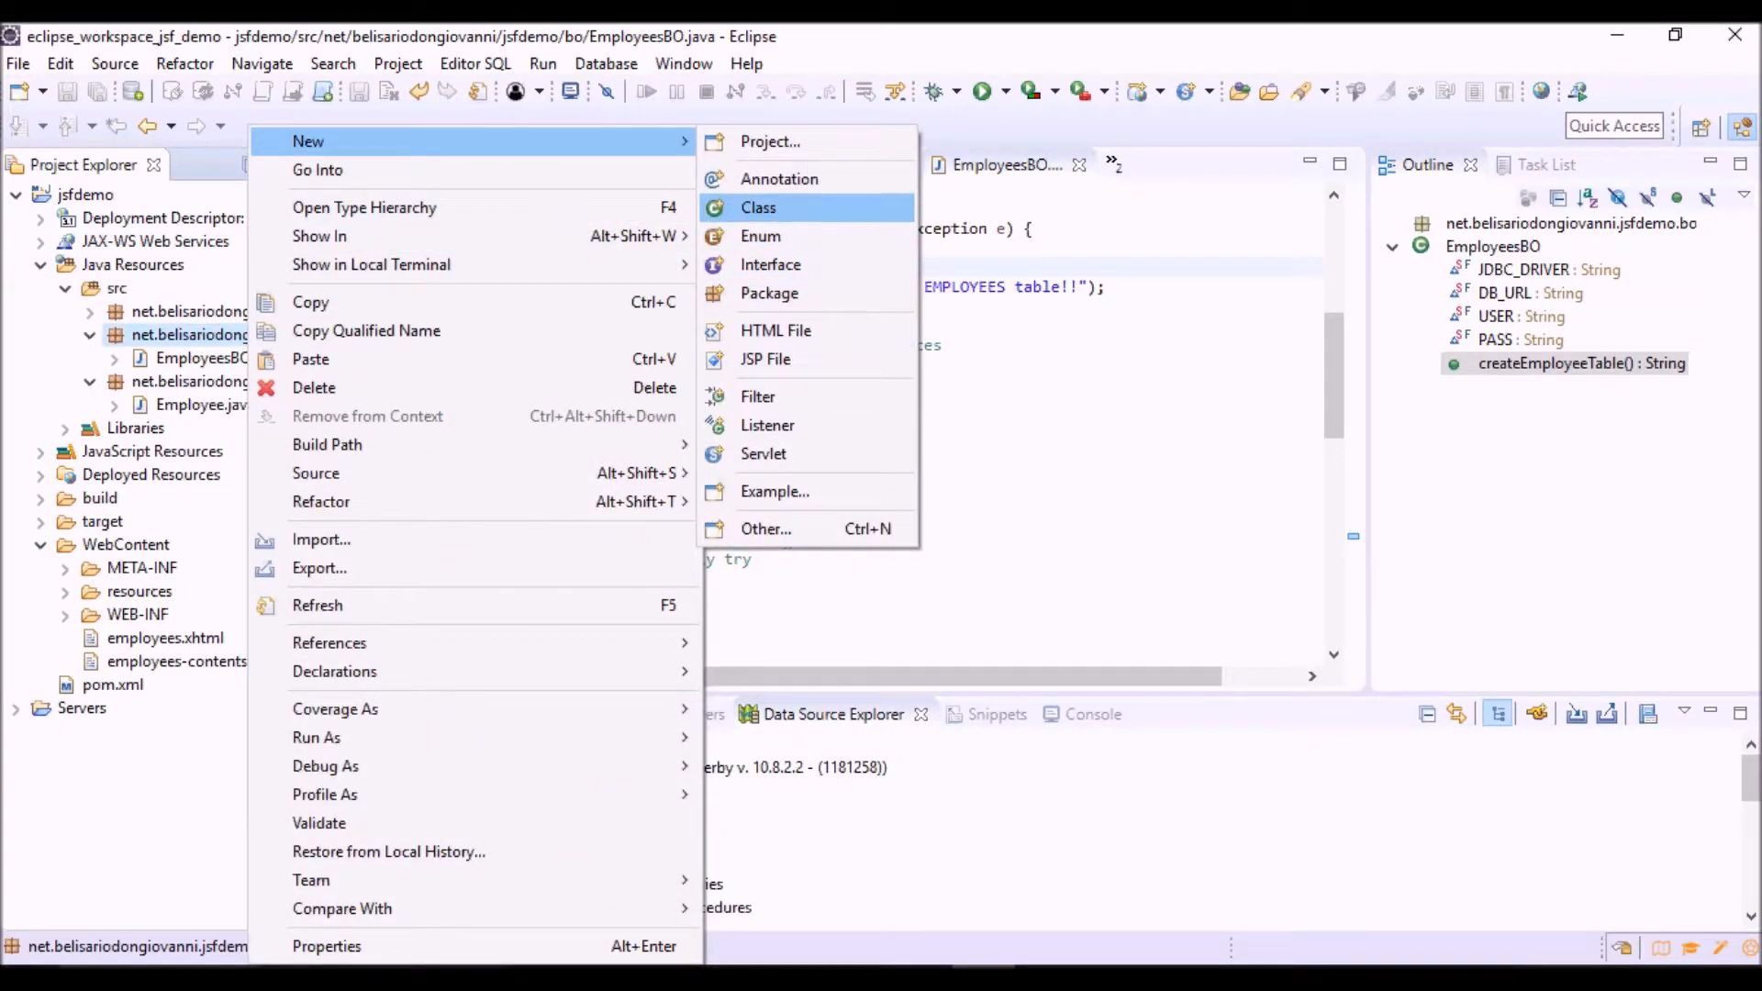
click(757, 206)
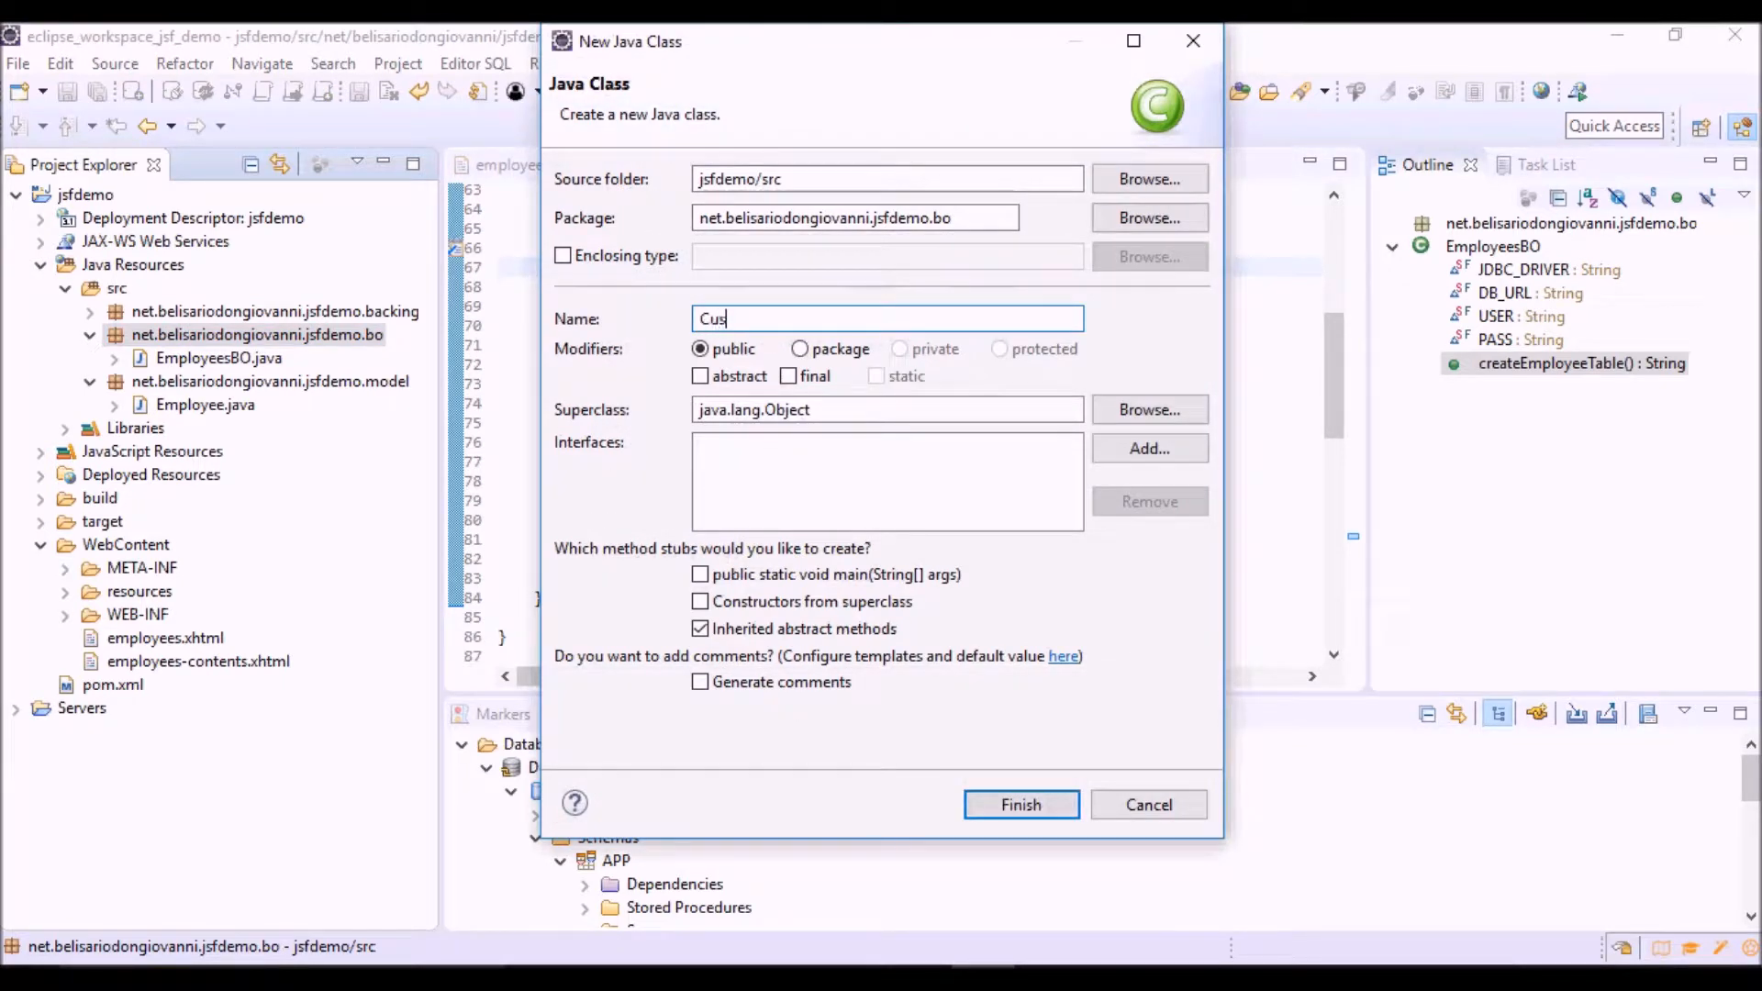
text(tomSyste)
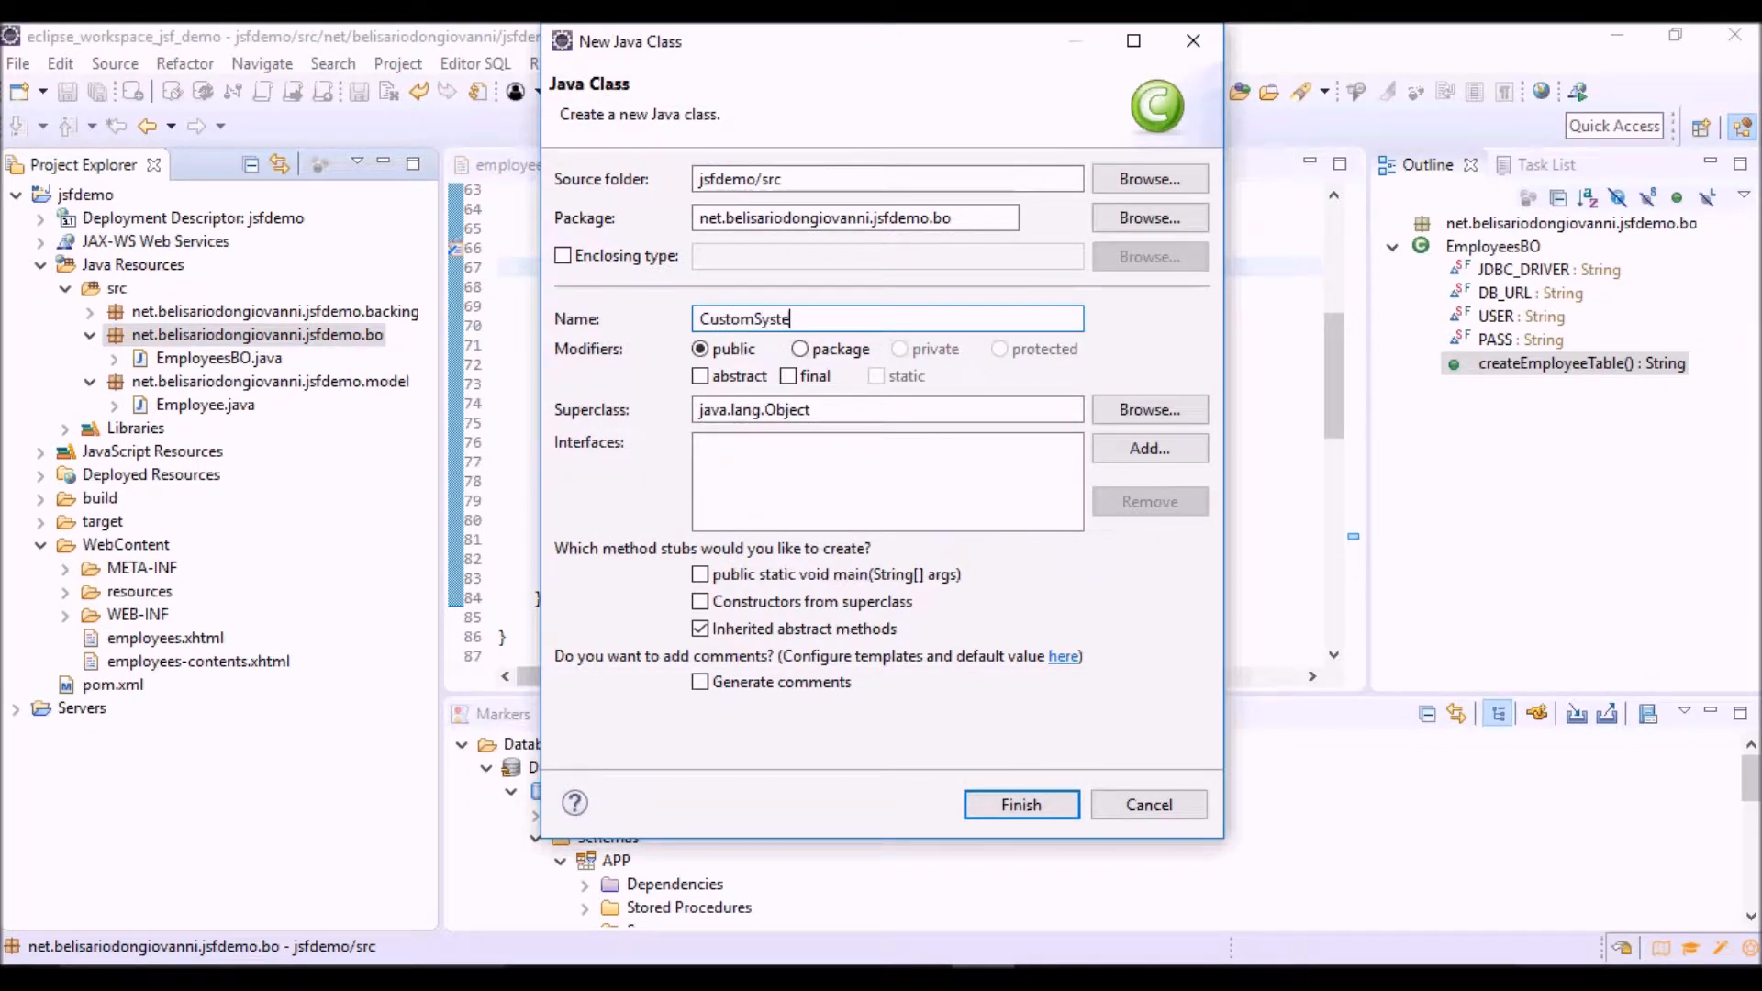
text(mEvent)
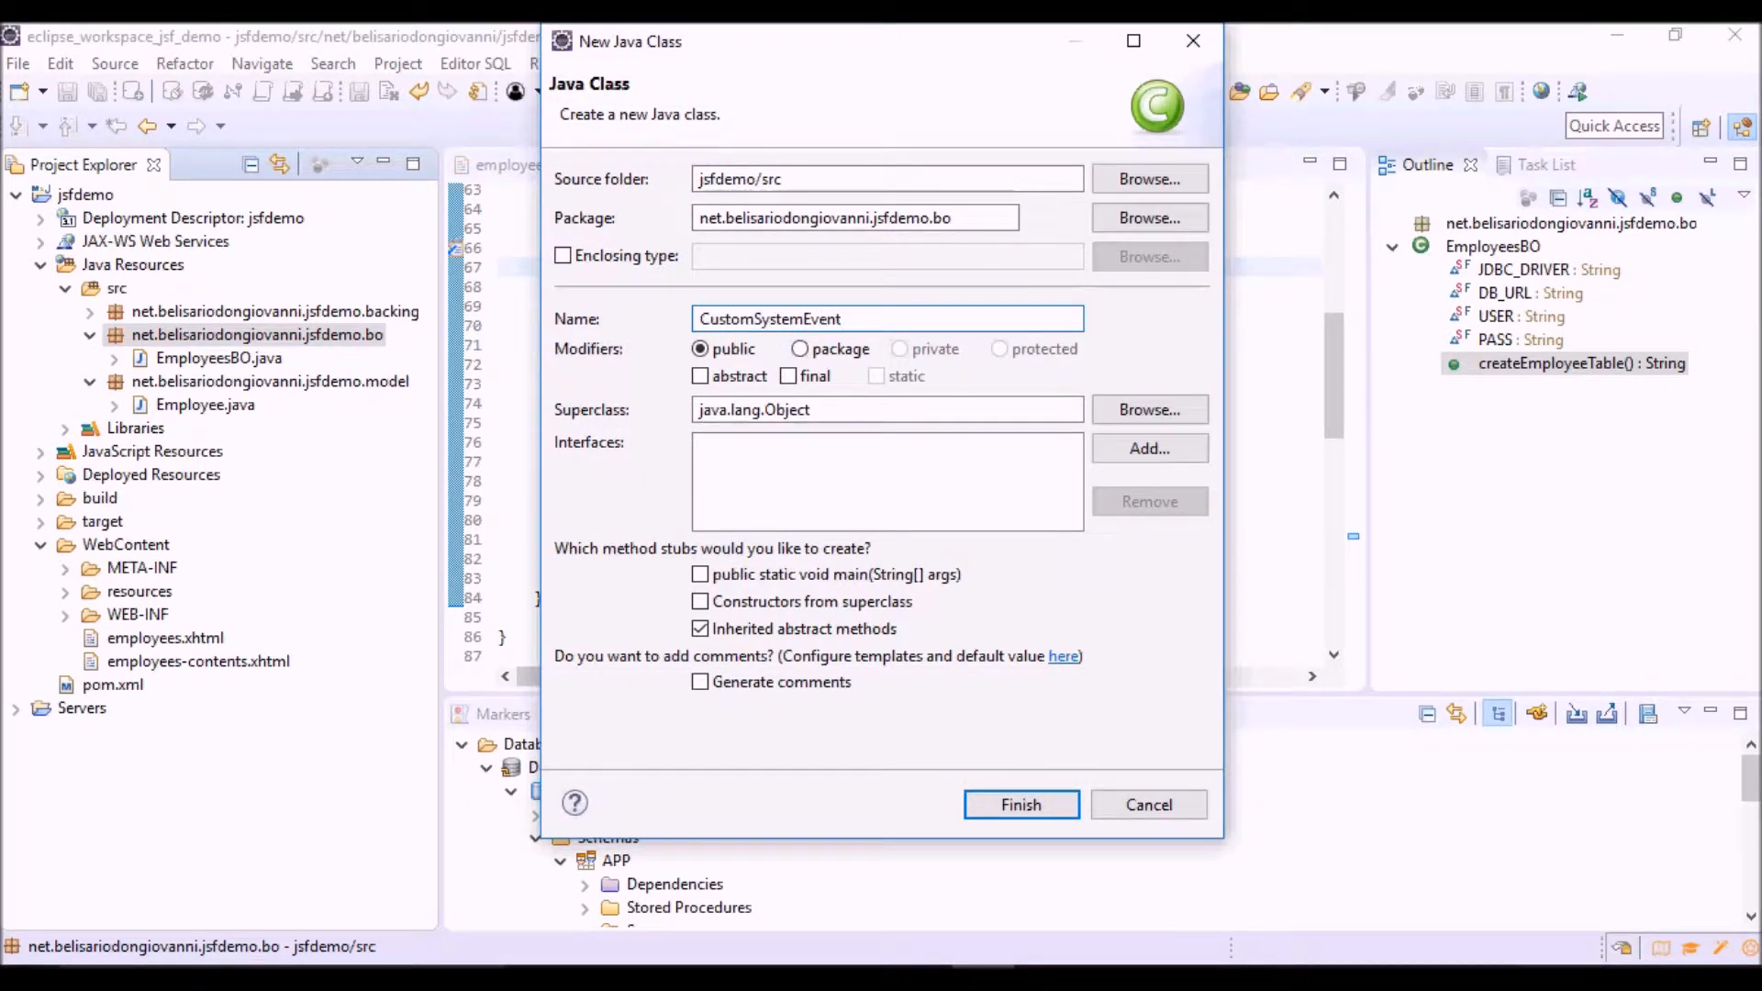
text(Listener)
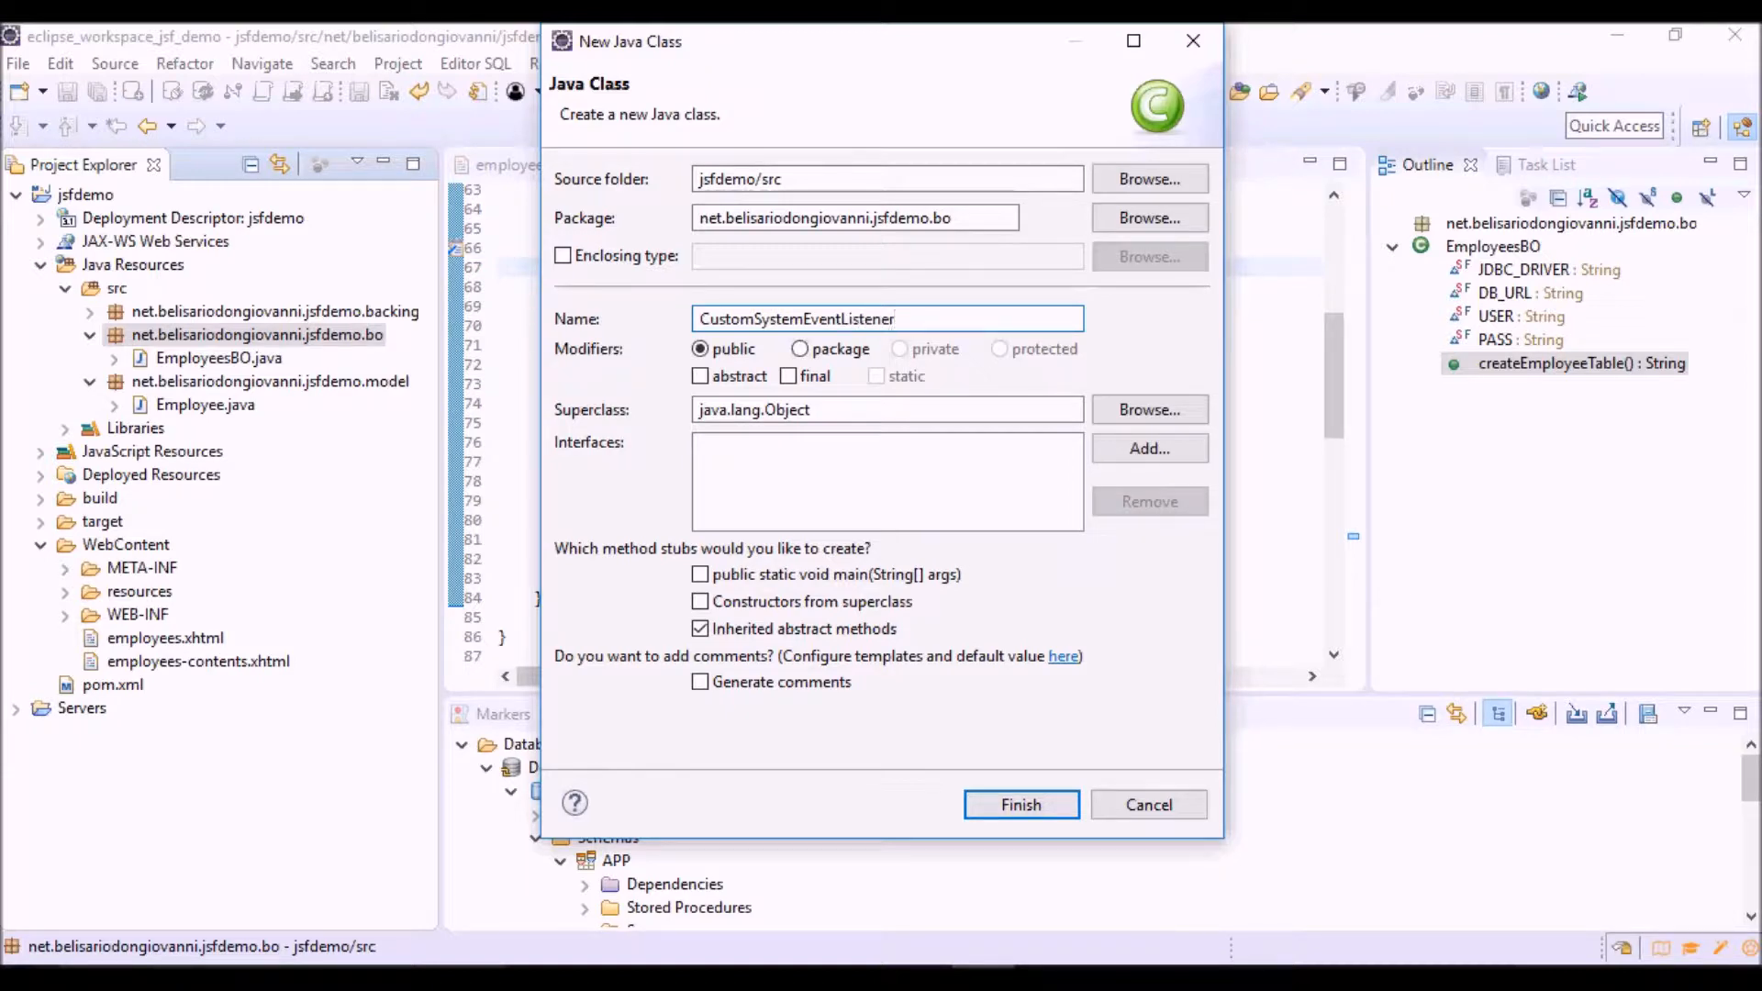
click(1018, 805)
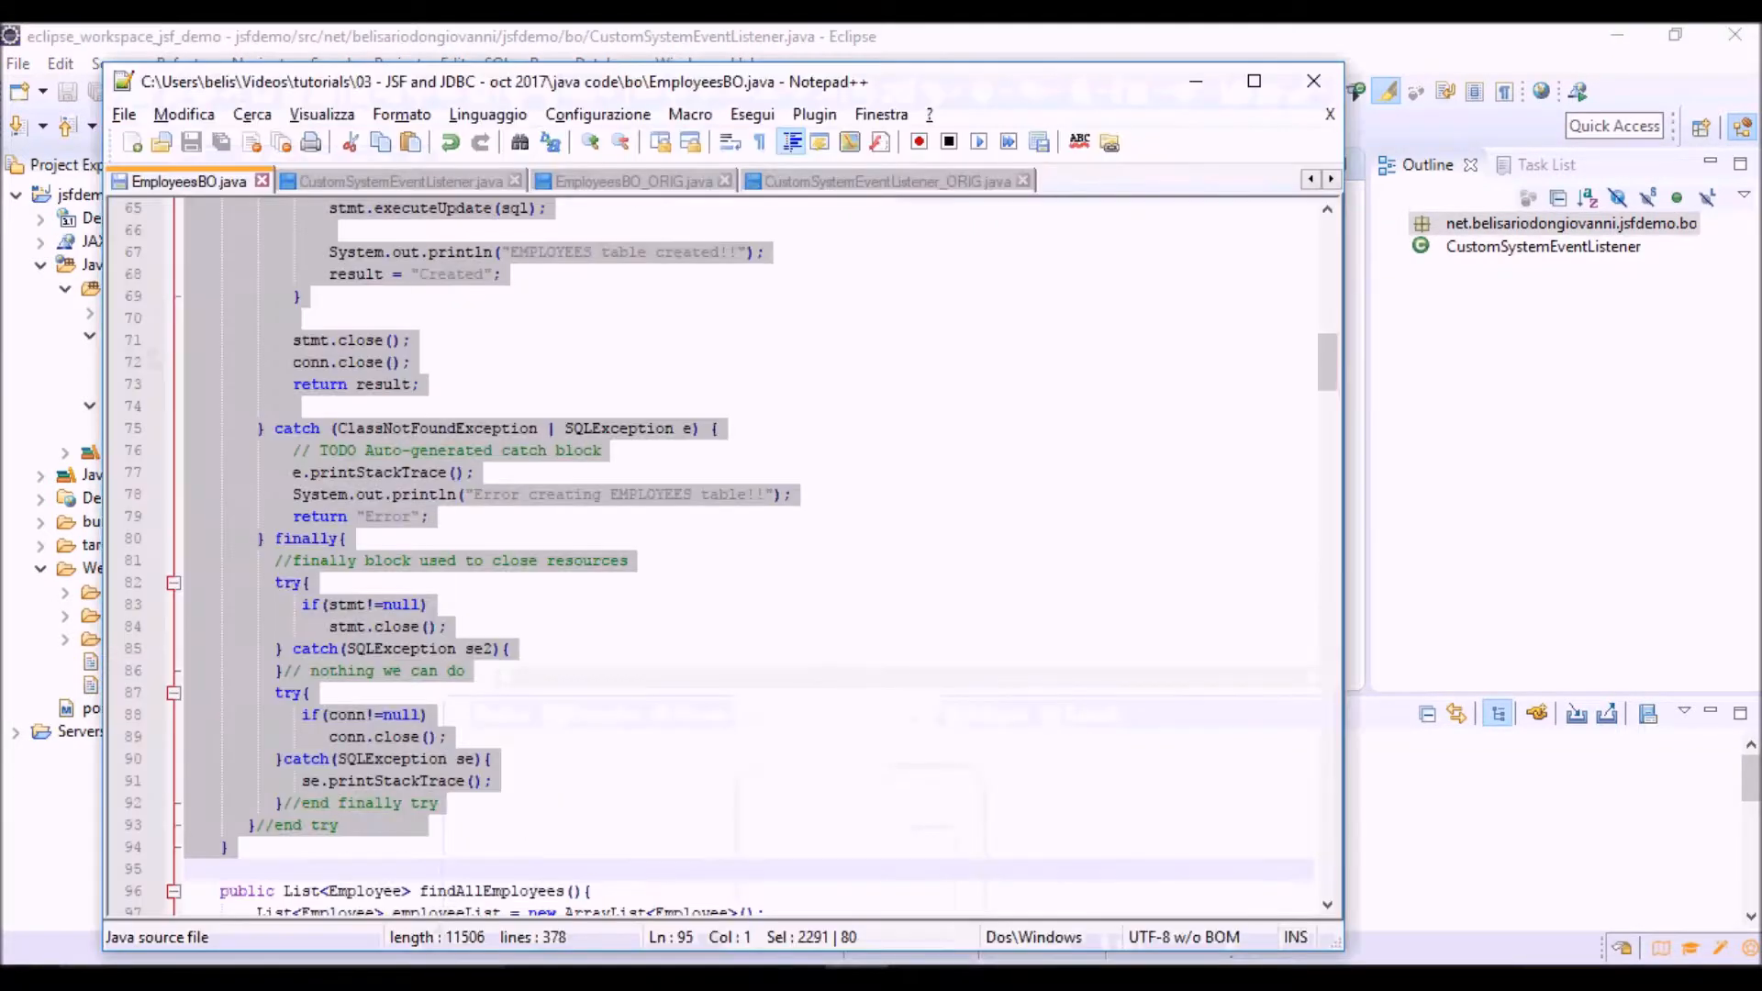
- Copy the whole prepared CustomSystemEventListener.java source from its Notepad++ tab
click(393, 181)
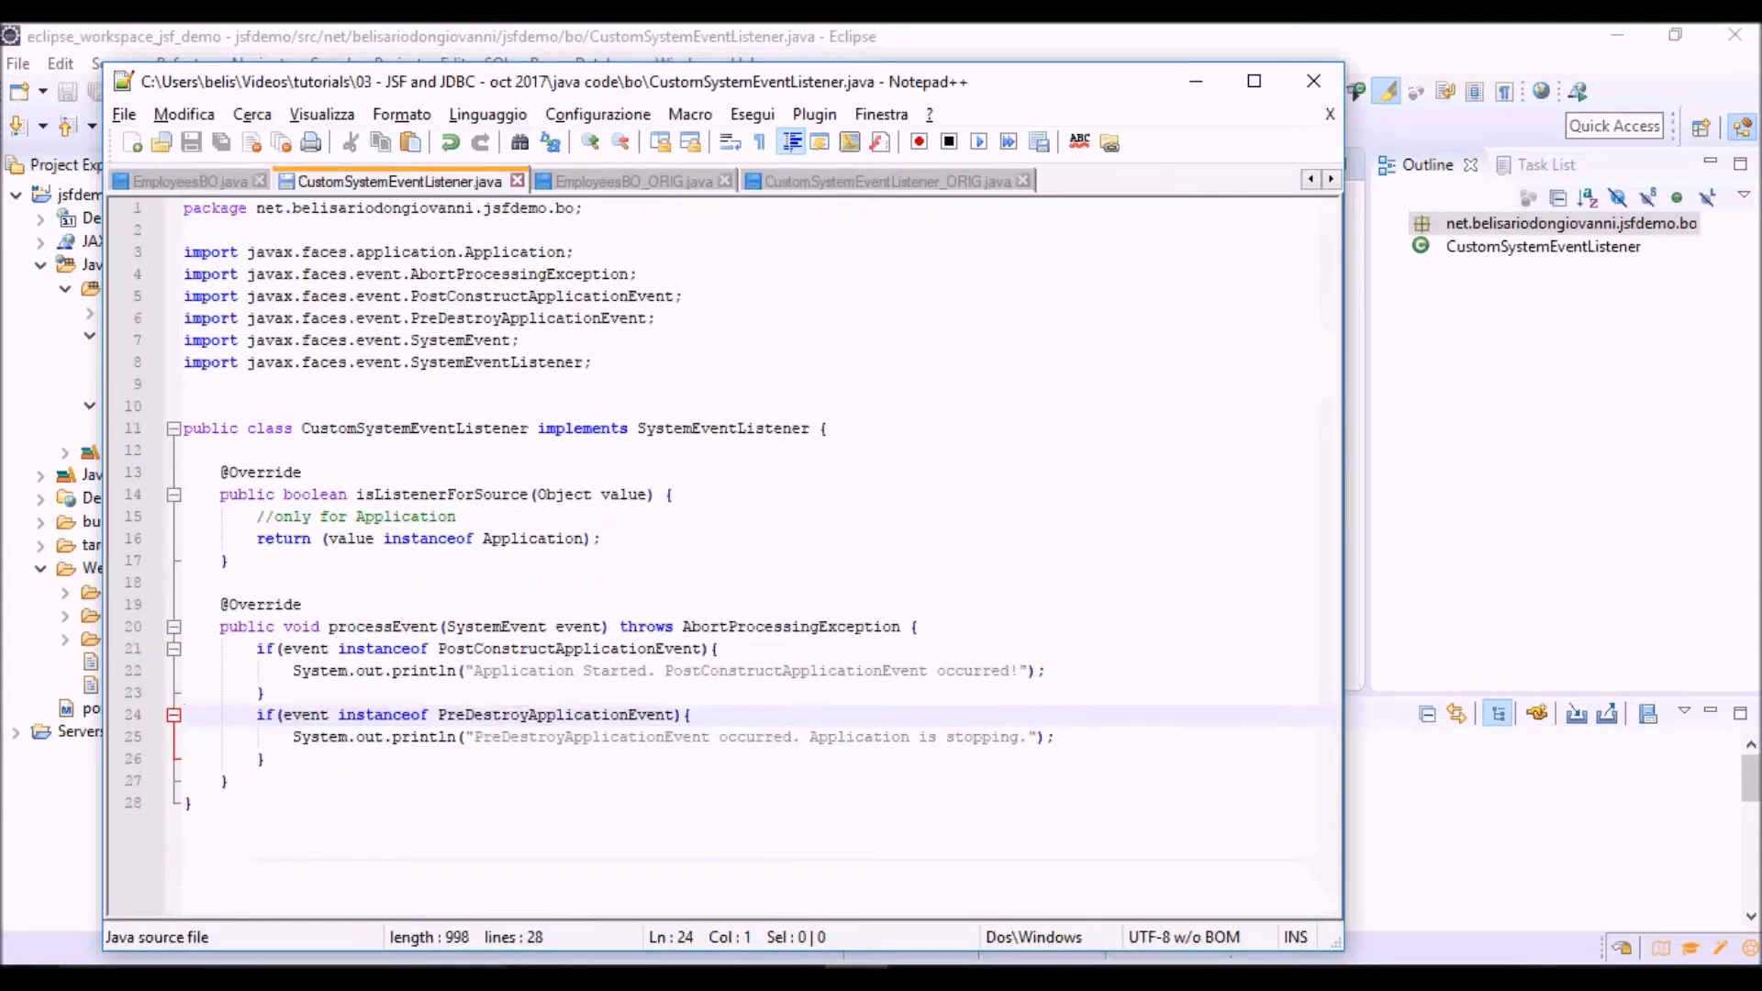
key(ctrl+a)
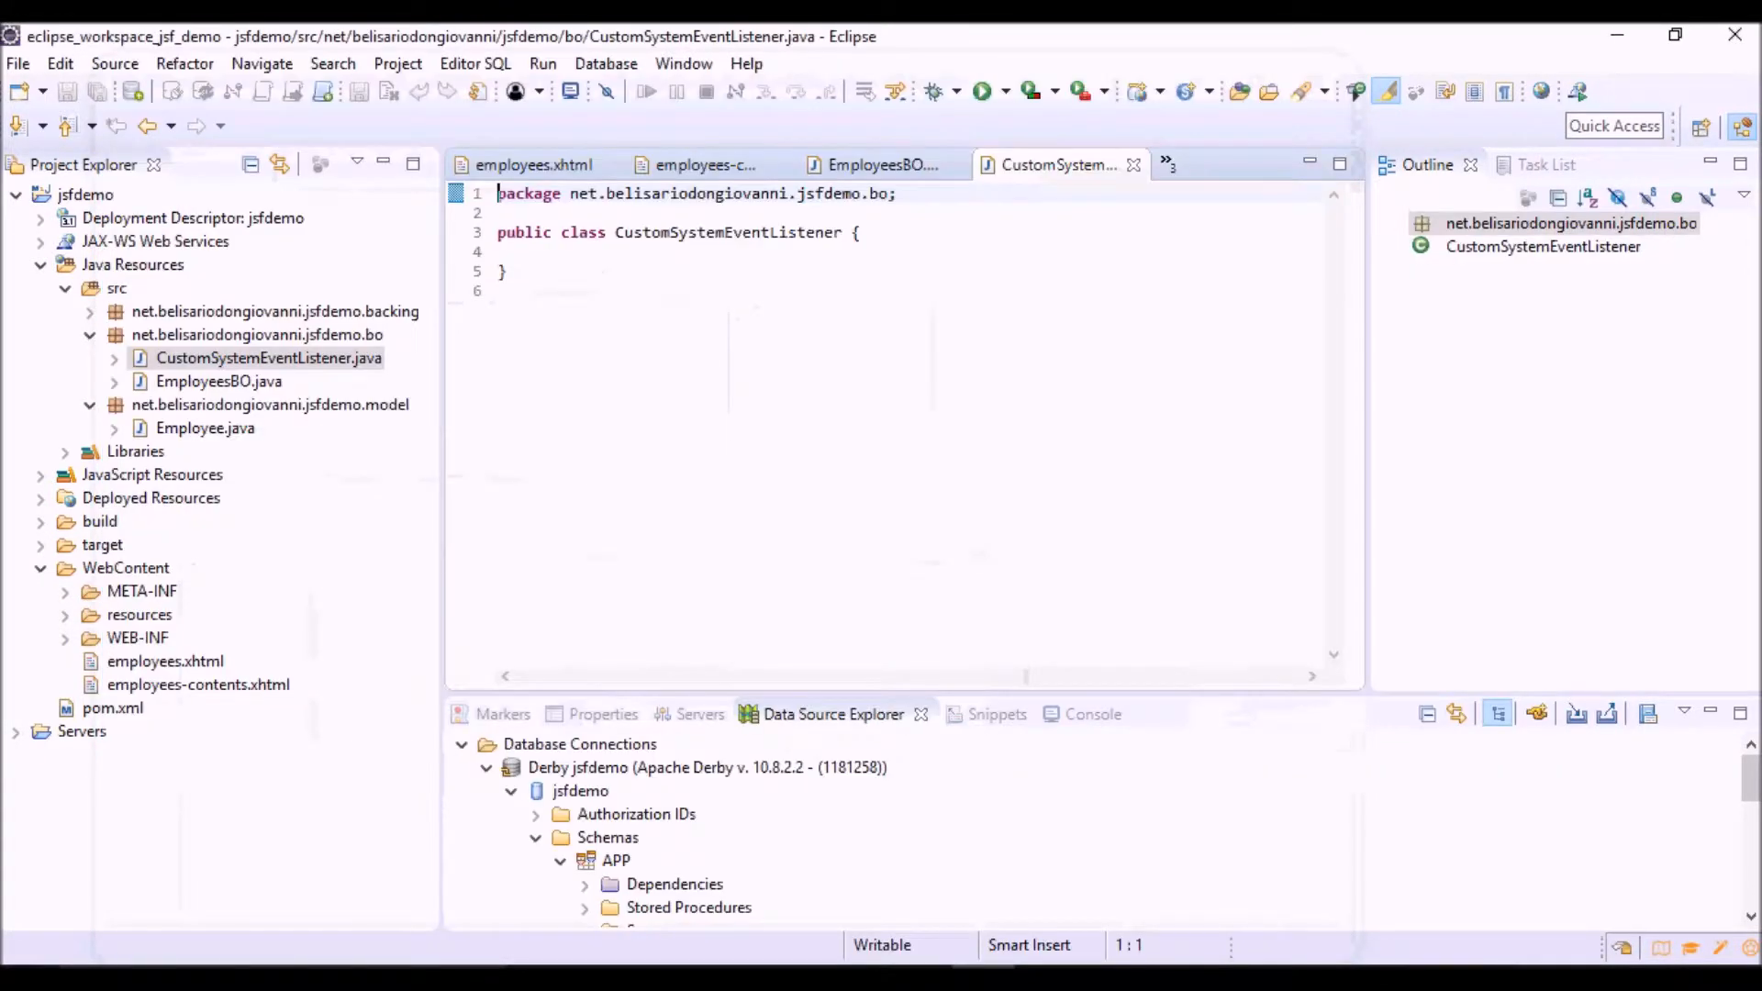
- Paste the listener code so the class implements SystemEventListener with an overridden processEvent
key(ctrl+a)
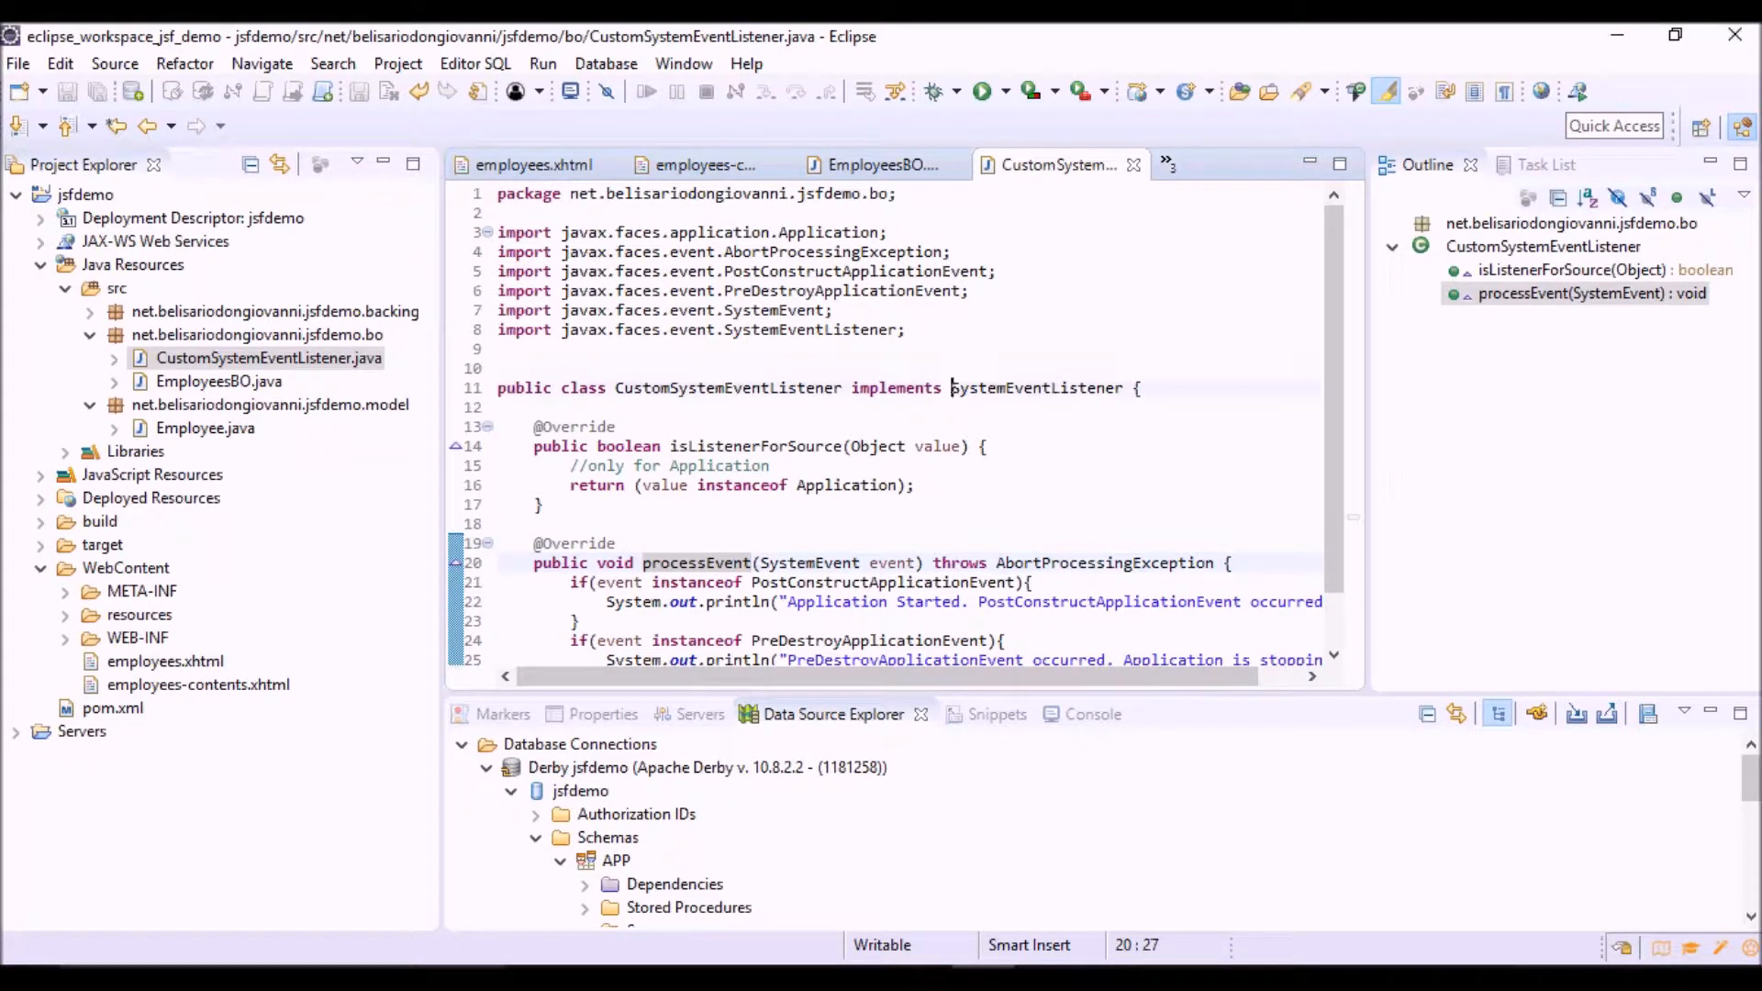
double_click(1036, 387)
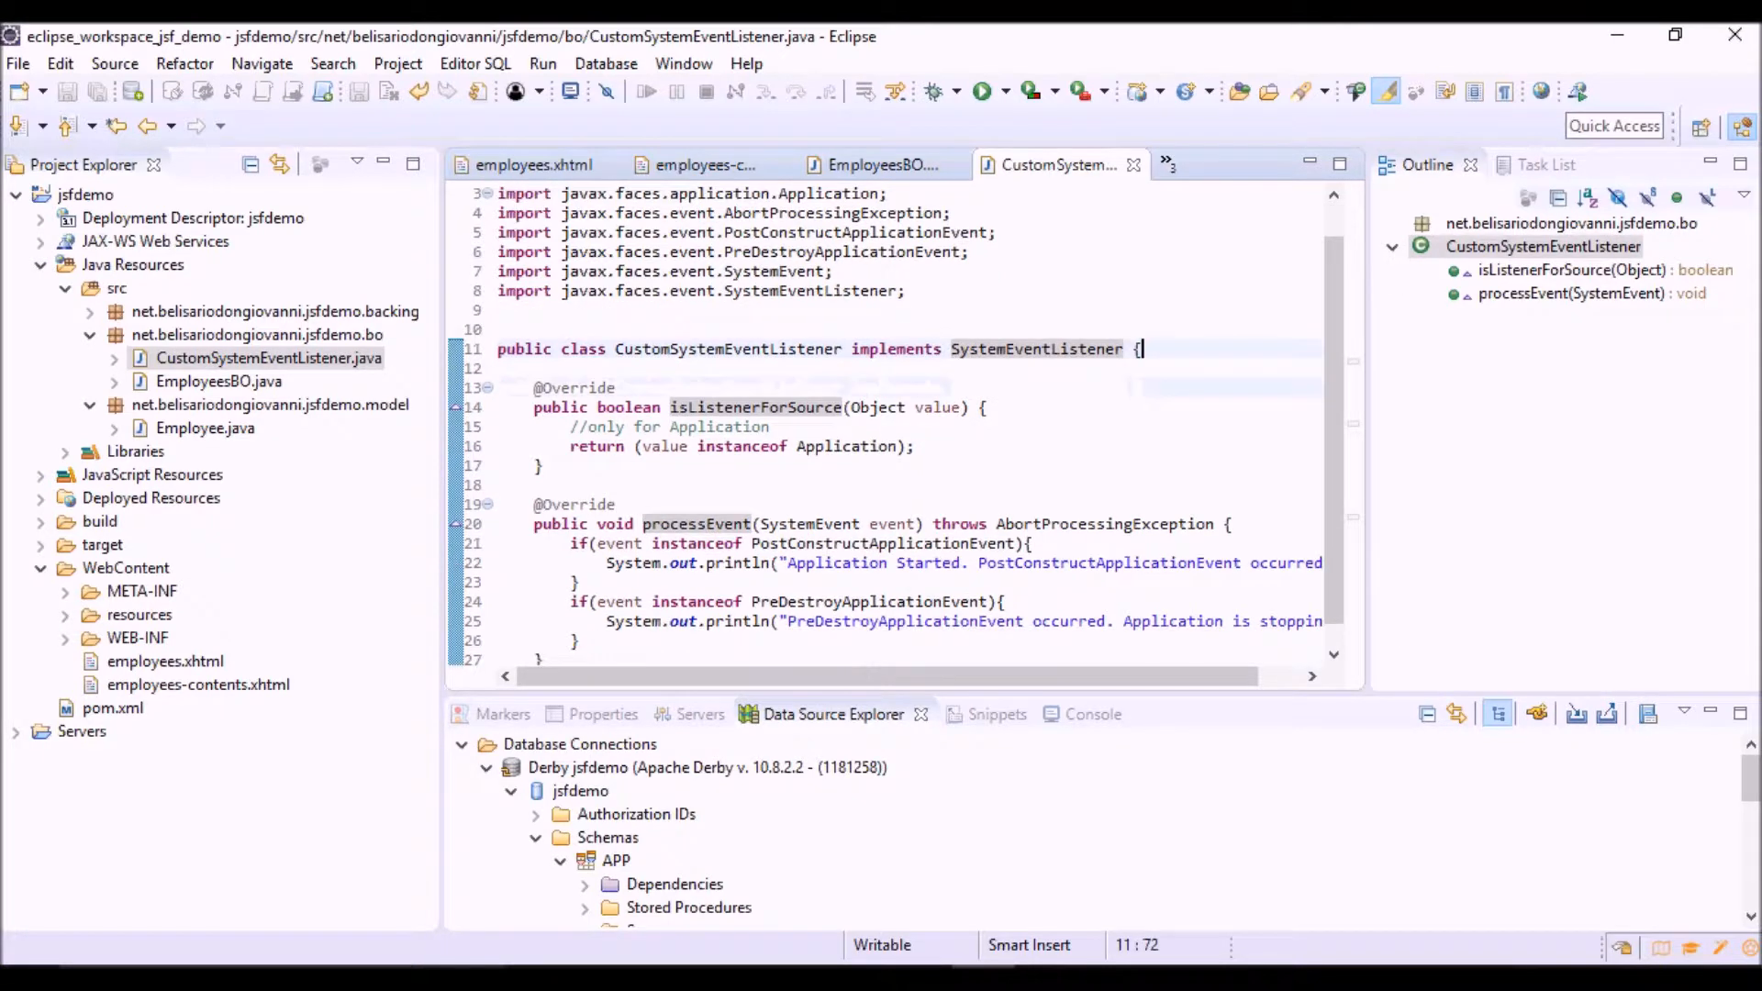
scroll(down, 3)
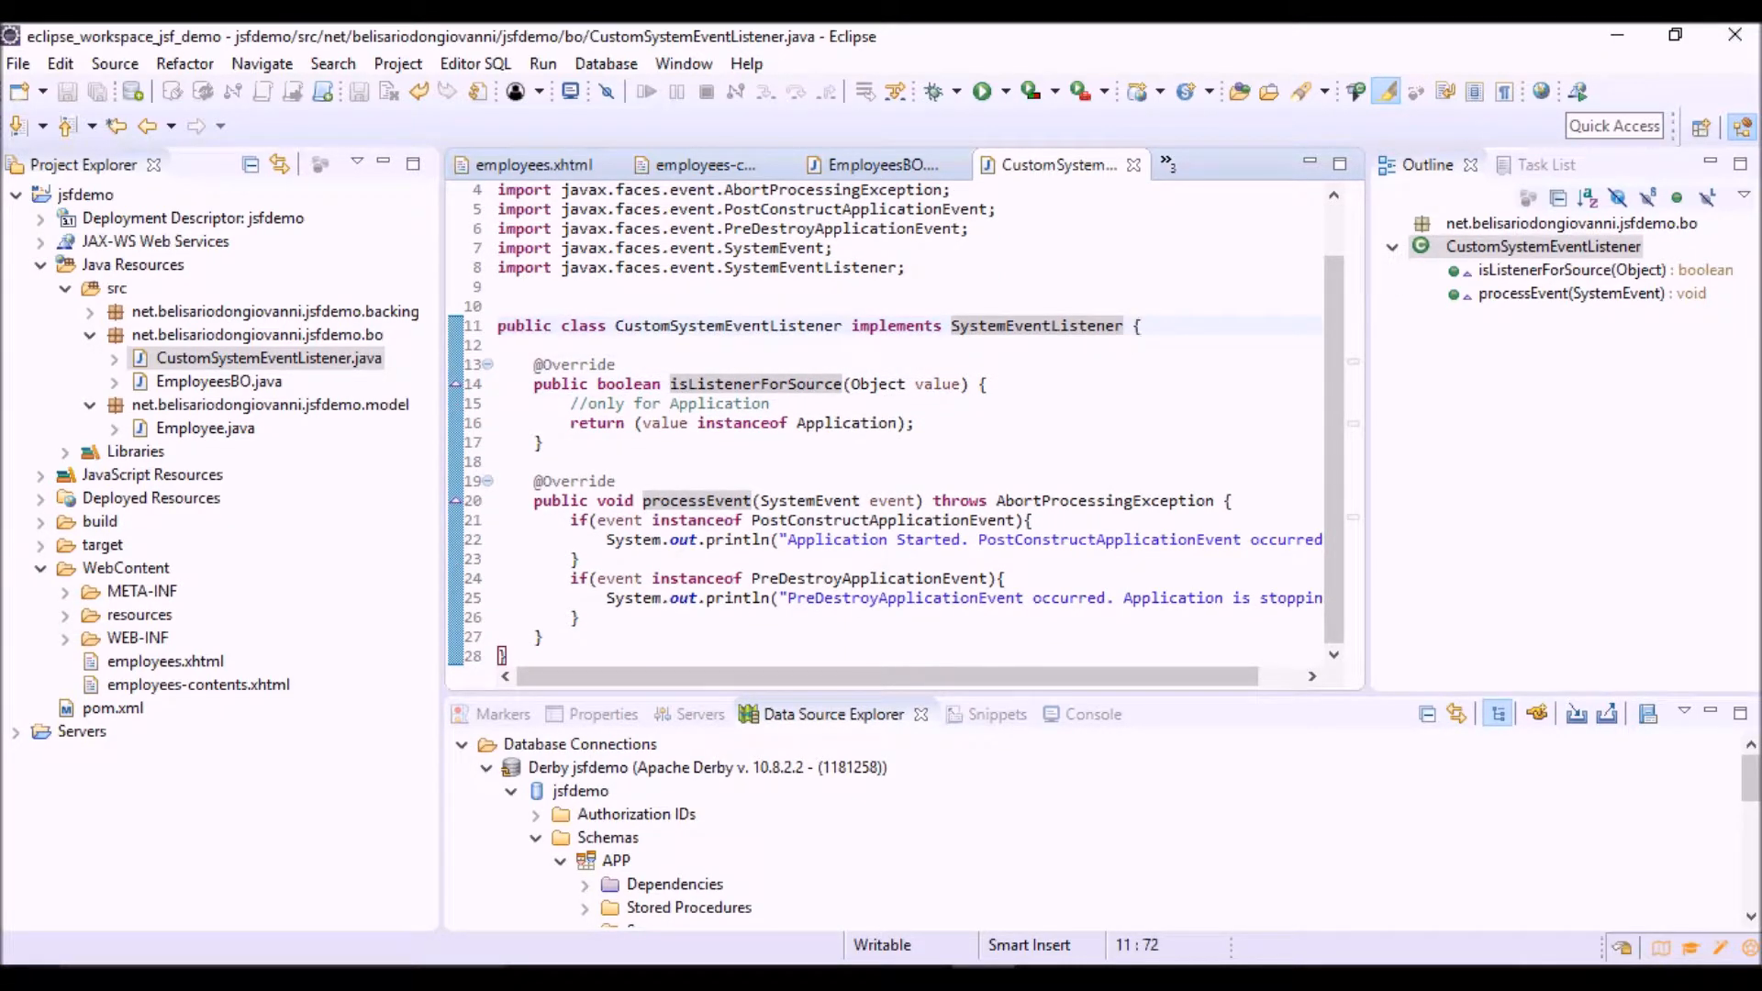
mouse_move(832, 500)
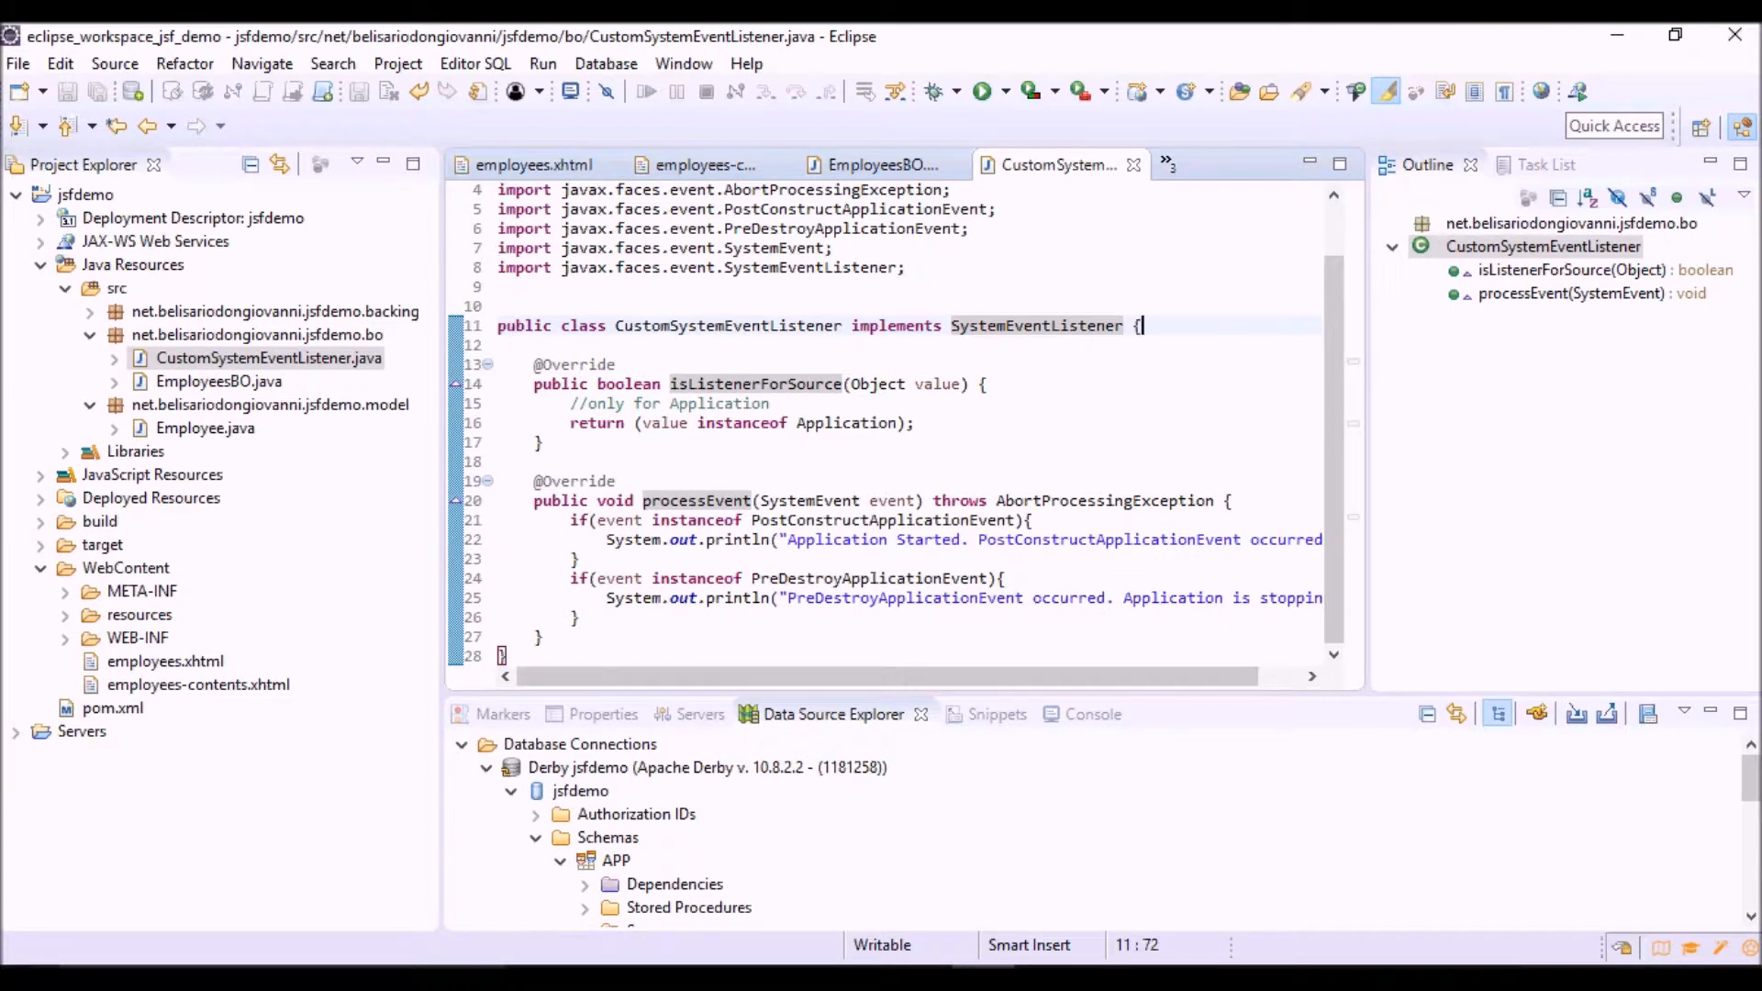
click(573, 481)
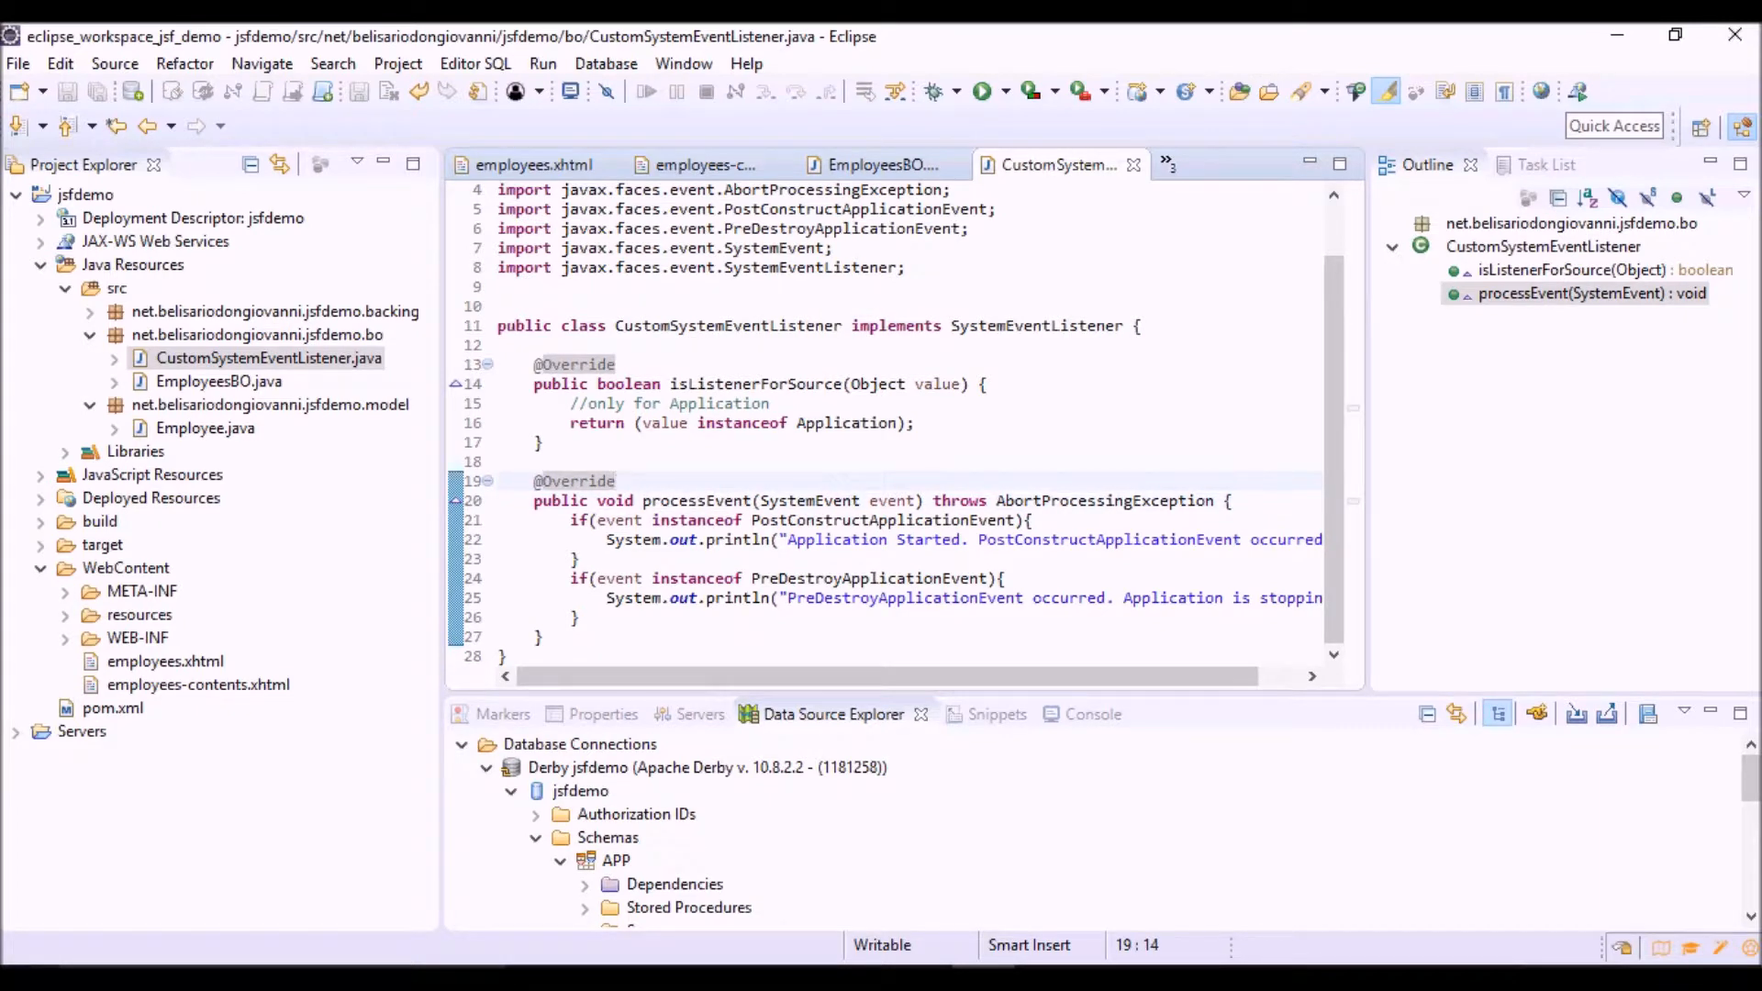
click(615, 481)
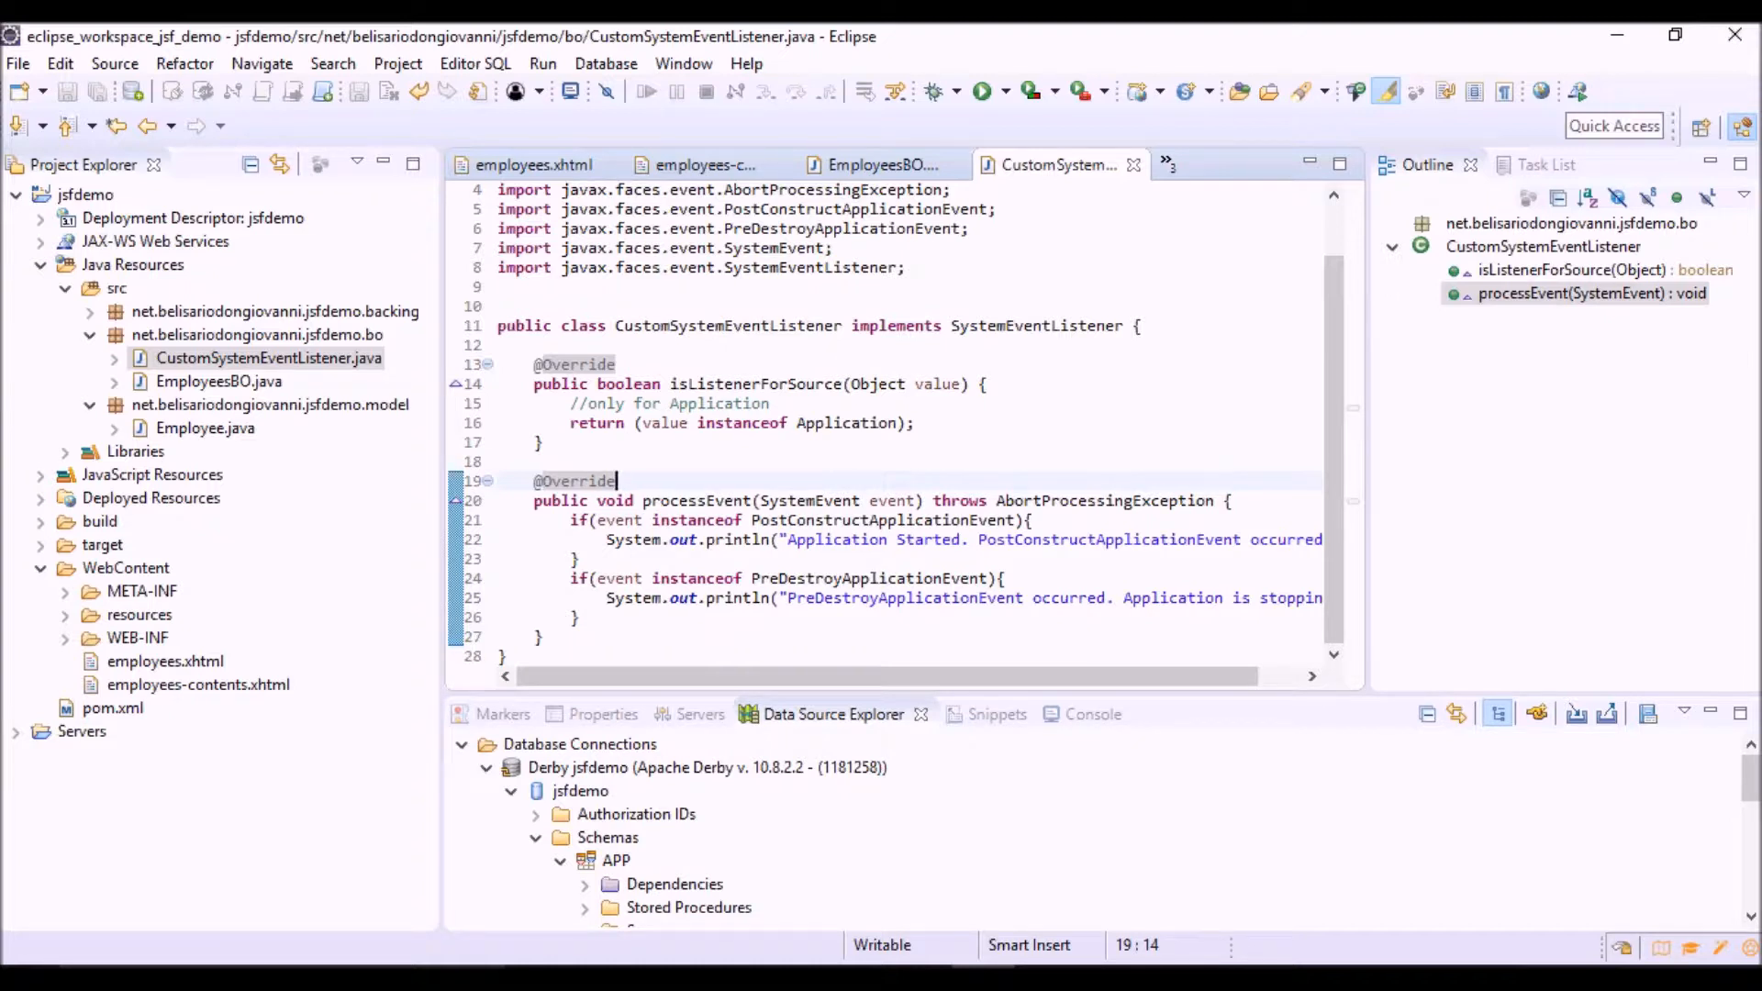
click(579, 559)
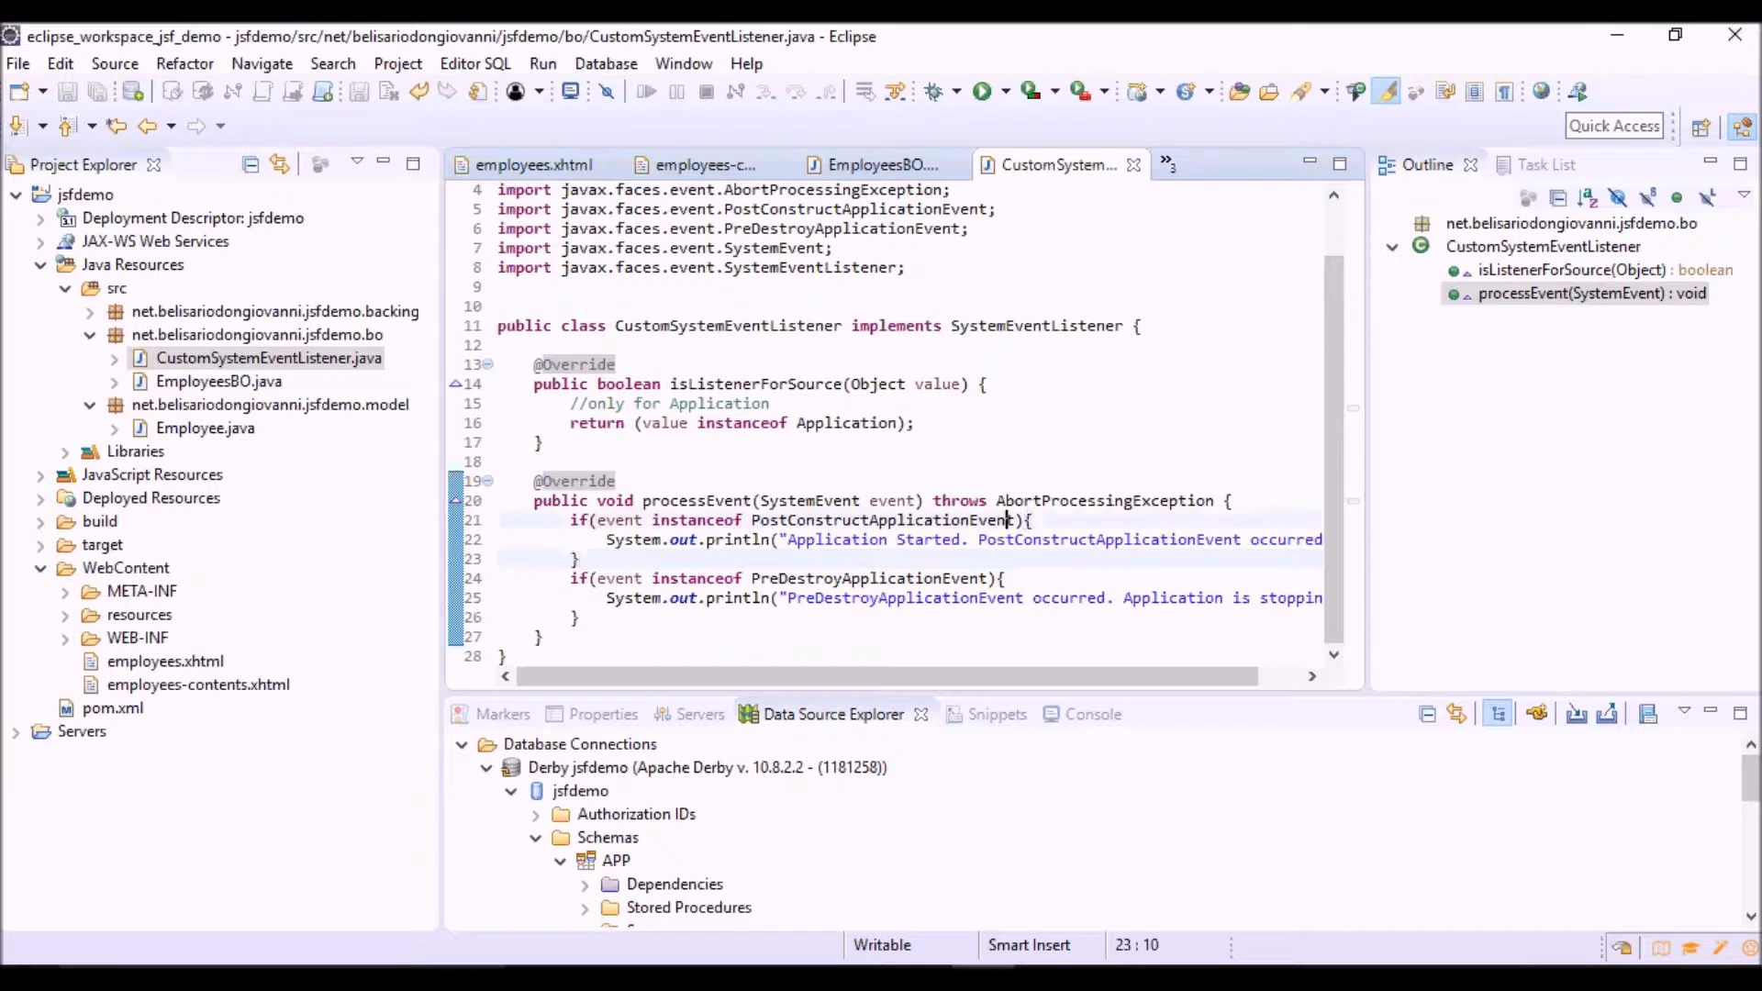
- Review the PostConstructApplicationEvent and PreDestroyApplicationEvent checks inside processEvent
double_click(882, 519)
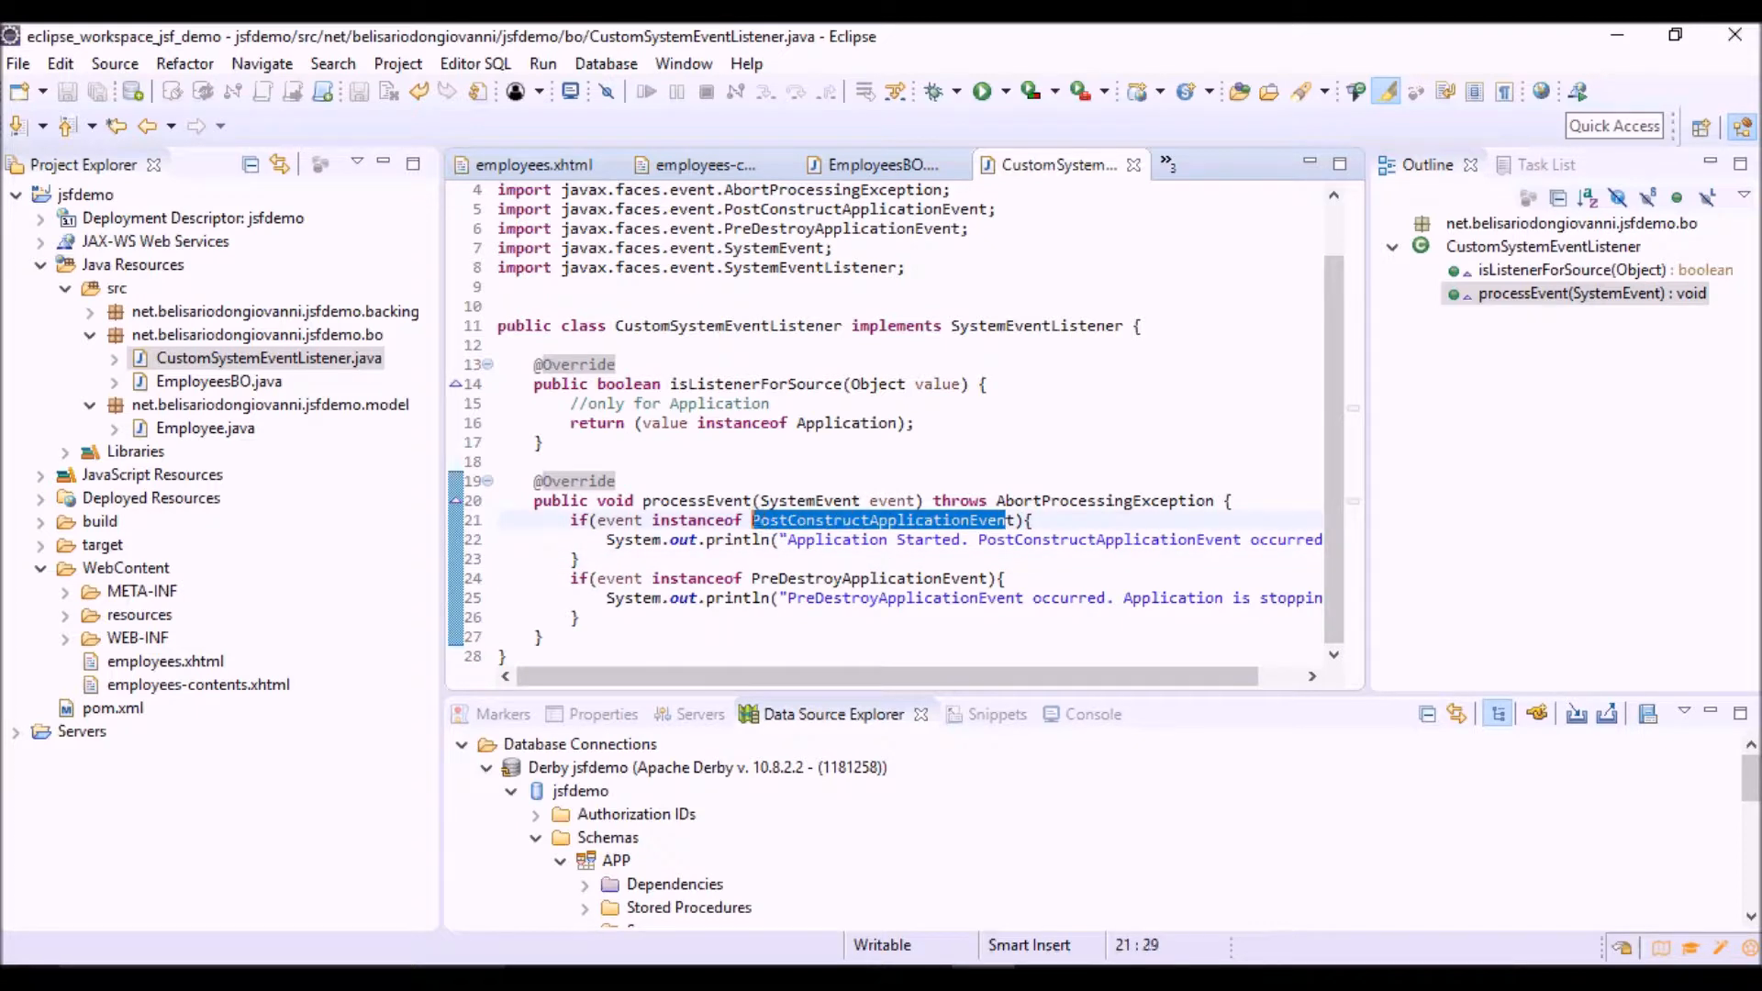
click(1015, 520)
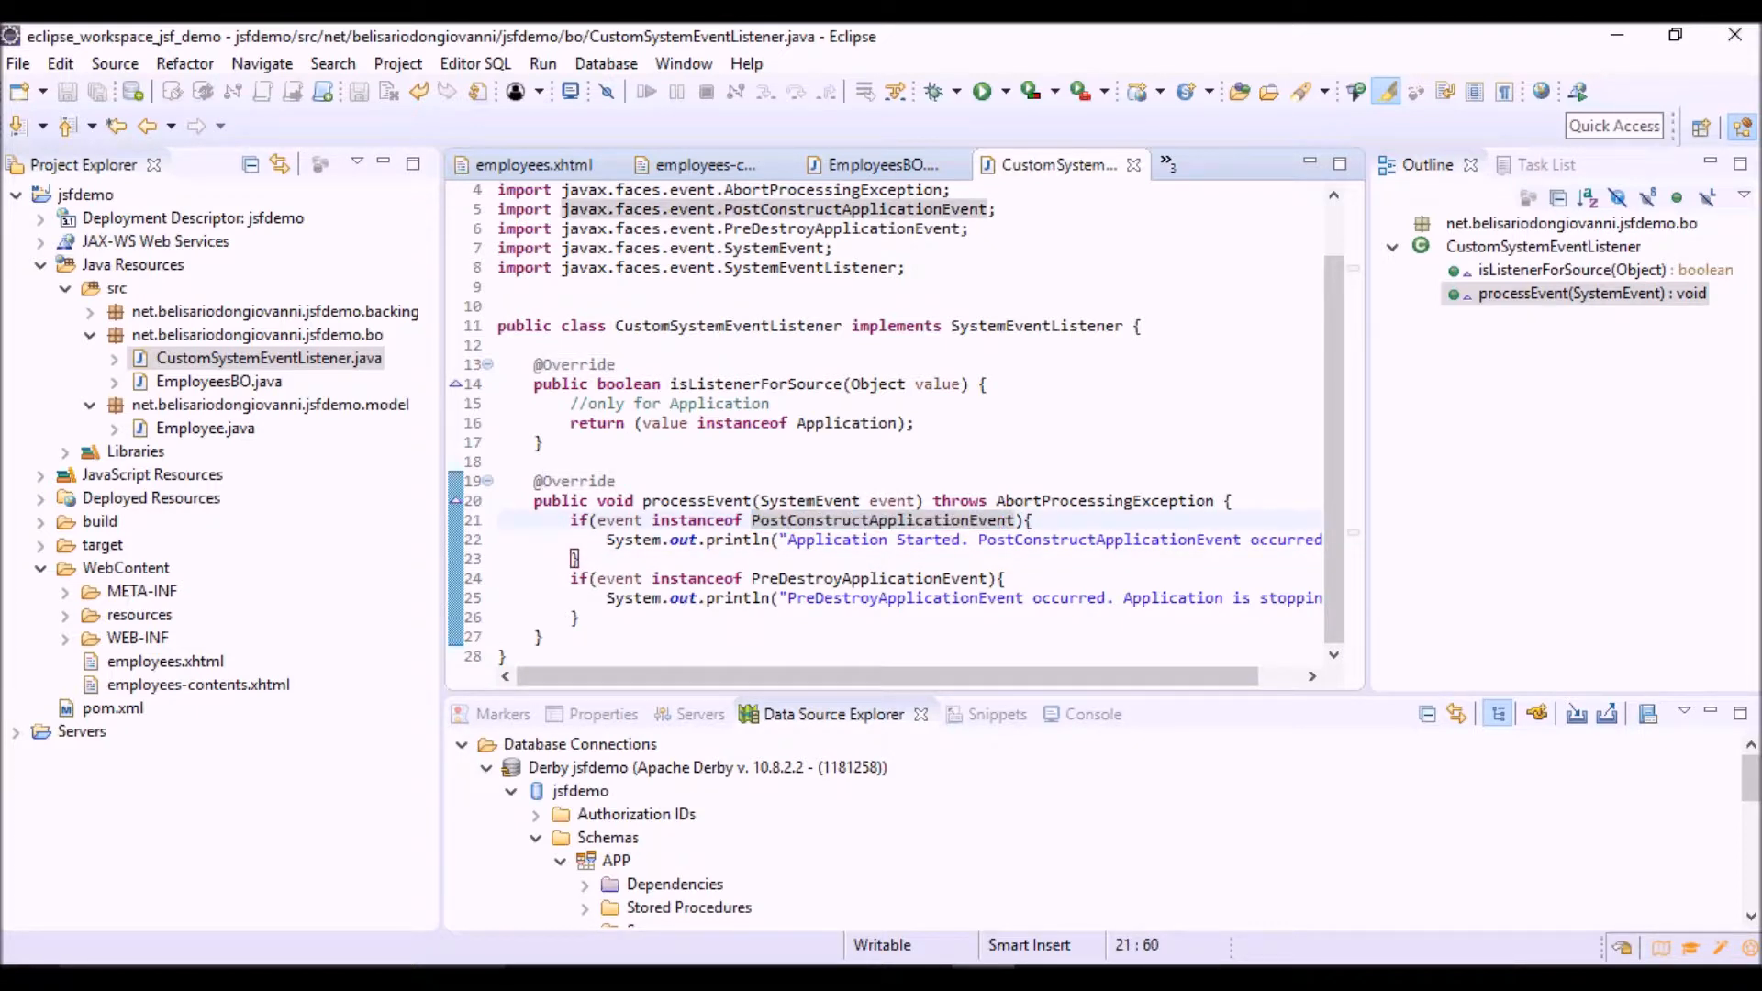
double_click(905, 578)
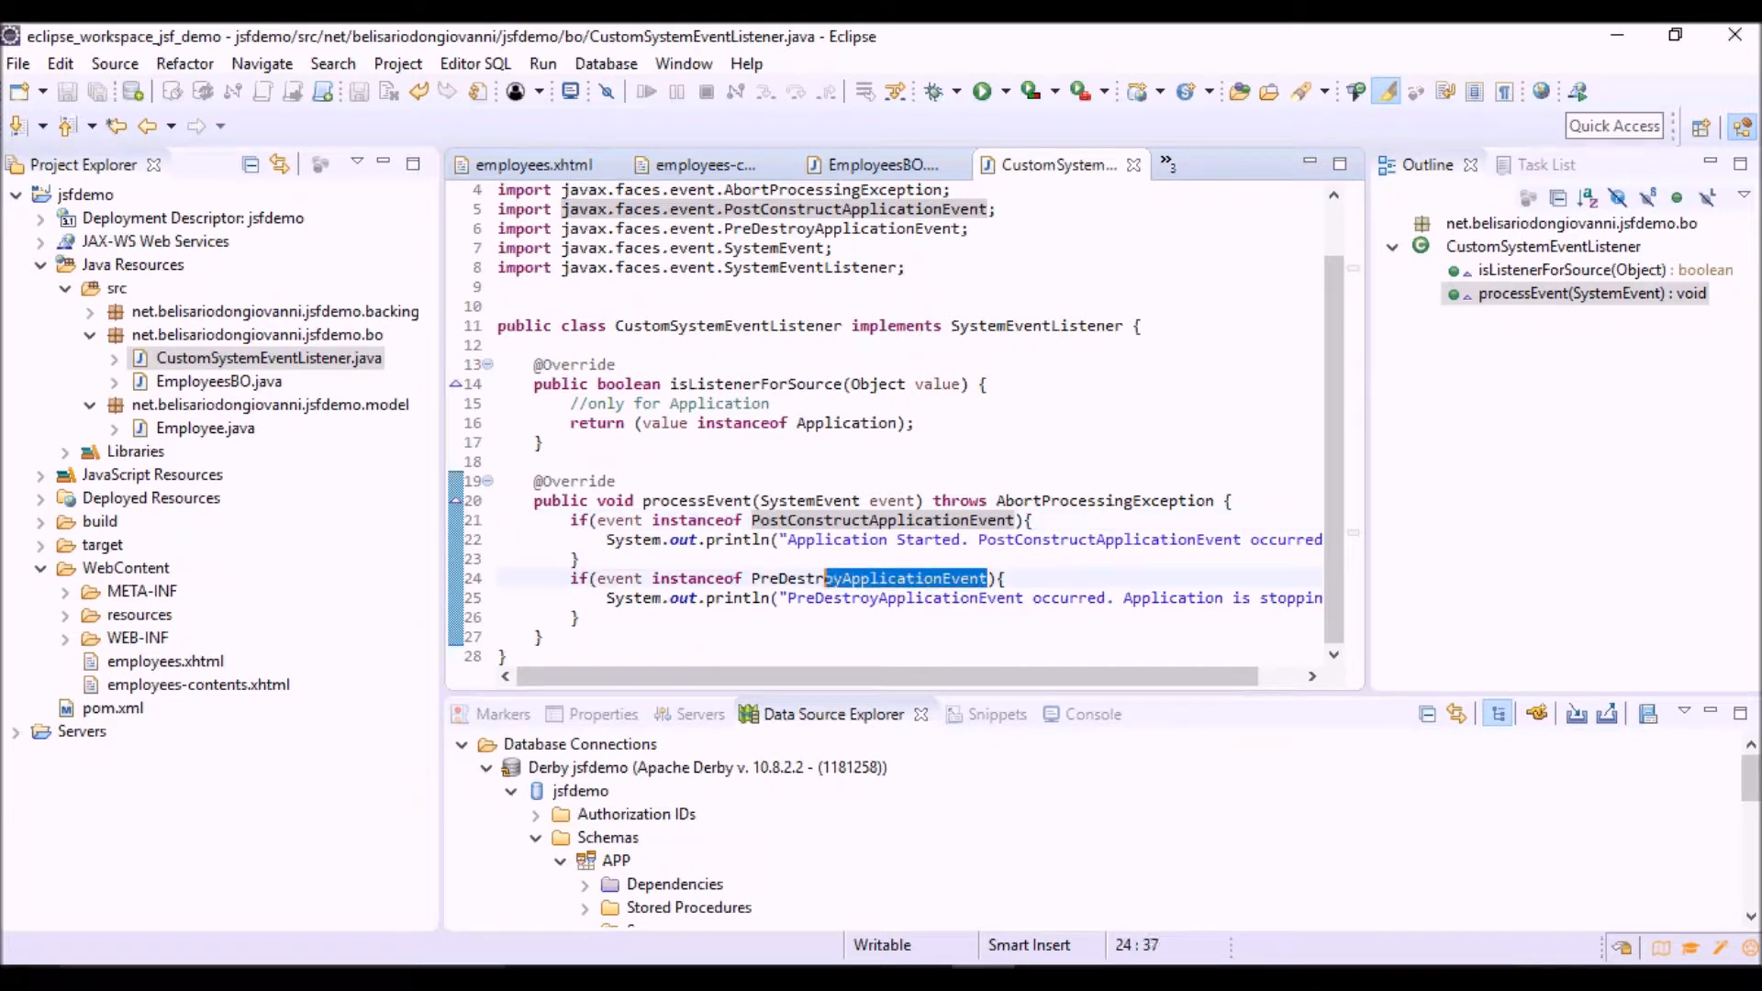
double_click(869, 577)
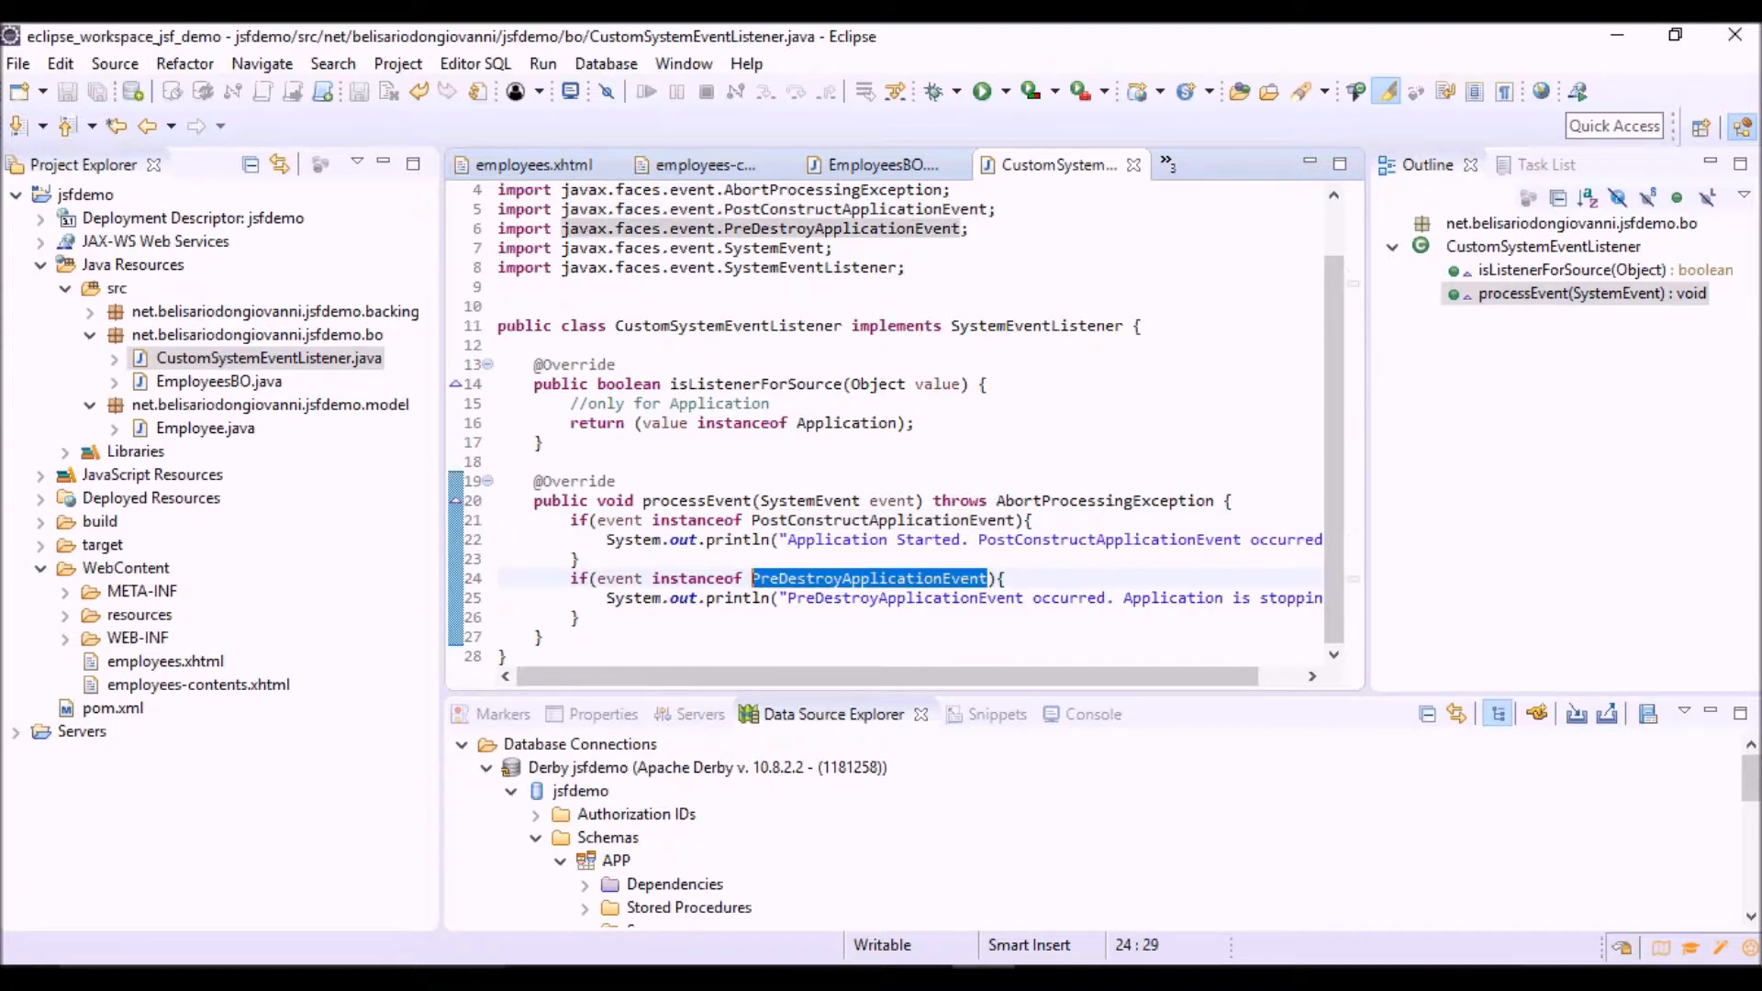
click(1000, 577)
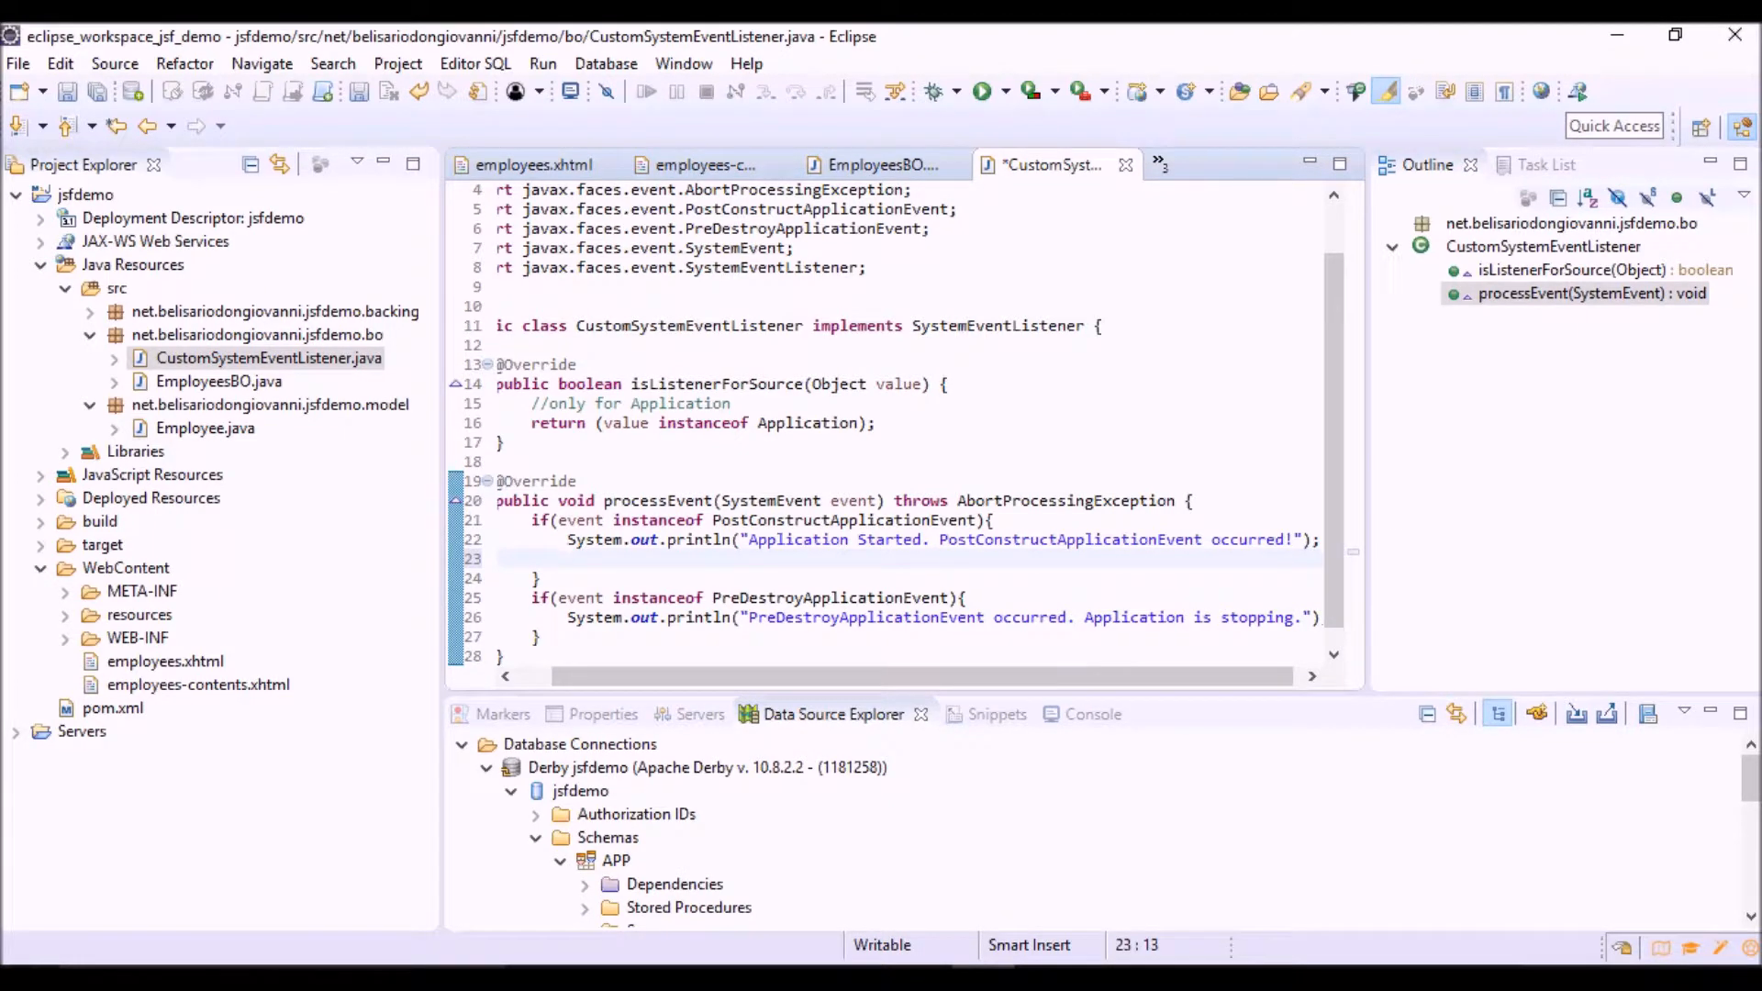
- Expand EmployeesBO.java in Project Explorer to list its fields and createEmployeeTable method
click(114, 381)
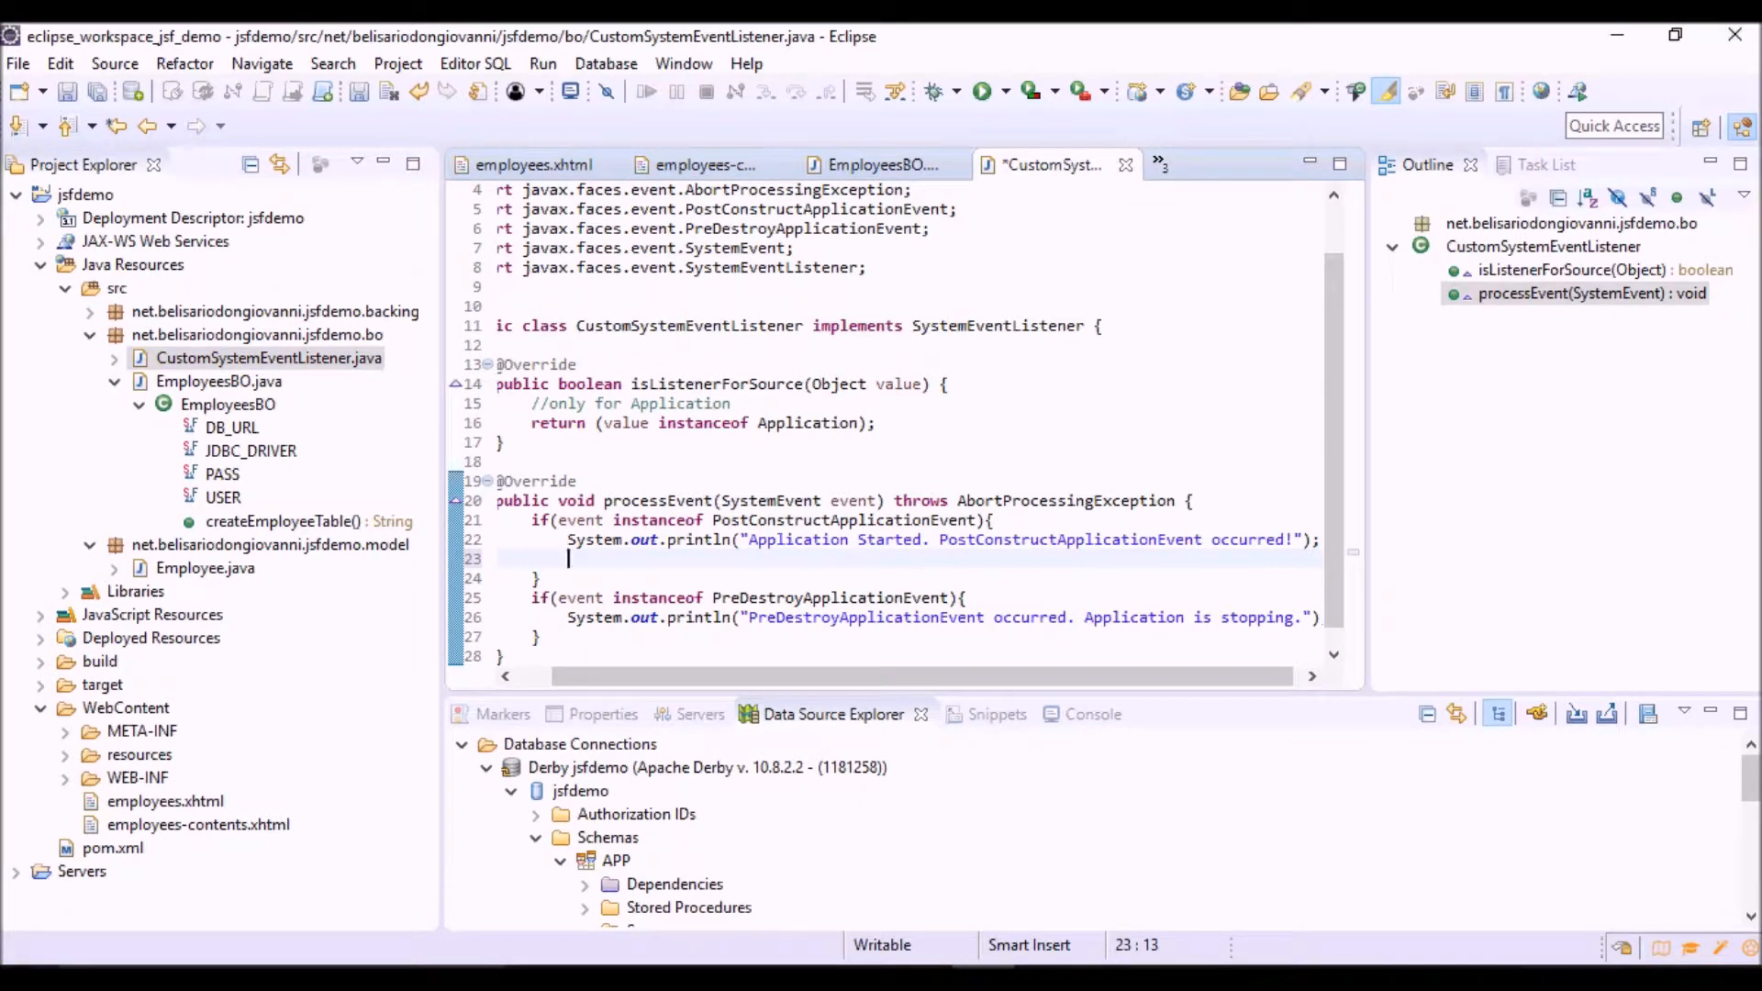
- Make the startup branch create an EmployeesBO, call employeesBO.createEmployeeTable(), and save the class
text(EmployeesBO employeesBO = ne)
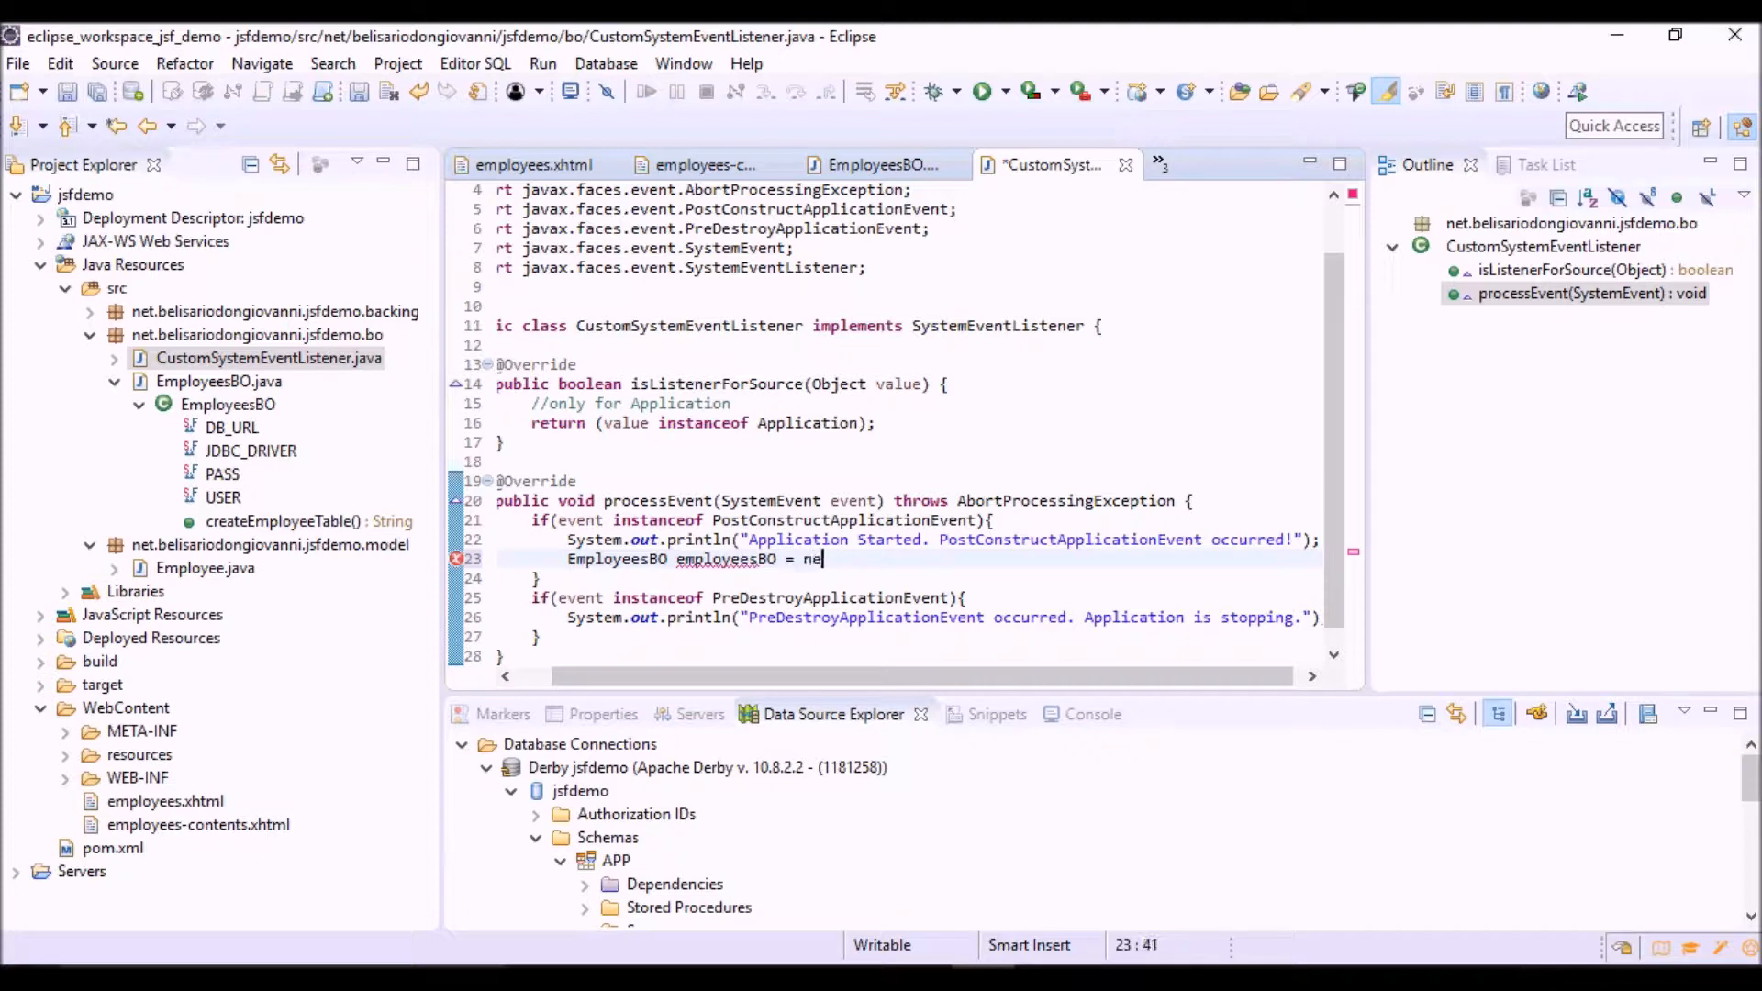
text(w)
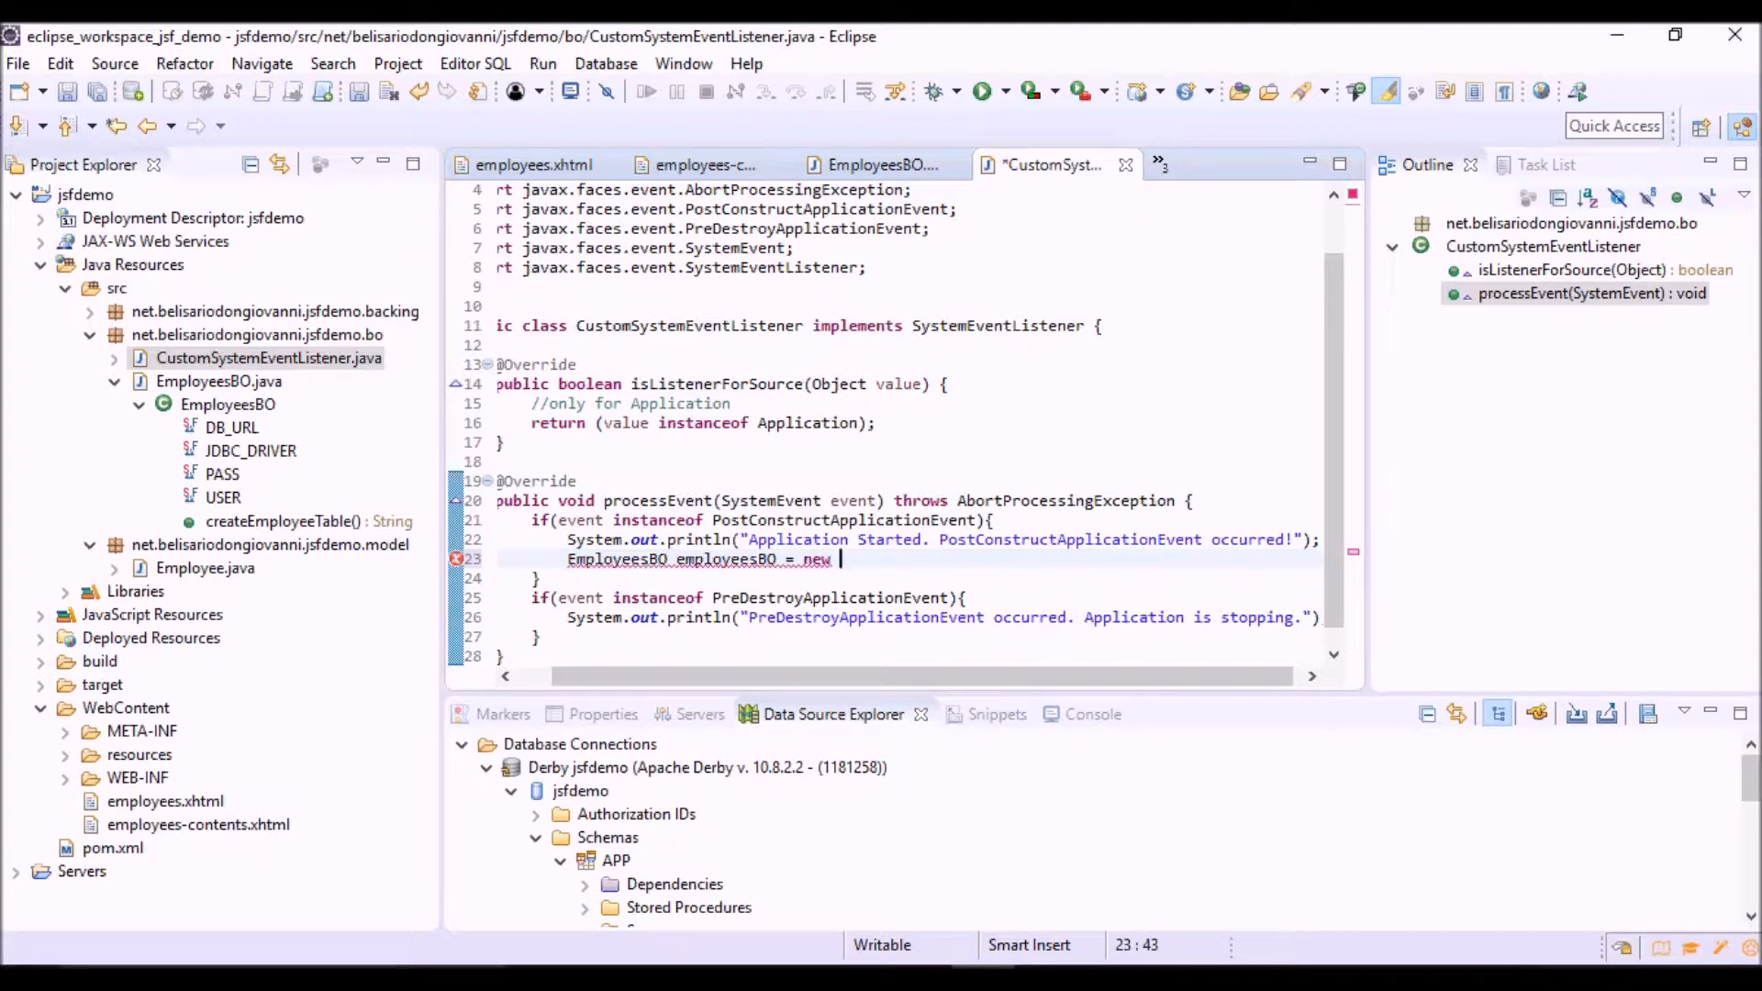
text(EmployeesBO)
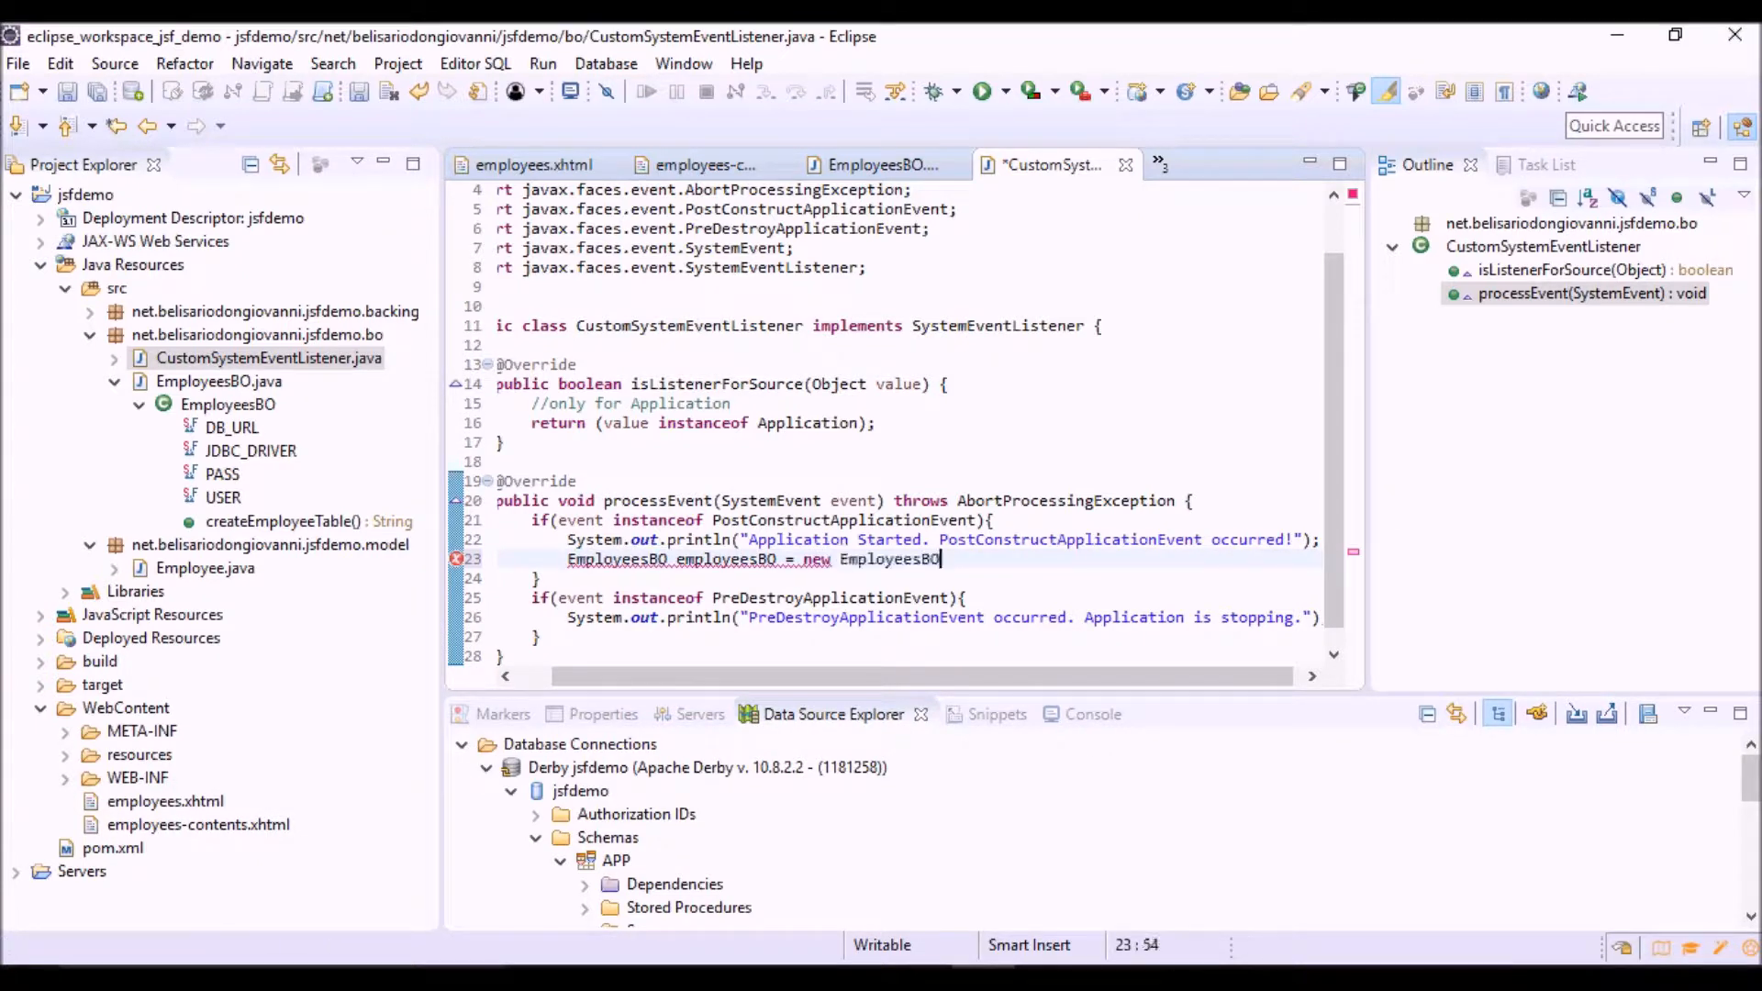
text(();)
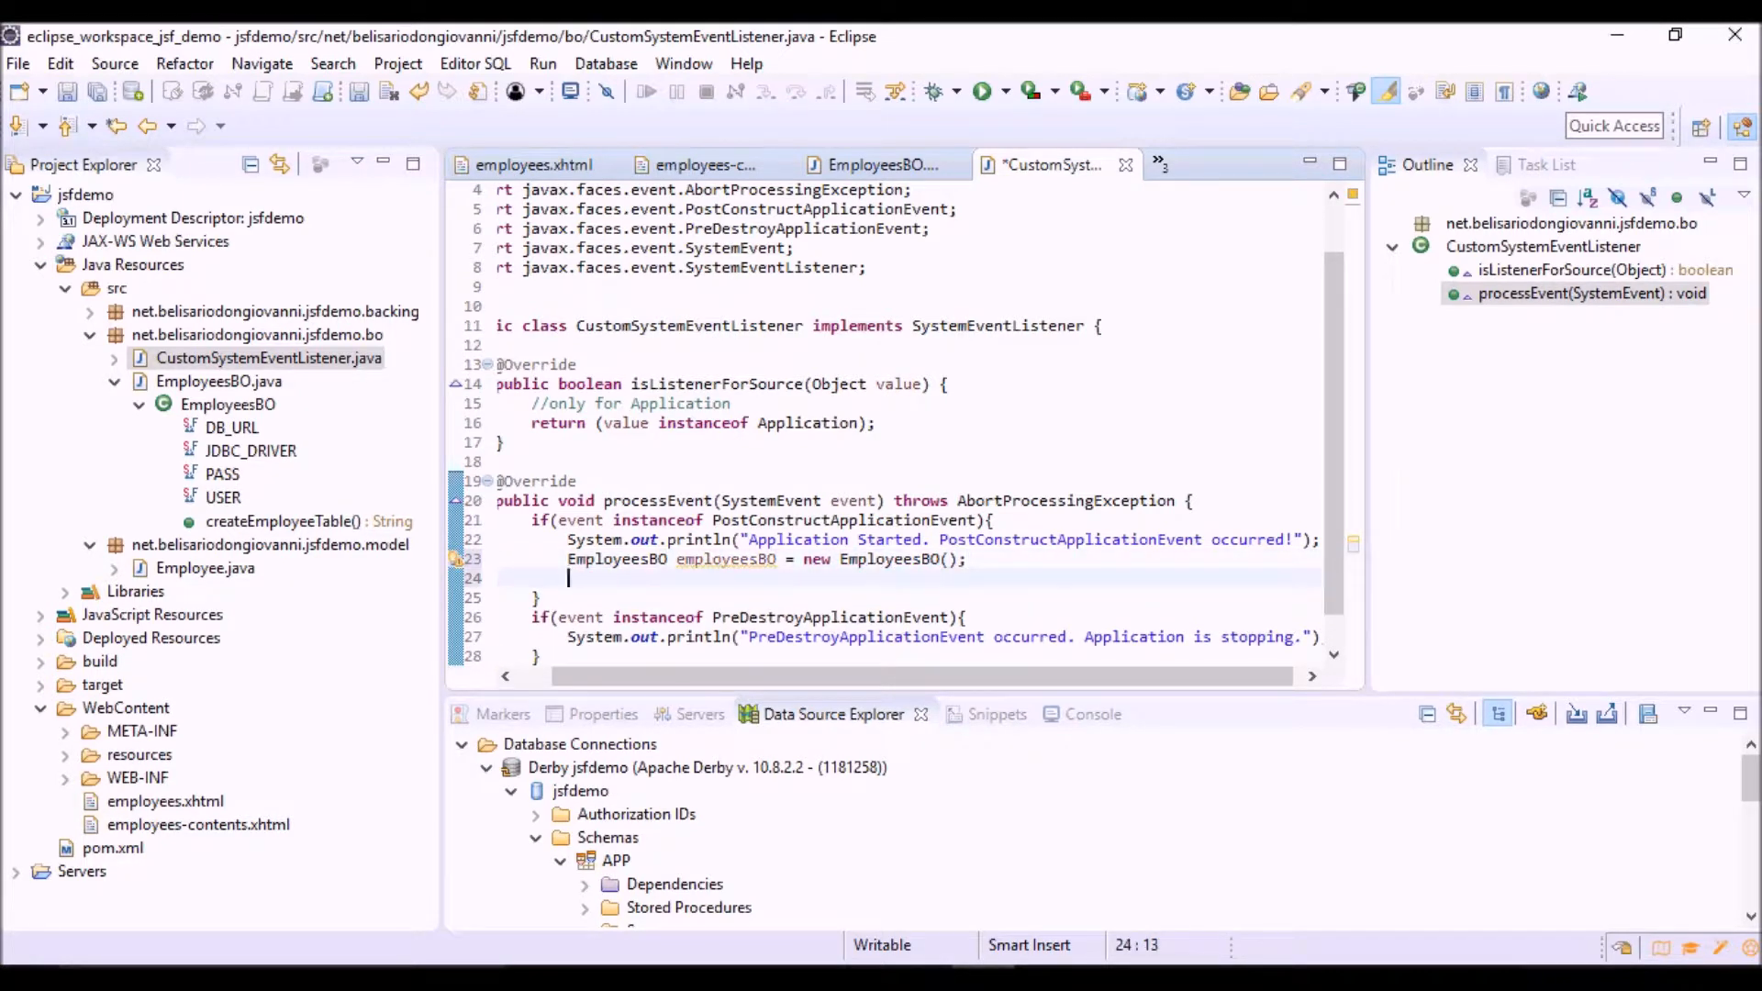
double_click(725, 559)
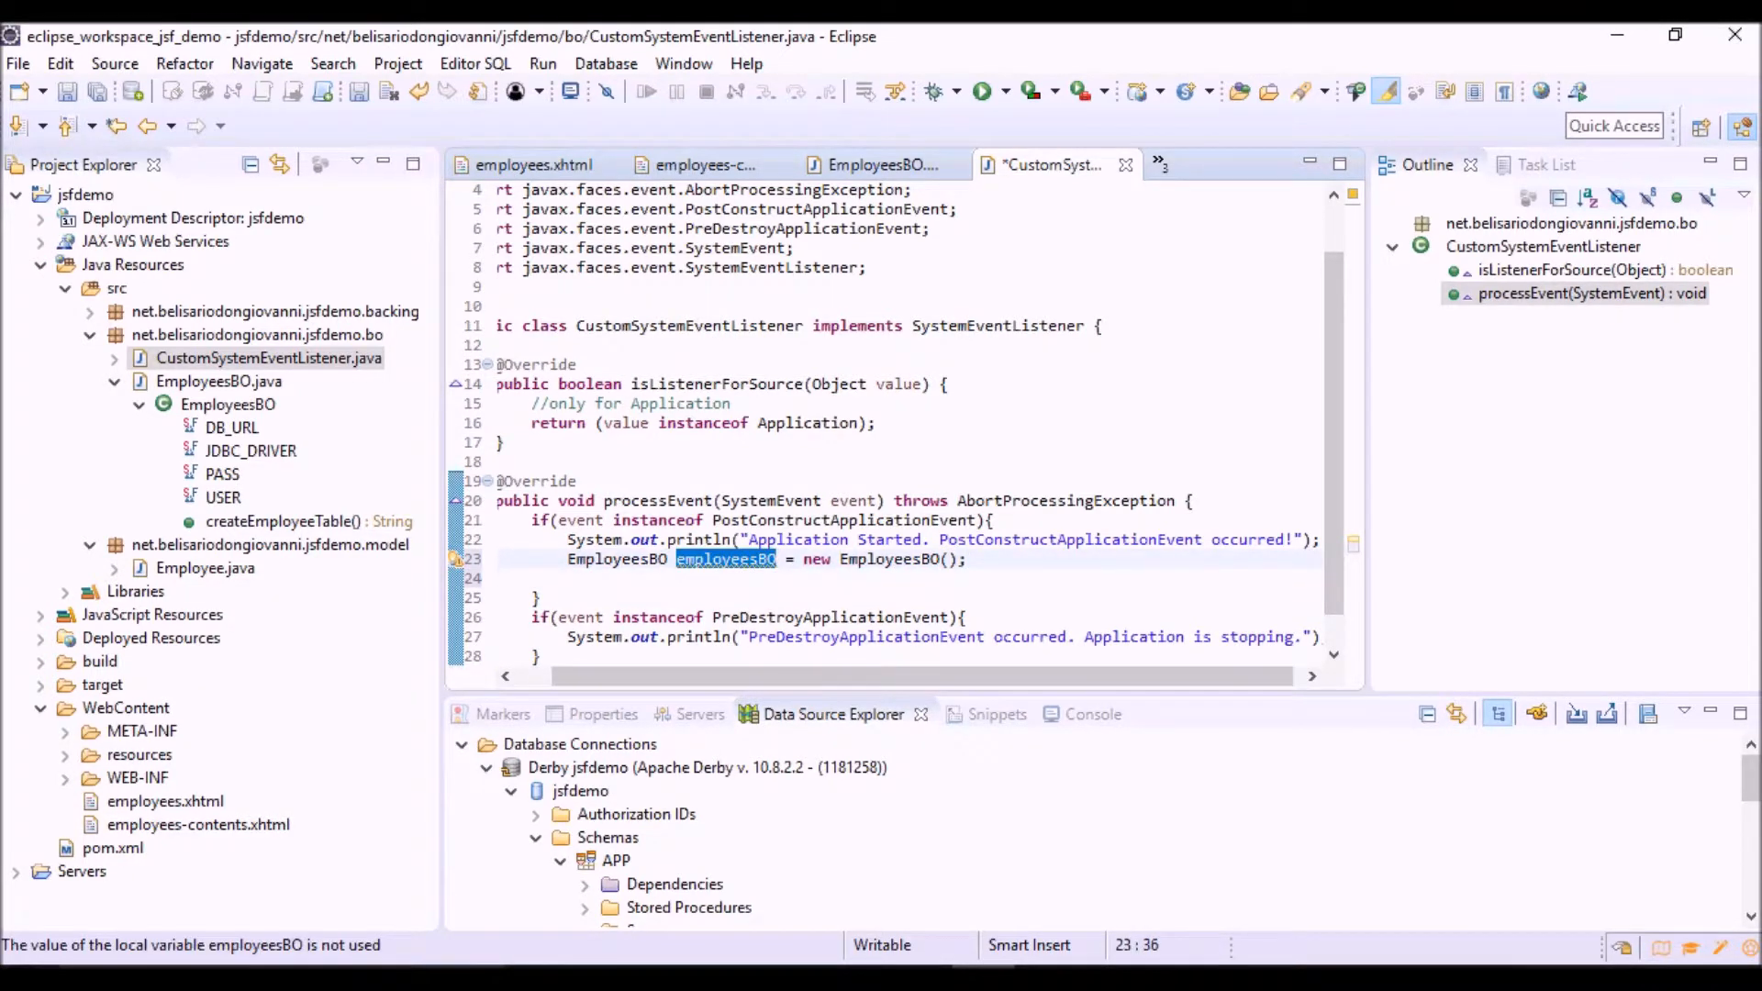
text(employeesBO.createEmployeeTable()
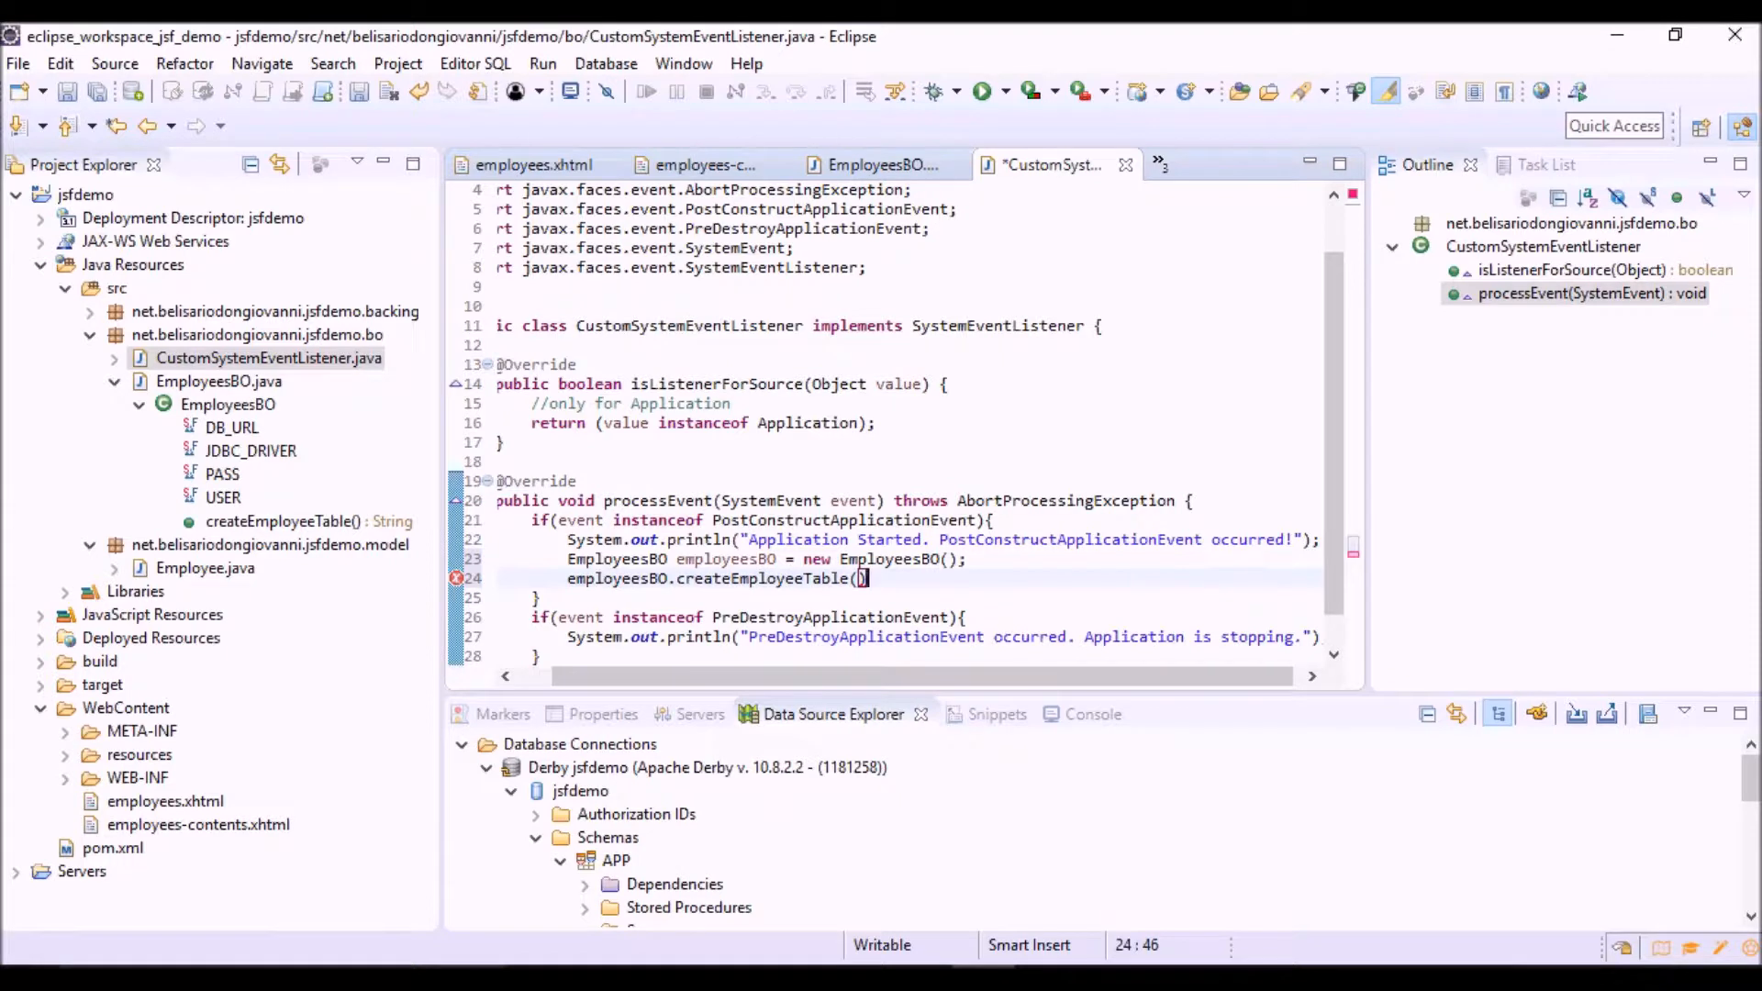
text(;)
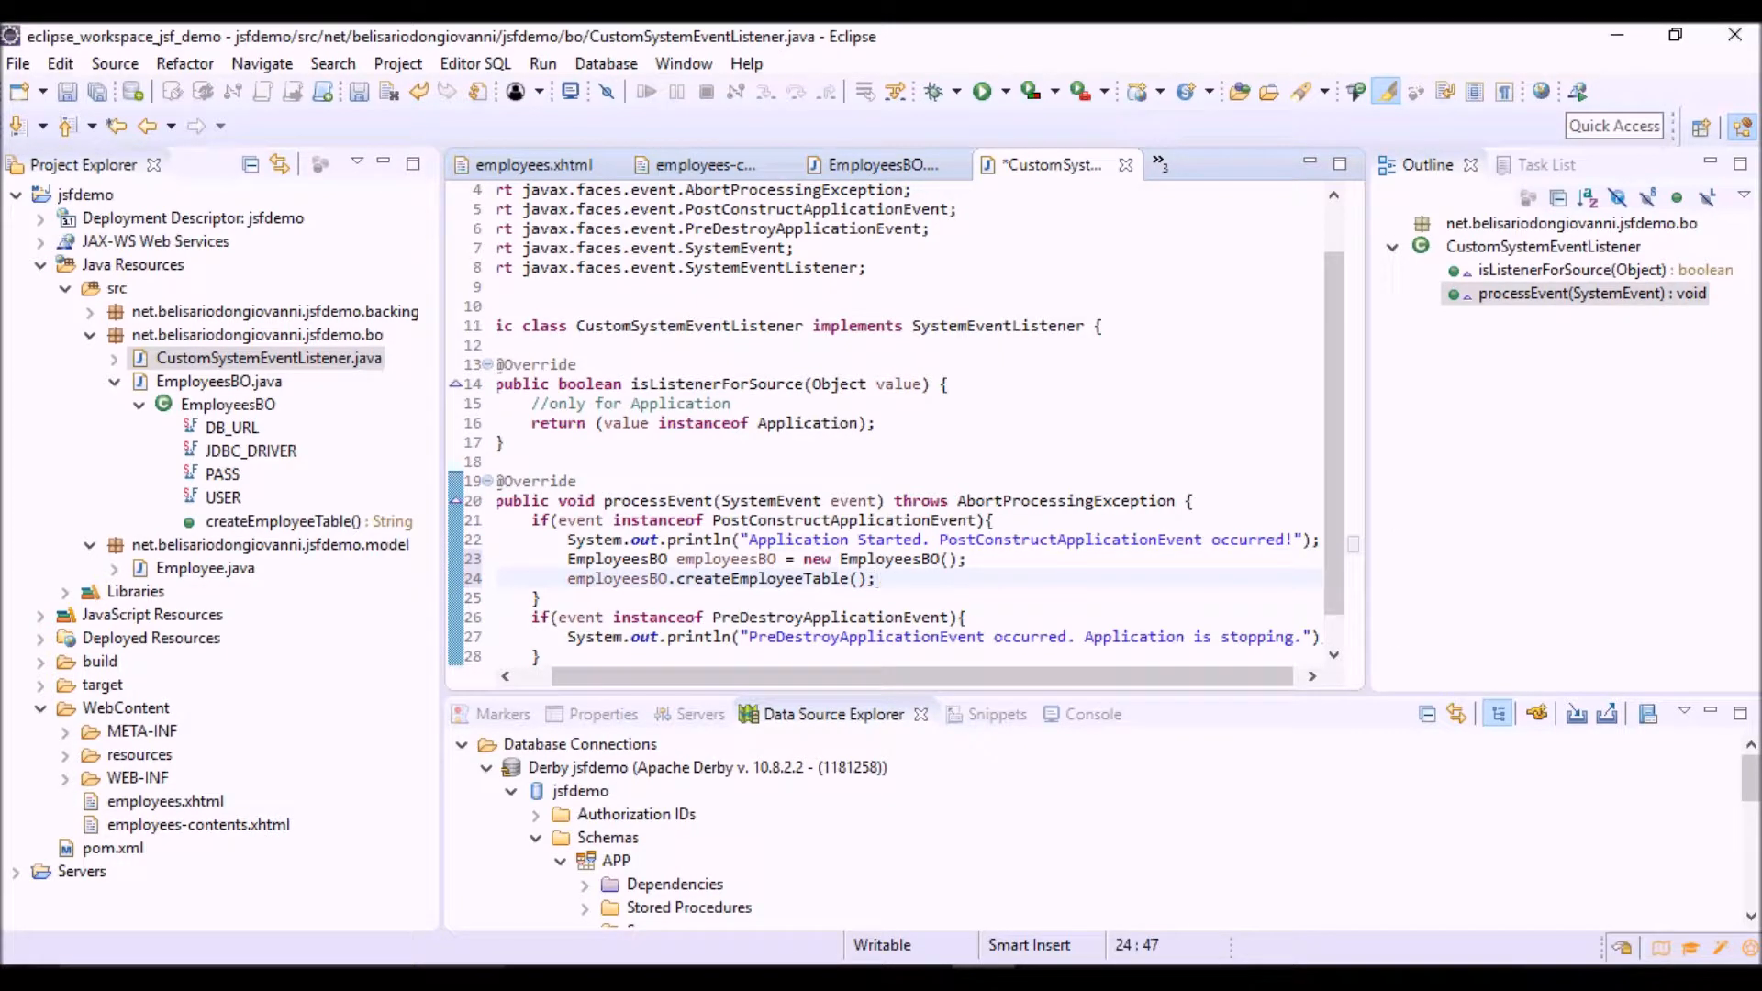
key(ctrl+s)
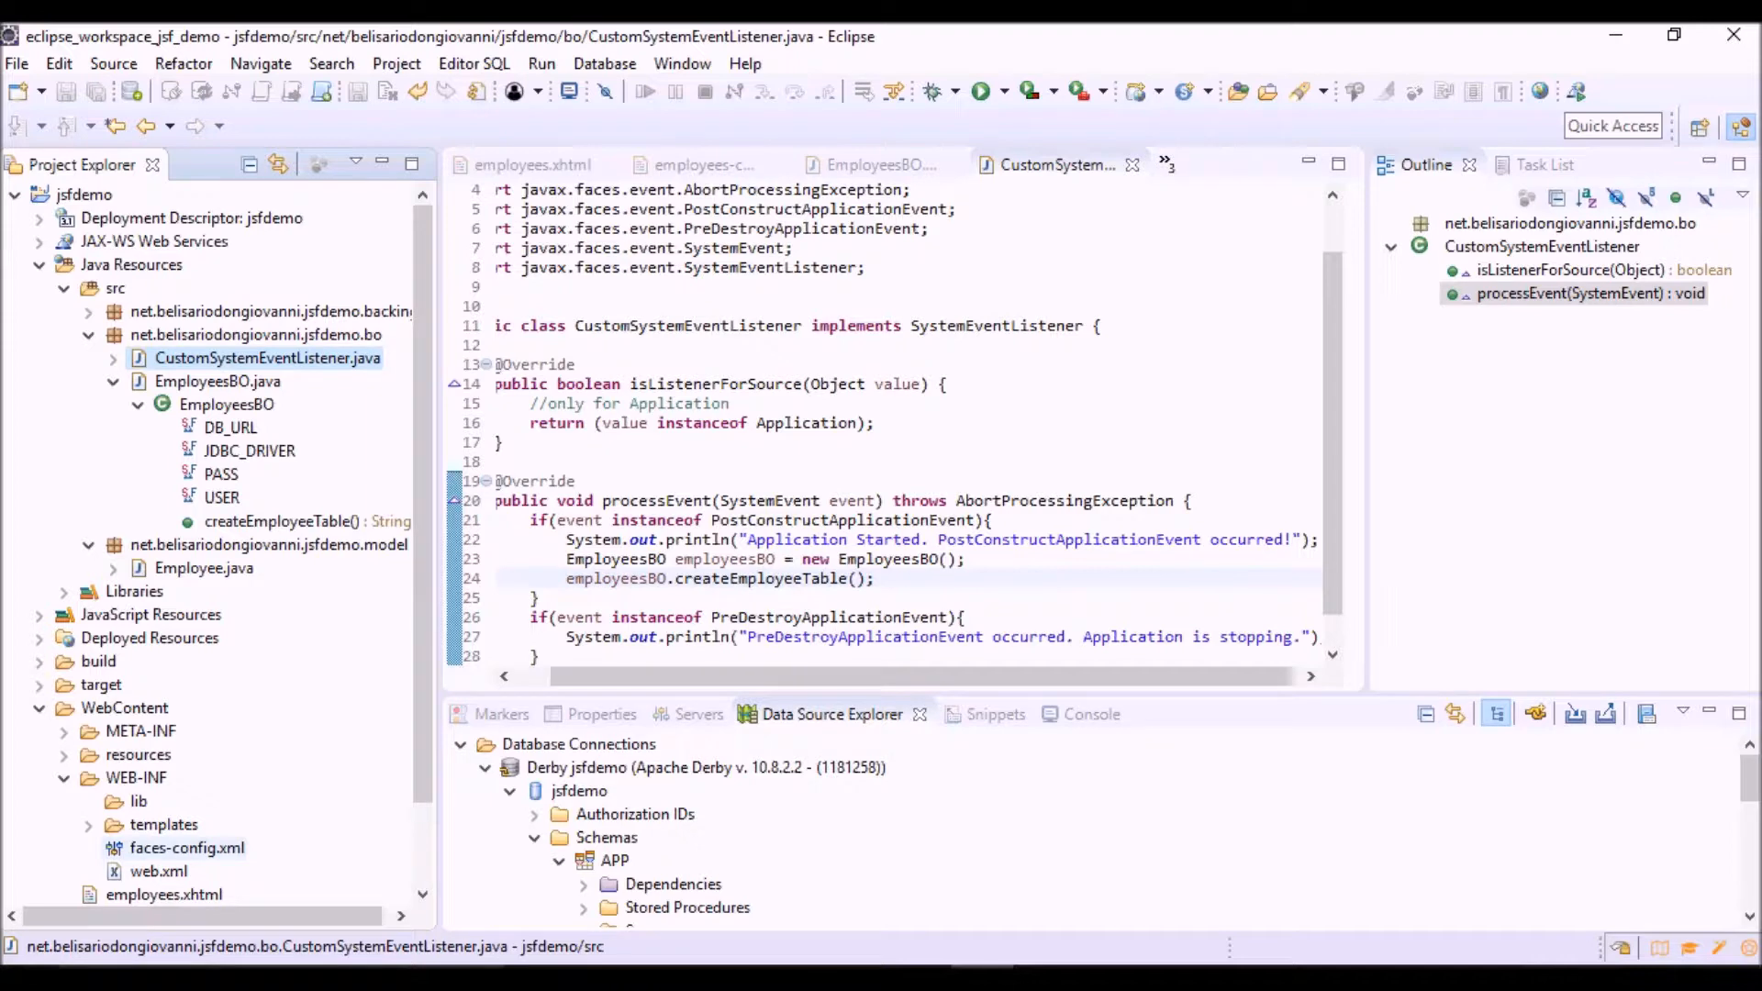
- Bring up WEB-INF/faces-config.xml showing its raw XML source
double_click(186, 847)
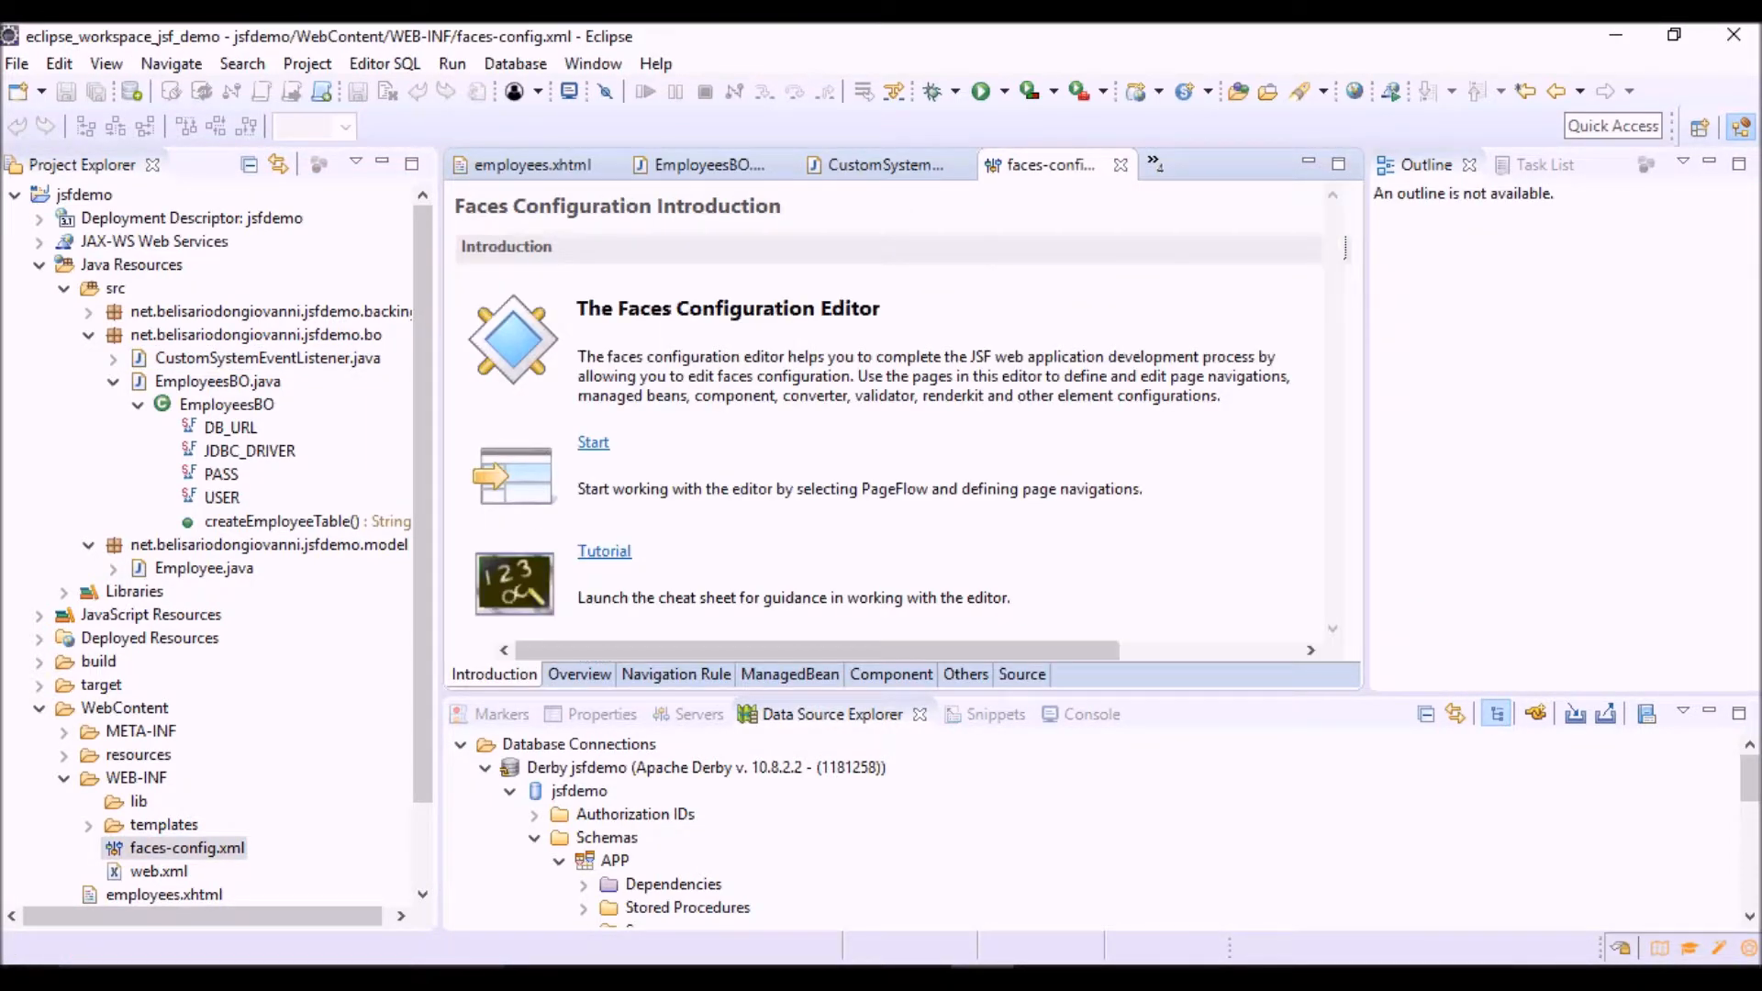
click(1020, 675)
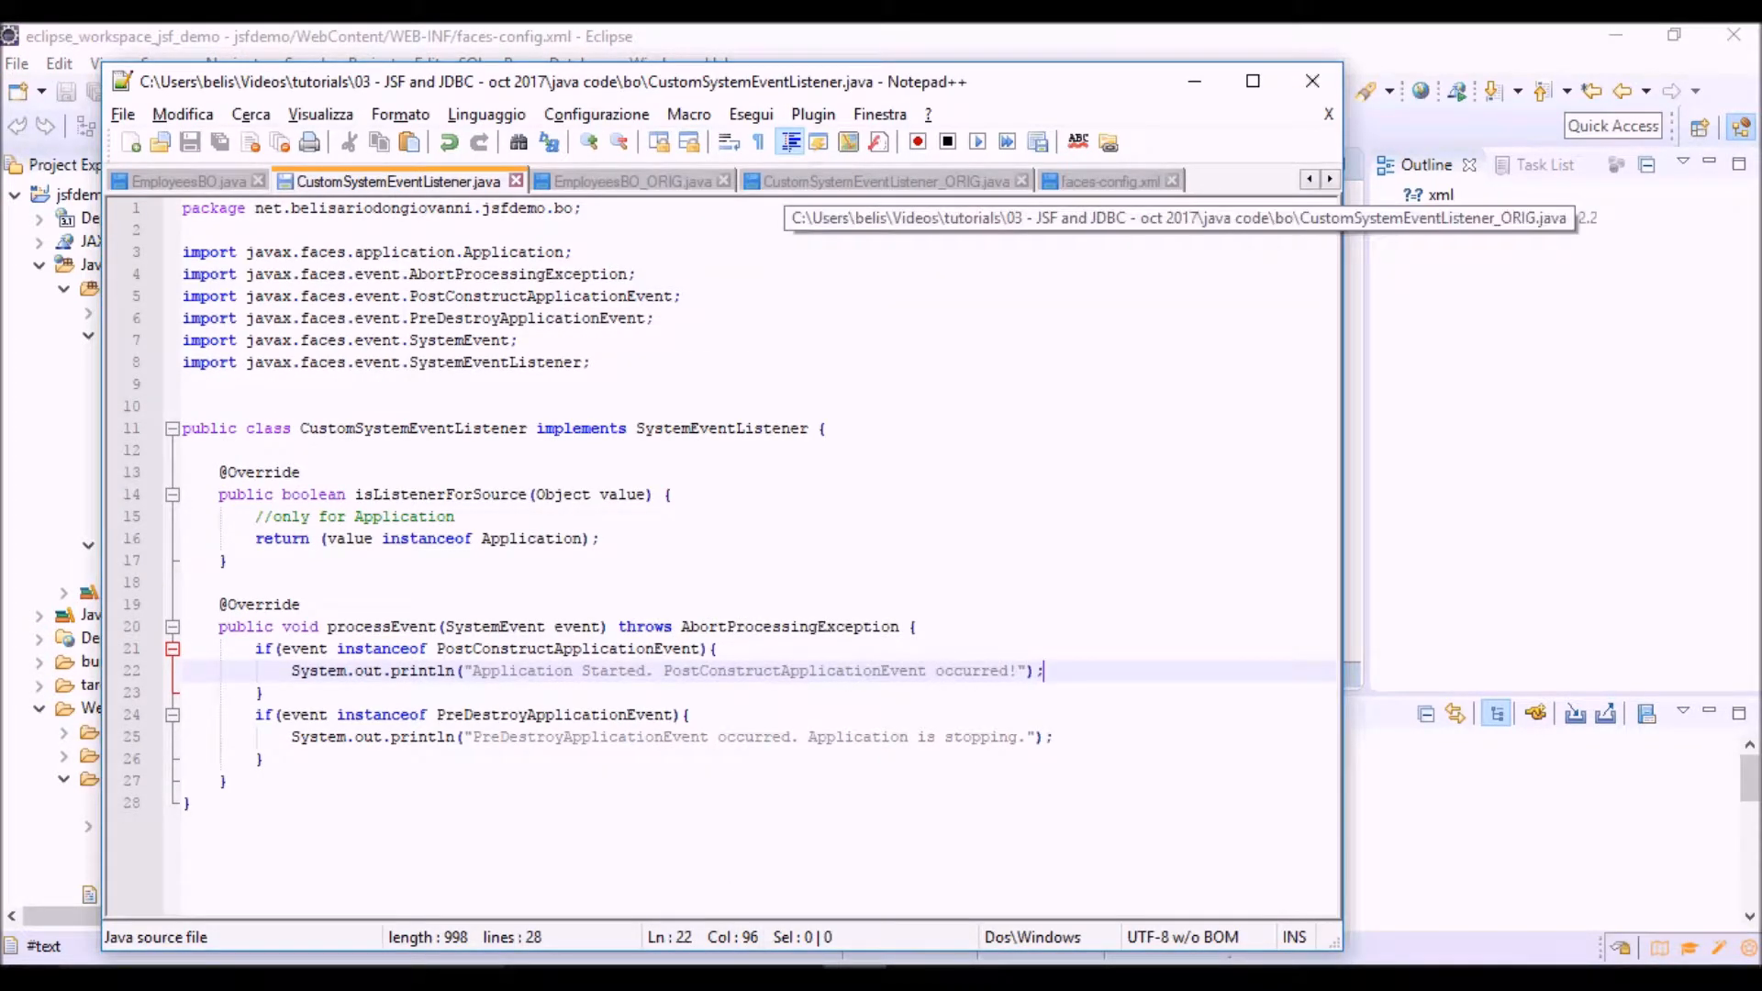
mouse_move(1109, 181)
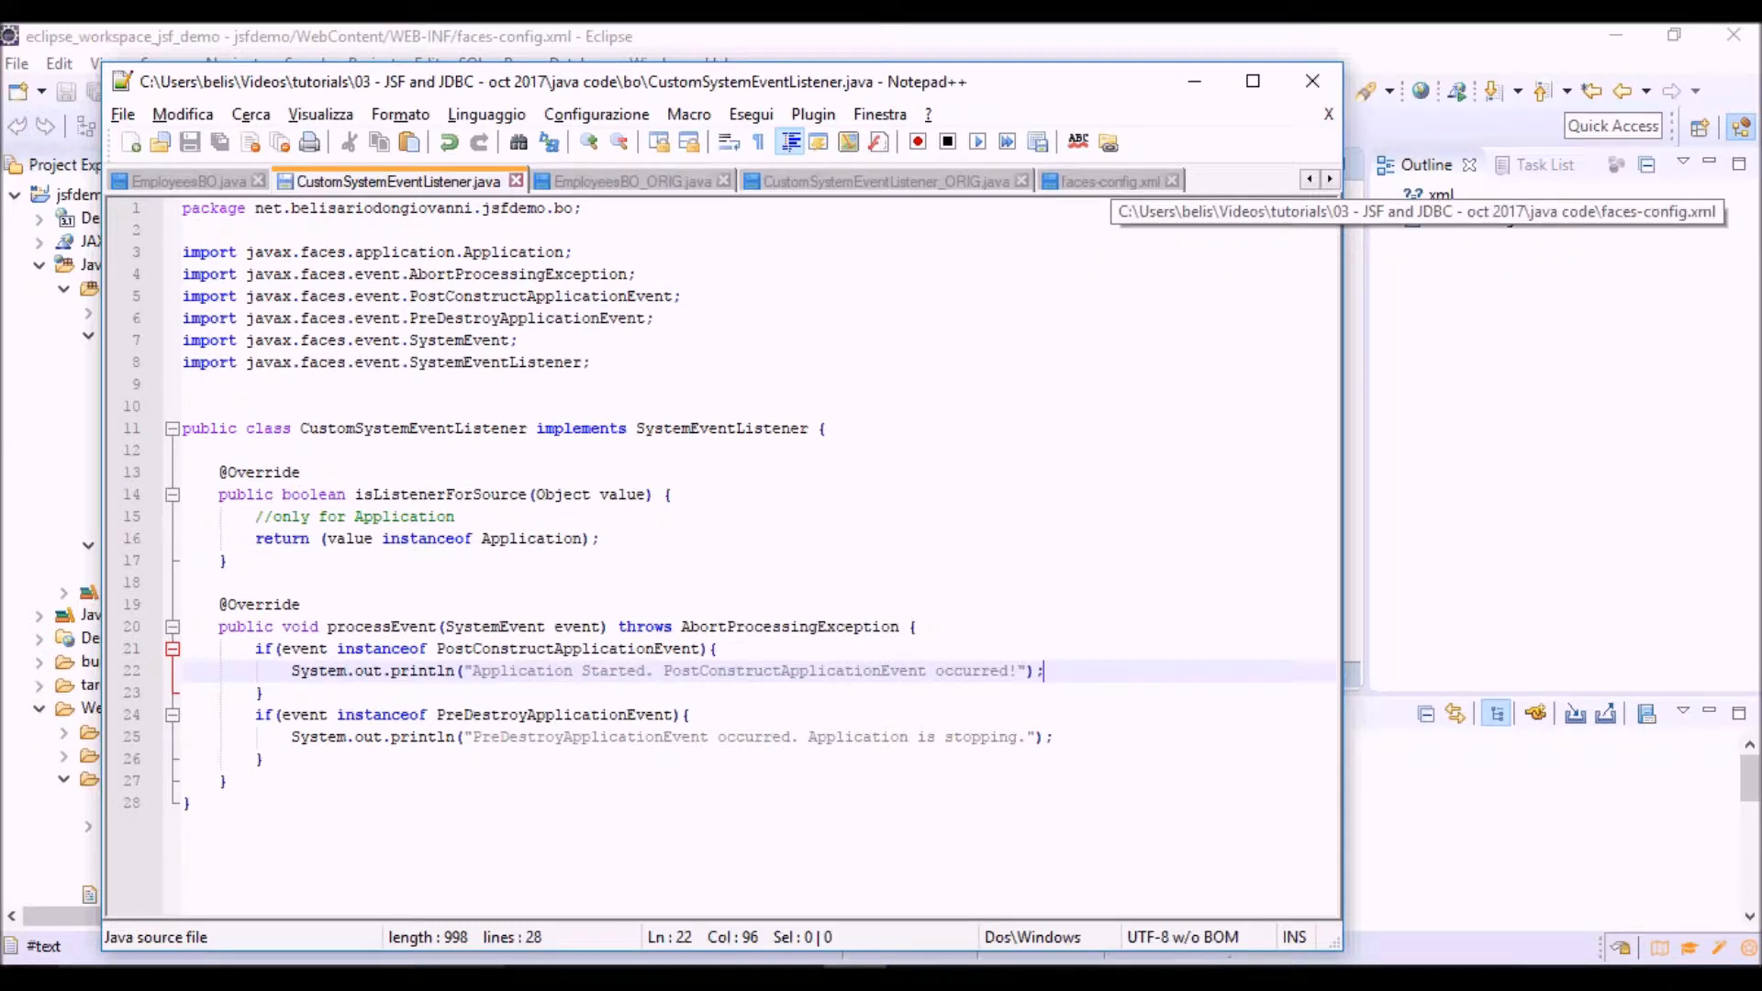
- Show the reference faces-config.xml copy in Notepad++
click(1111, 181)
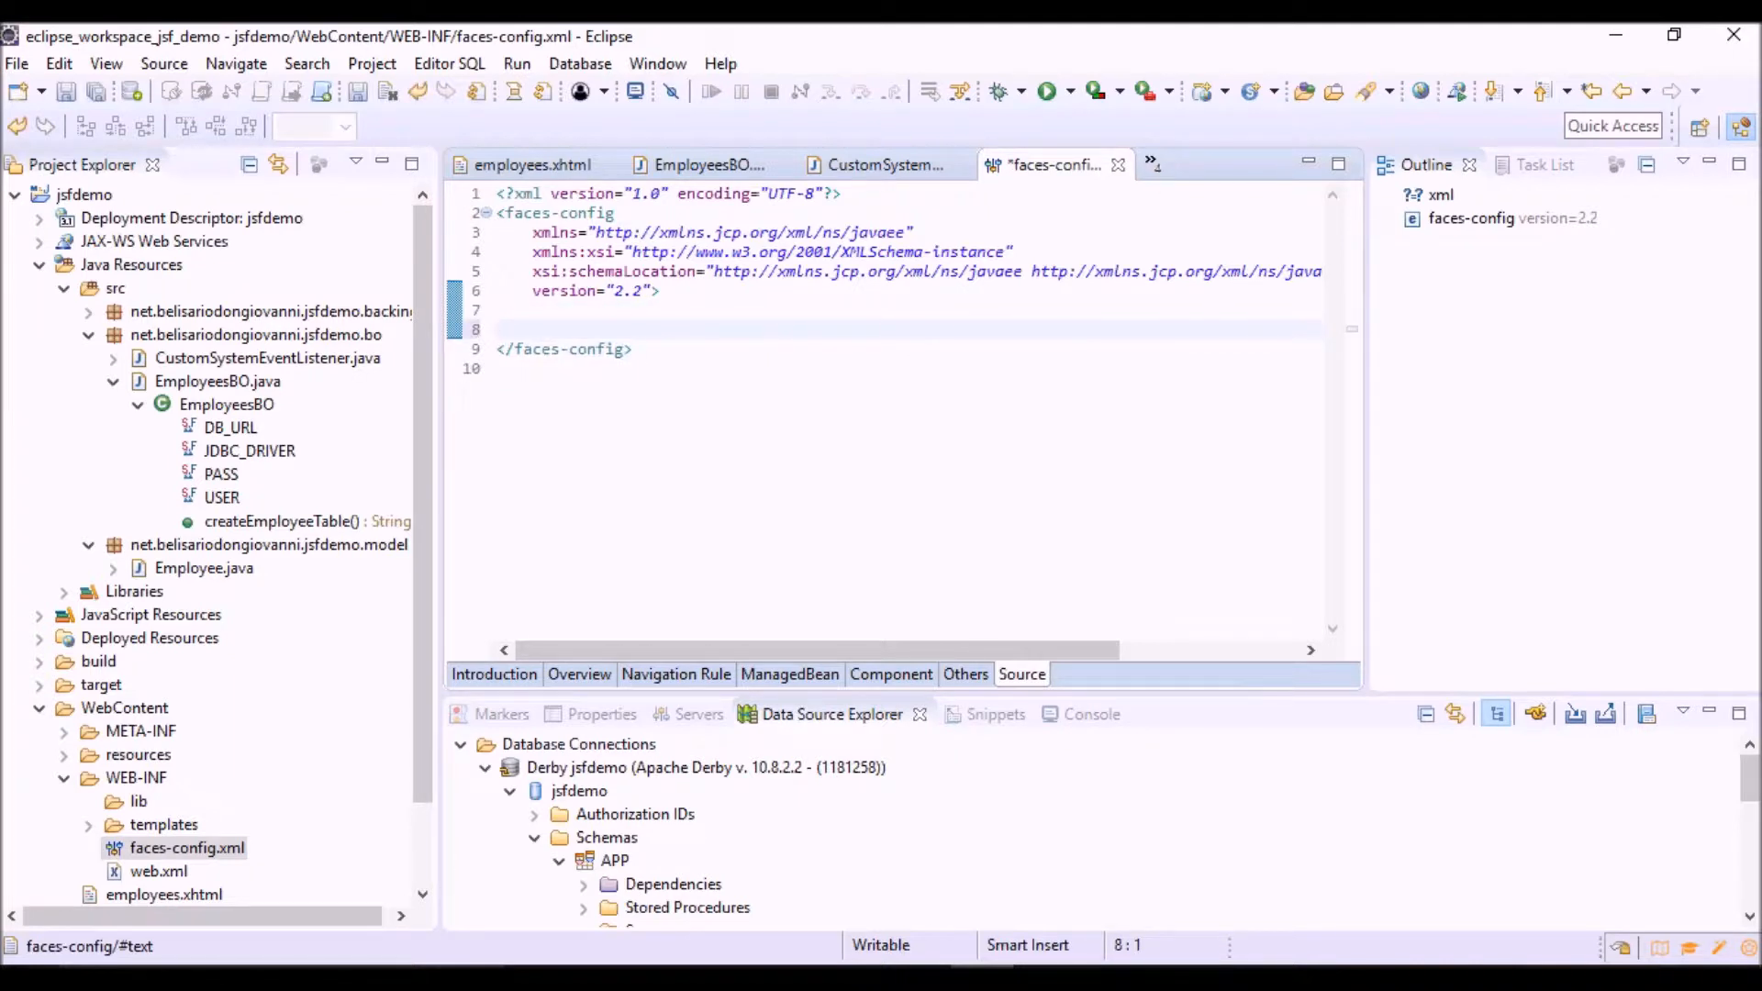
- Register CustomSystemEventListener for PostConstruct and PreDestroy application events in an application block and save
scroll(down, 3)
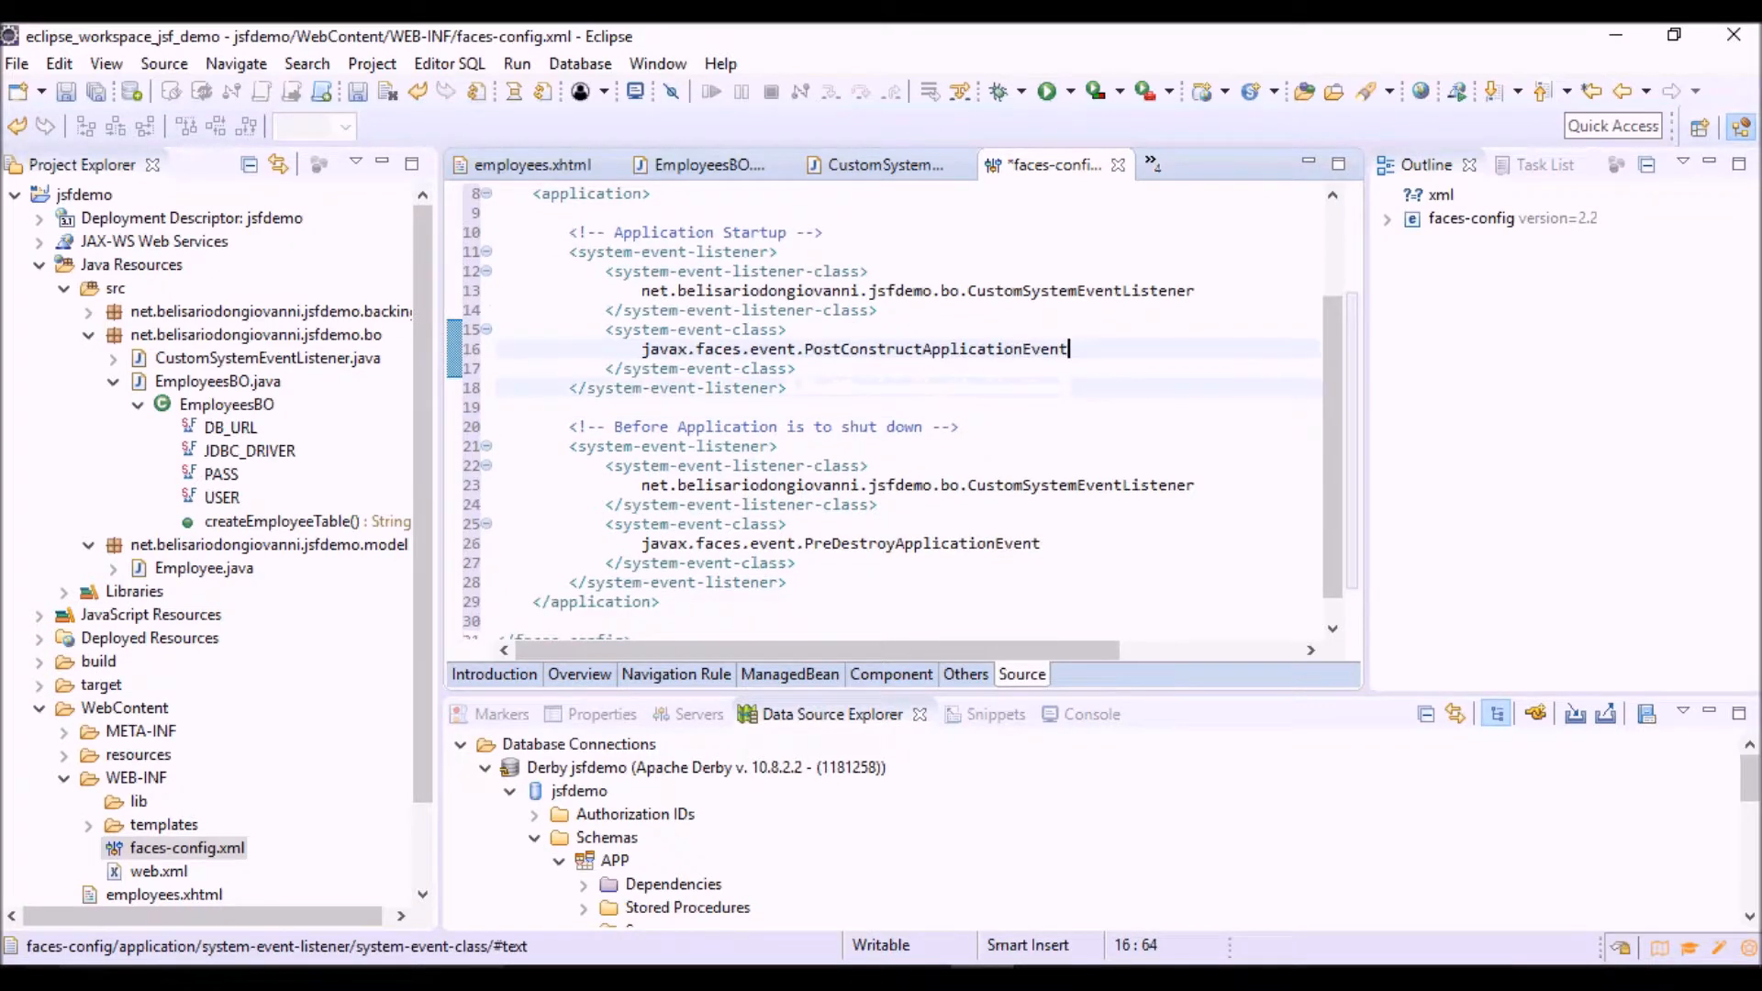
double_click(922, 542)
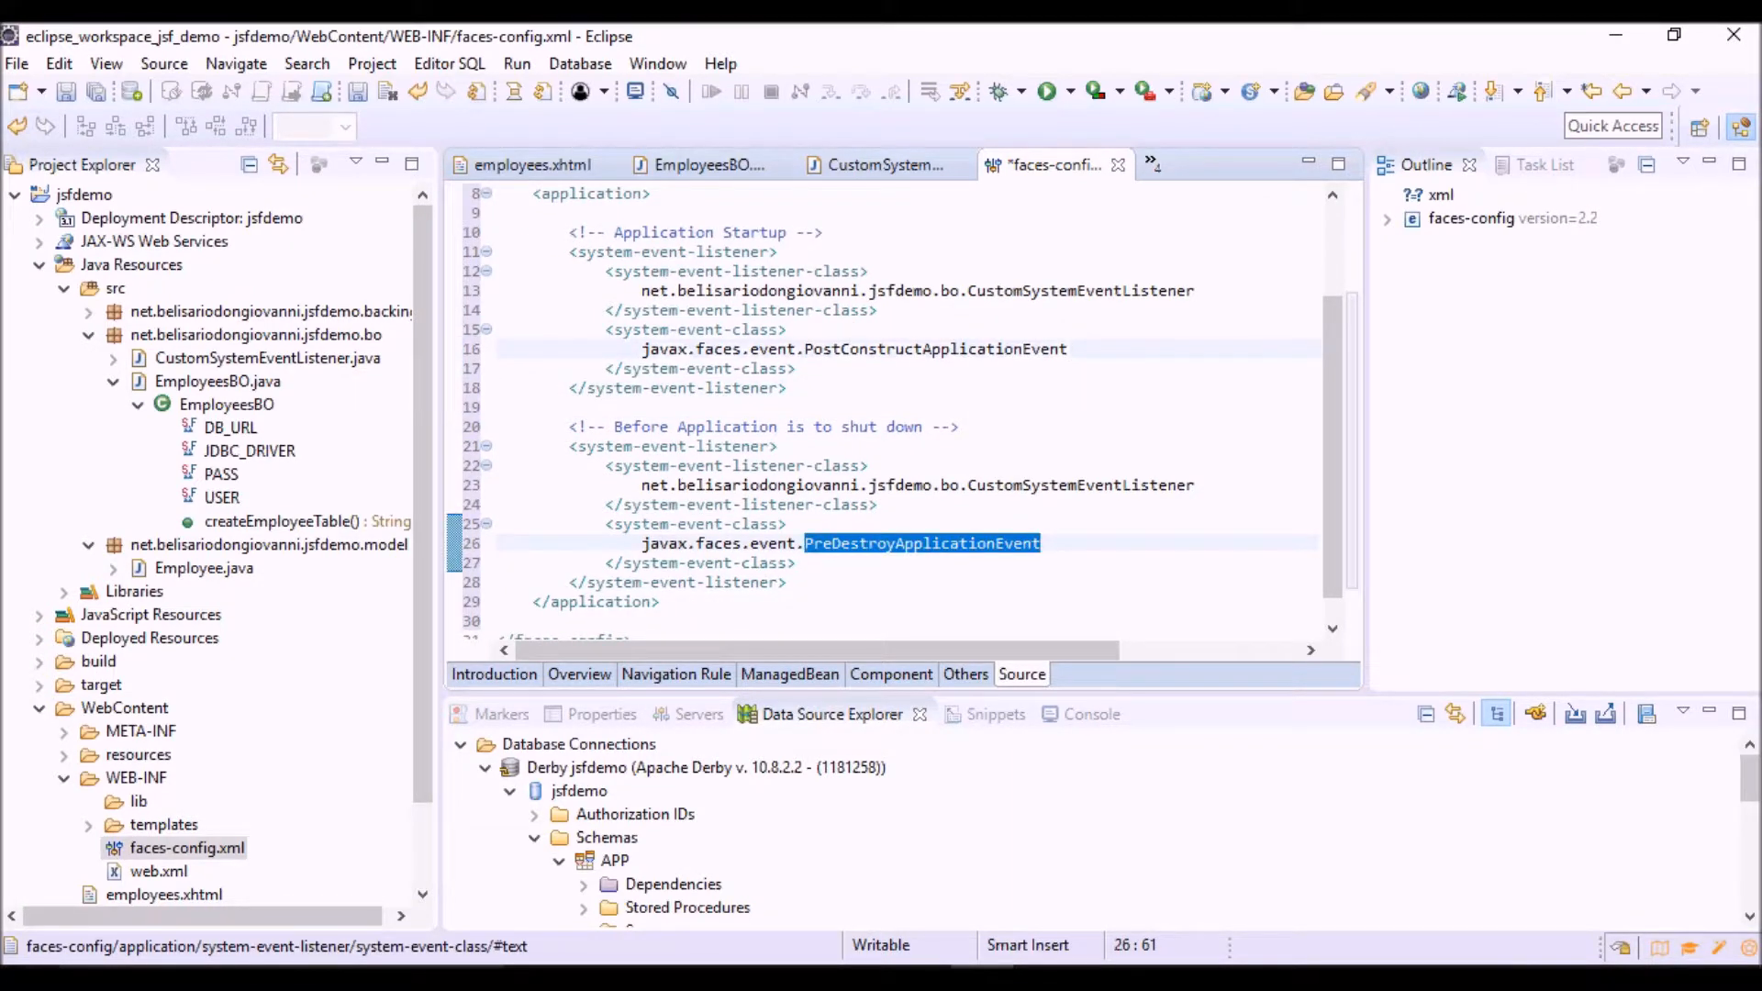
click(904, 348)
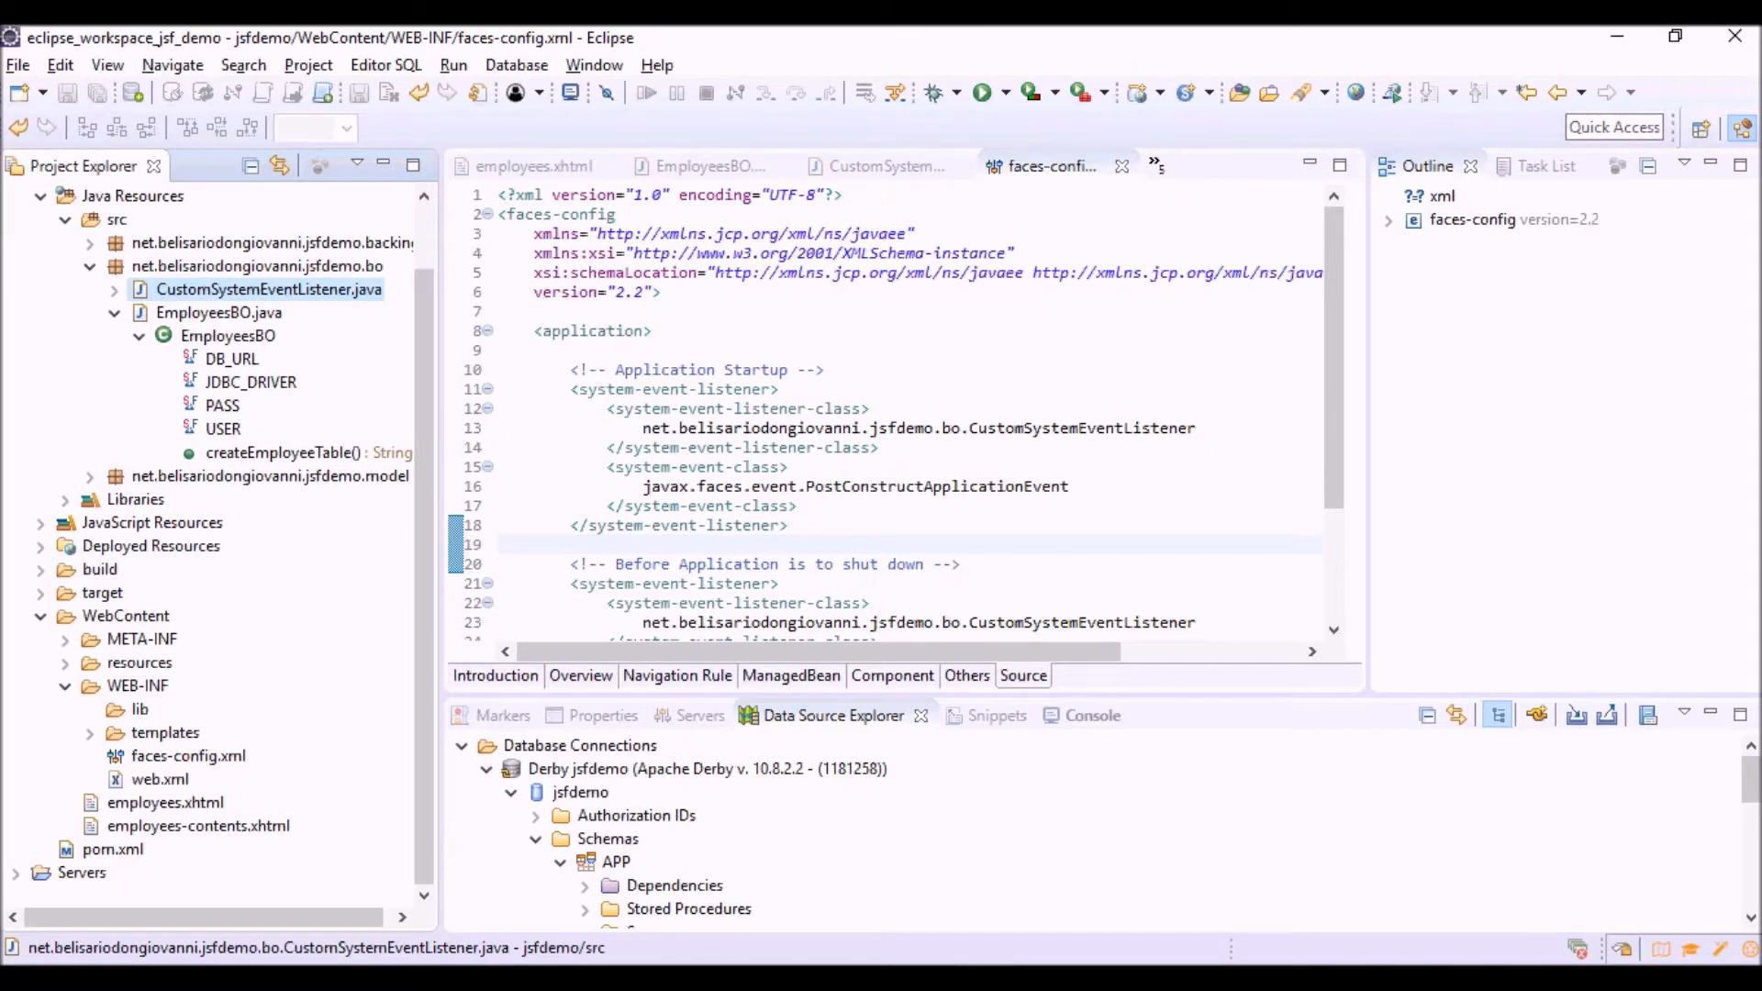
- Disconnect the Derby jsfdemo connection from the Data Source Explorer
scroll(down, 3)
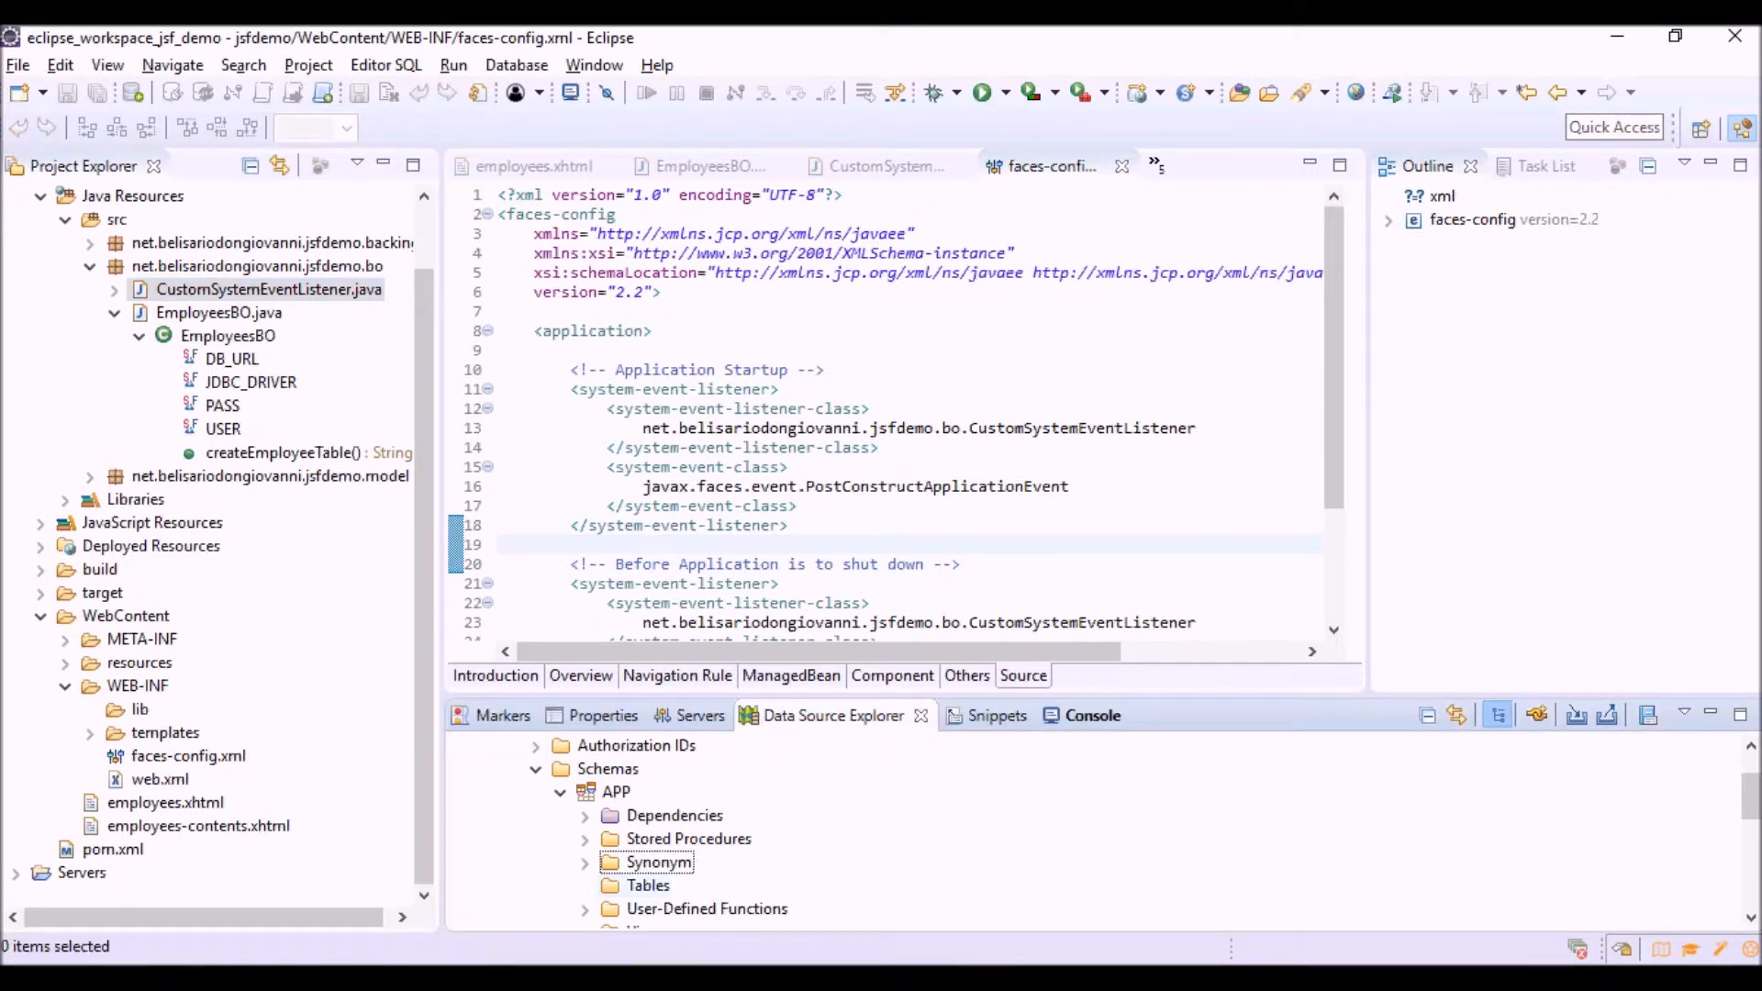
click(647, 886)
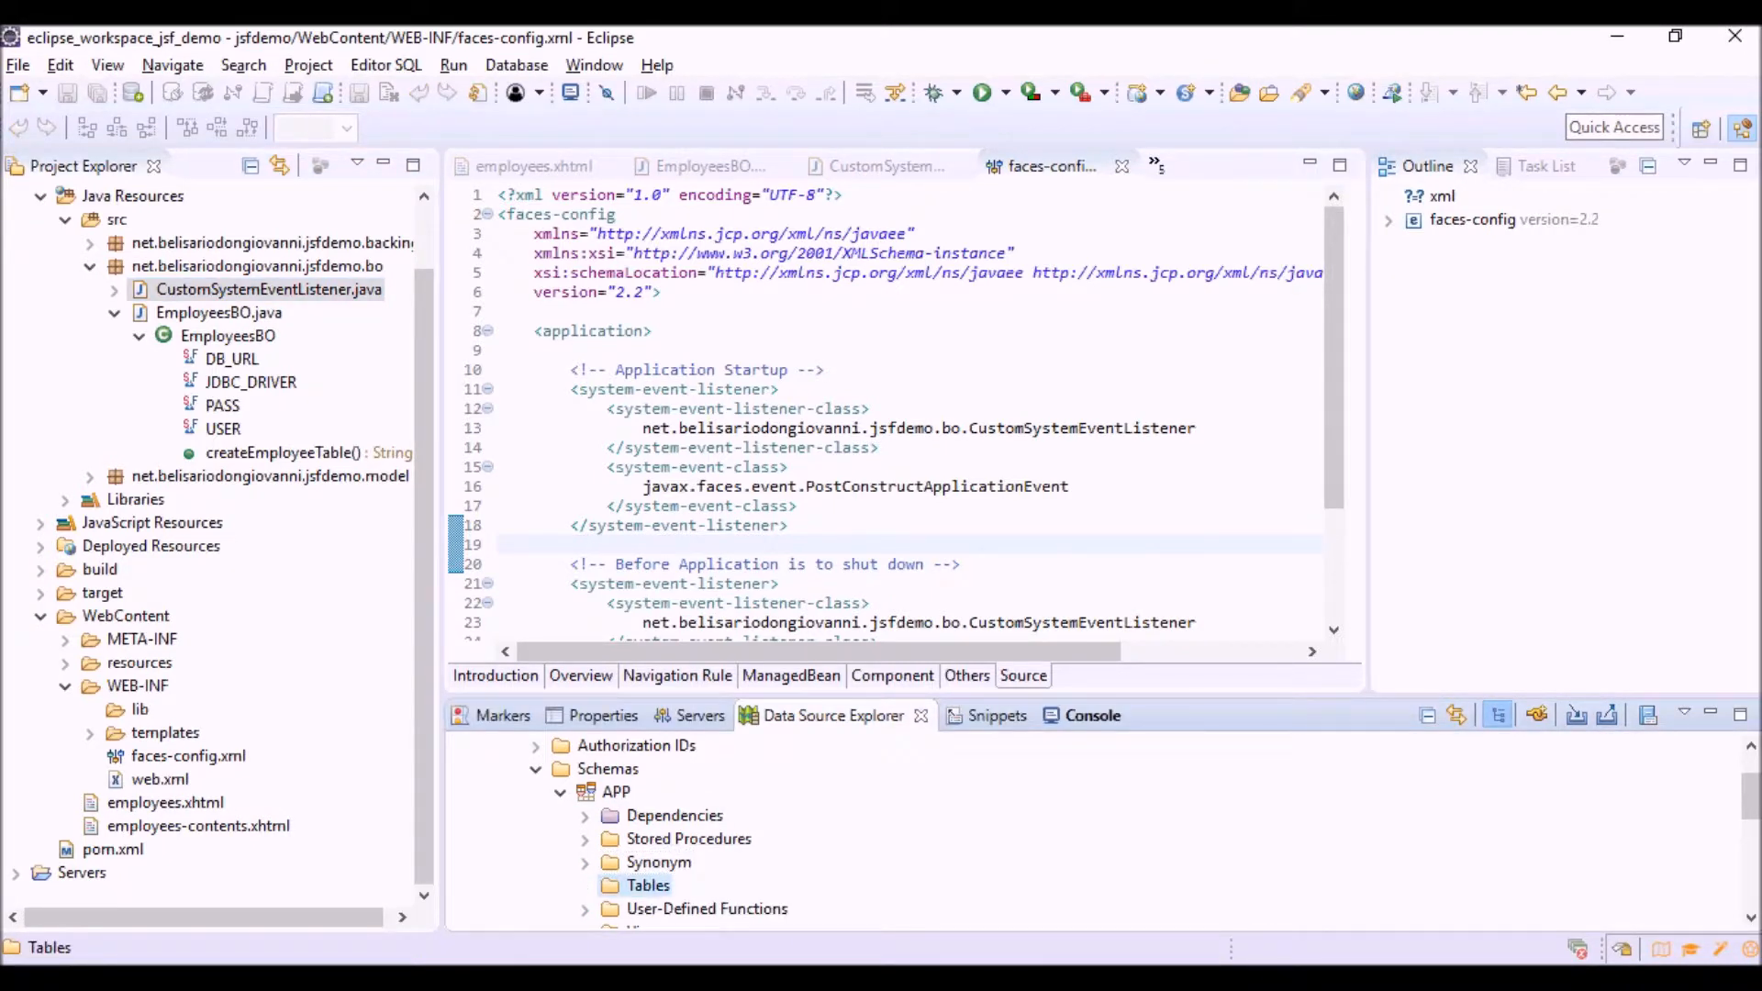
scroll(up, 3)
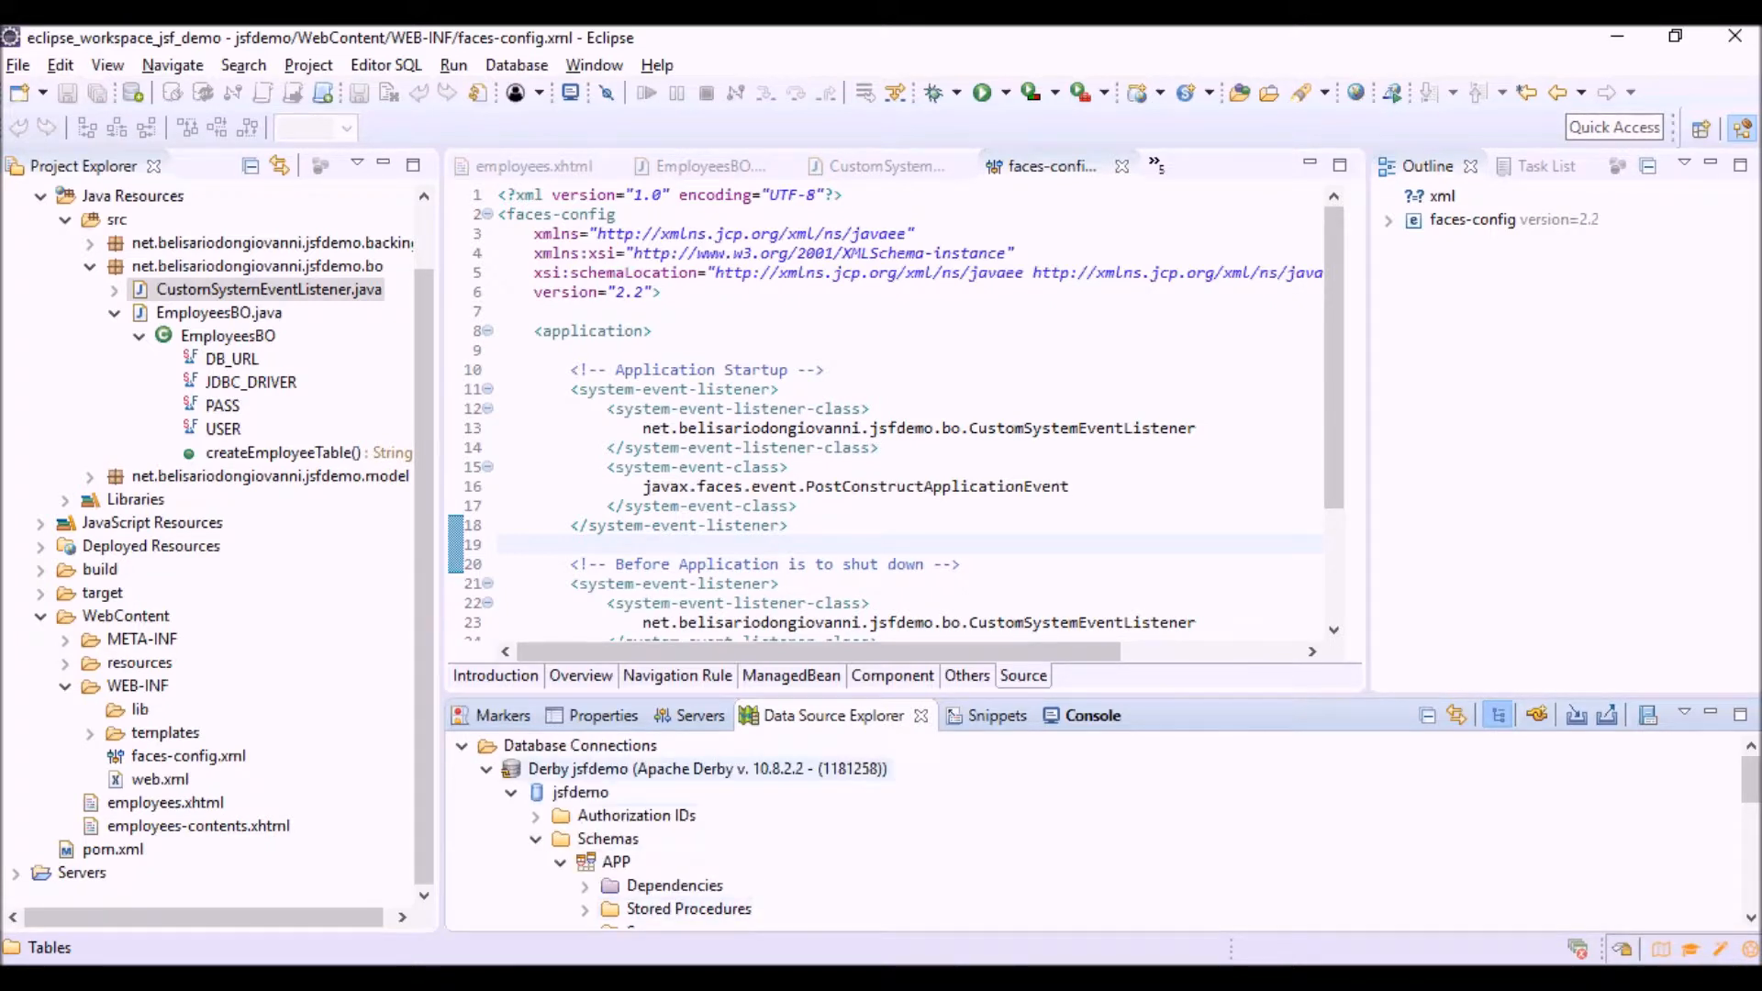
click(706, 769)
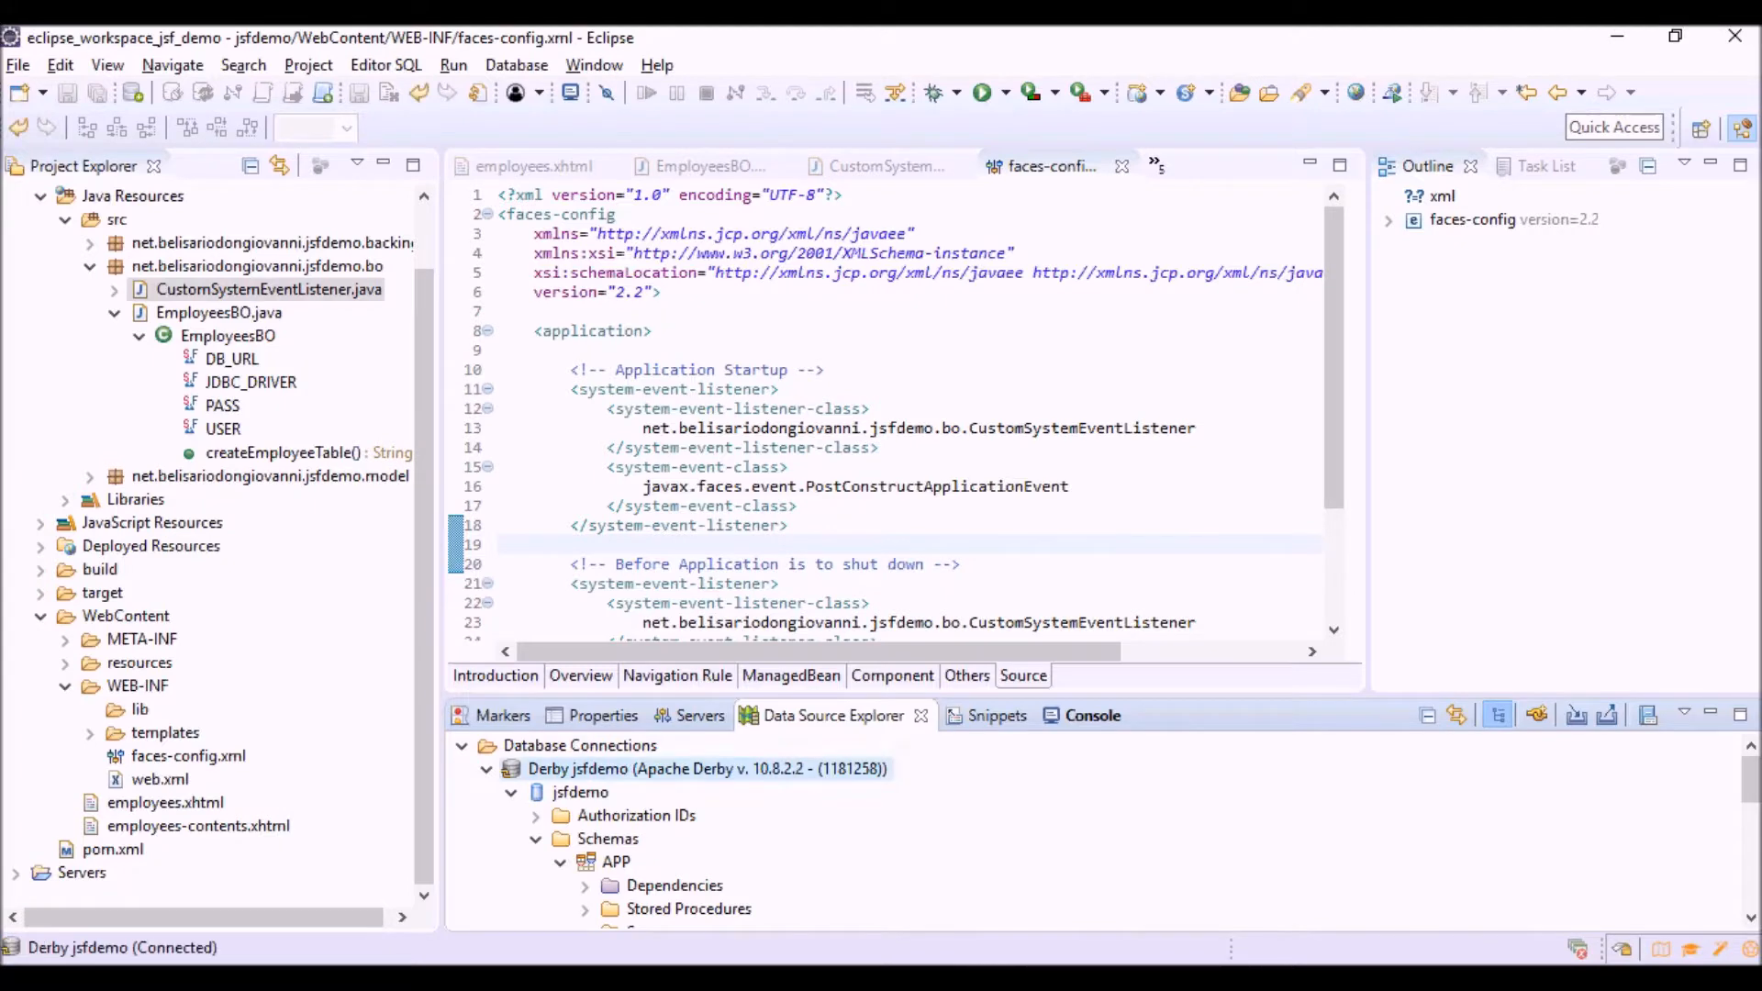
right_click(706, 767)
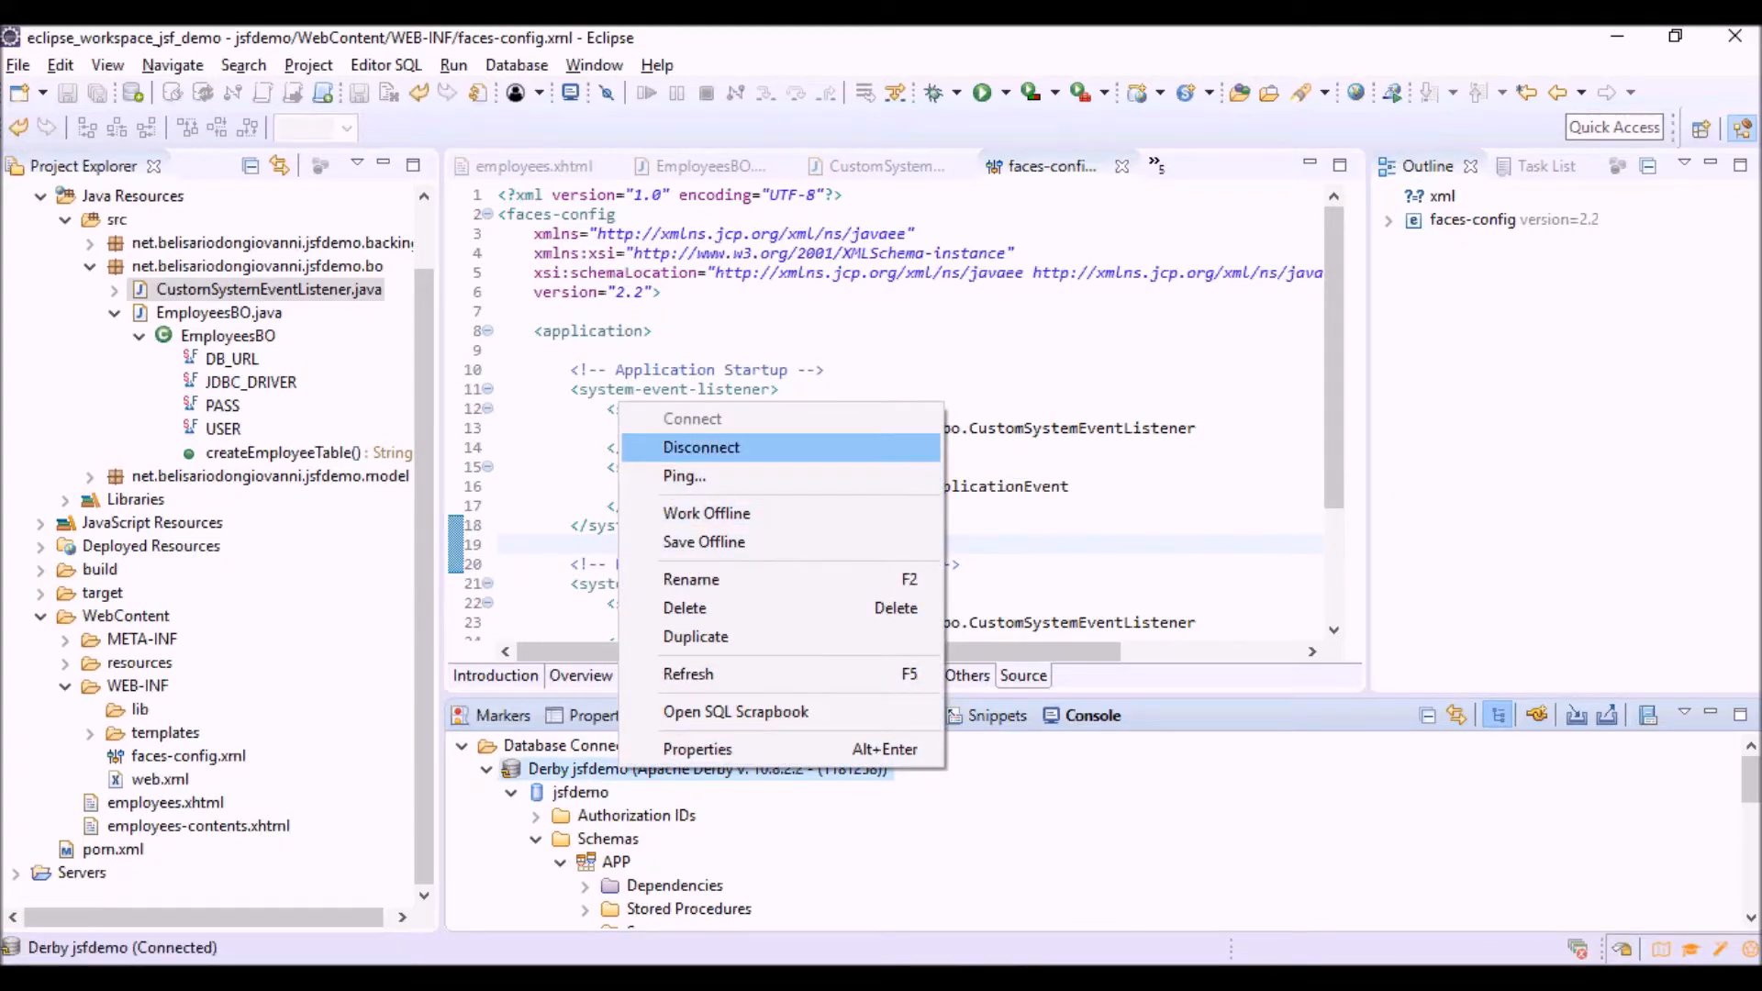
click(700, 447)
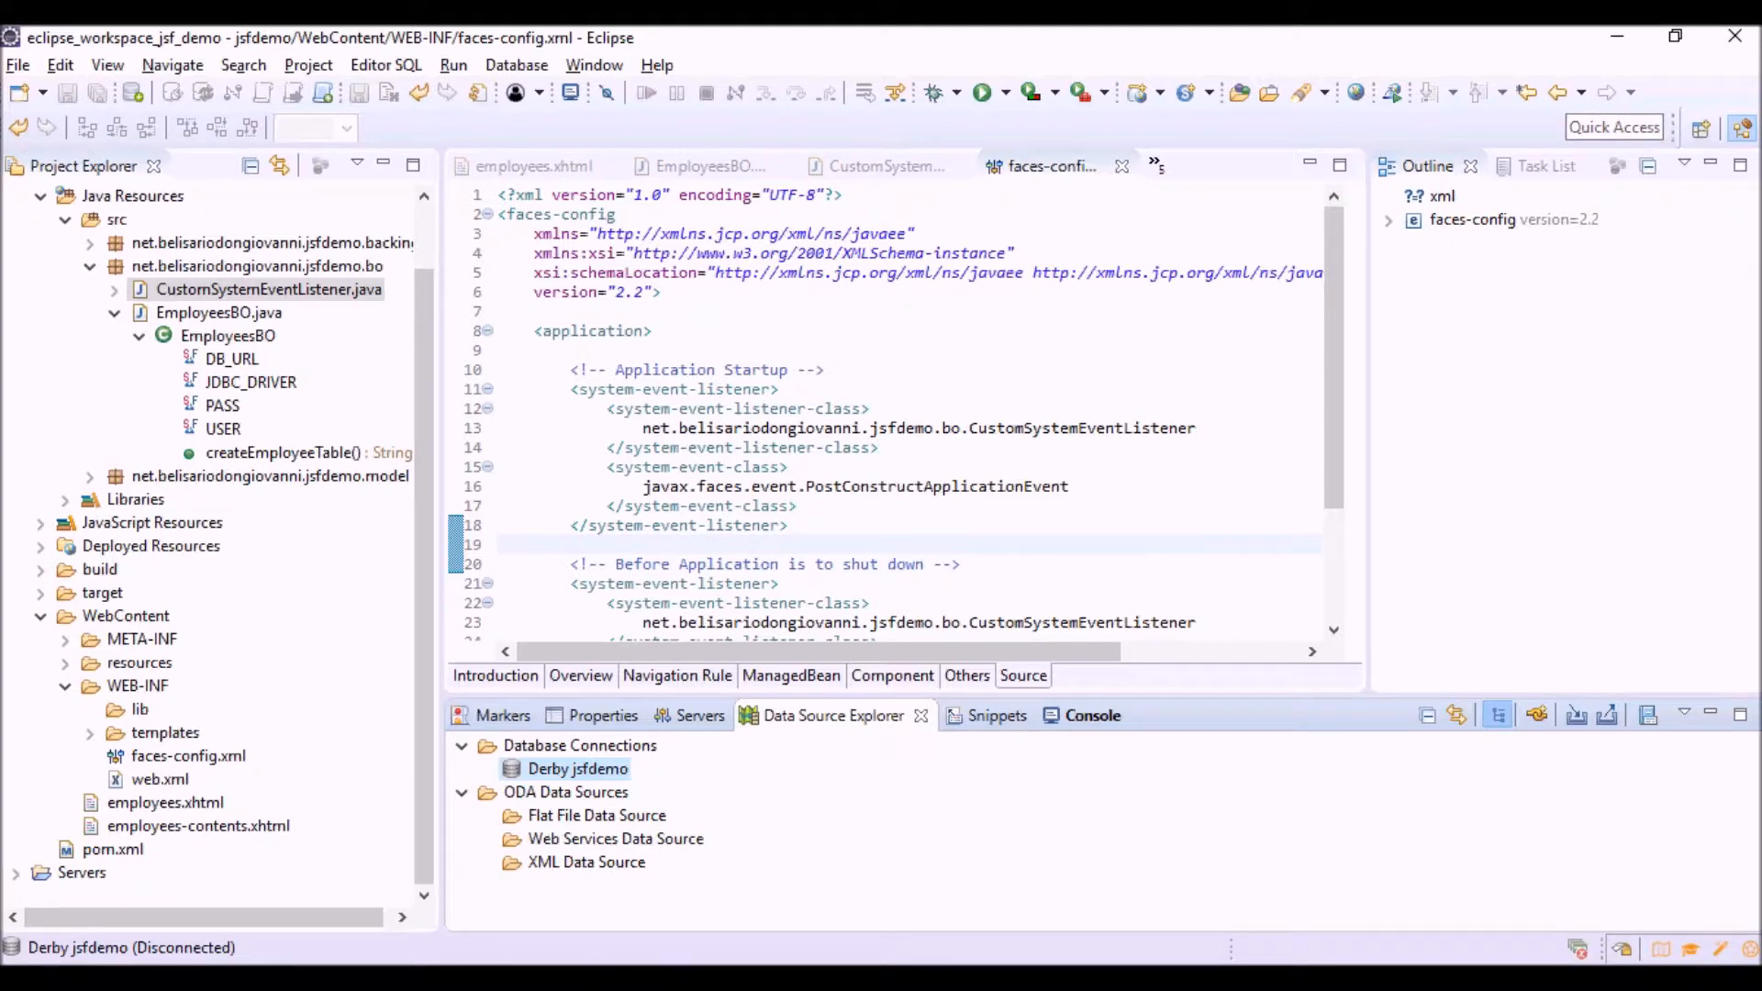
- Run employees.xhtml on the Tomcat v9.0 Server at localhost, showing the empty Employees list
right_click(165, 803)
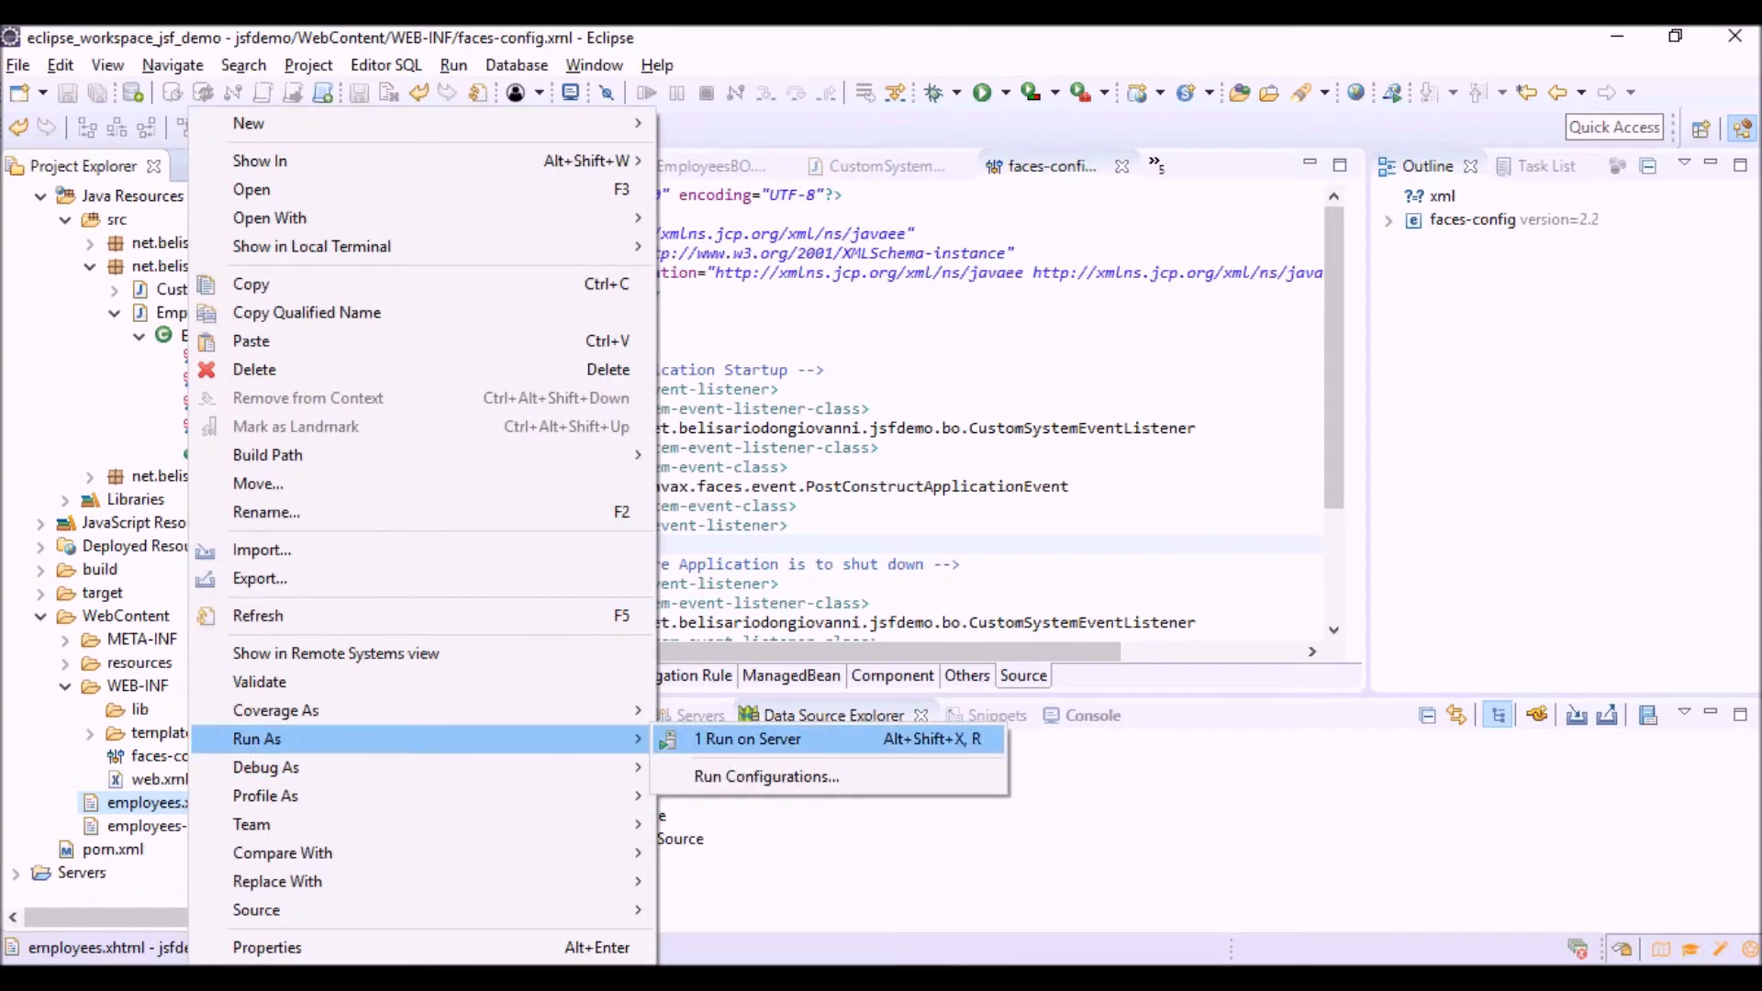
click(746, 737)
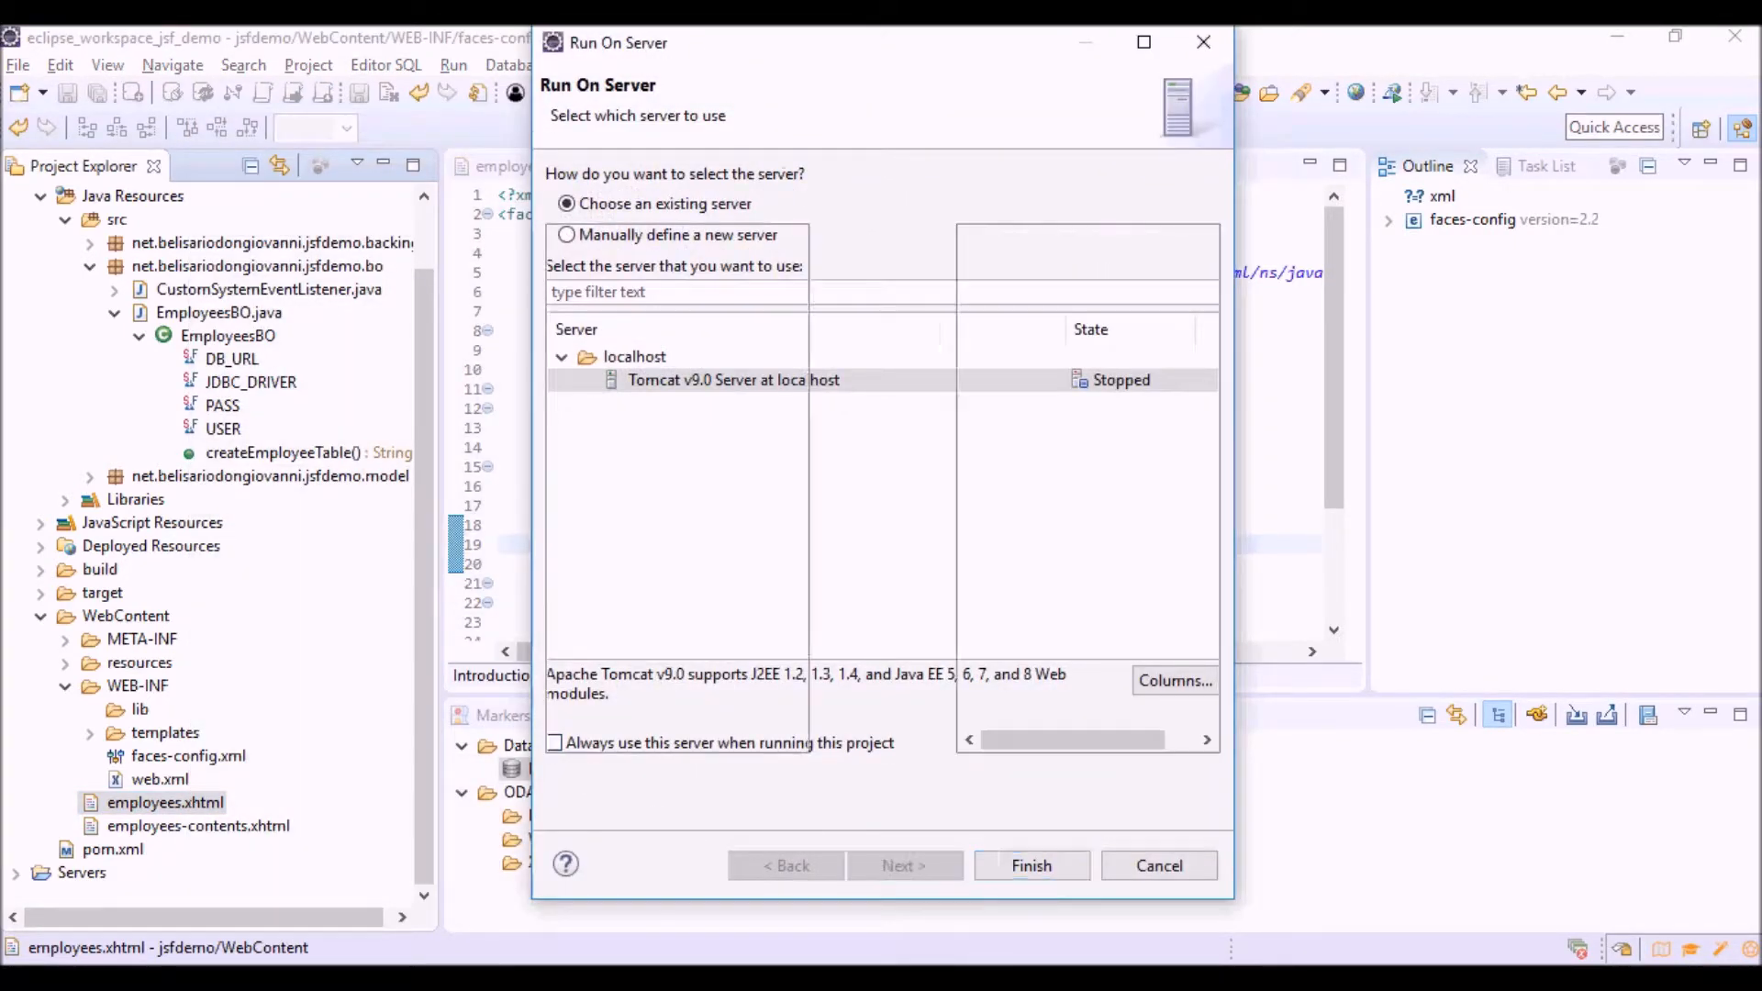
click(1029, 866)
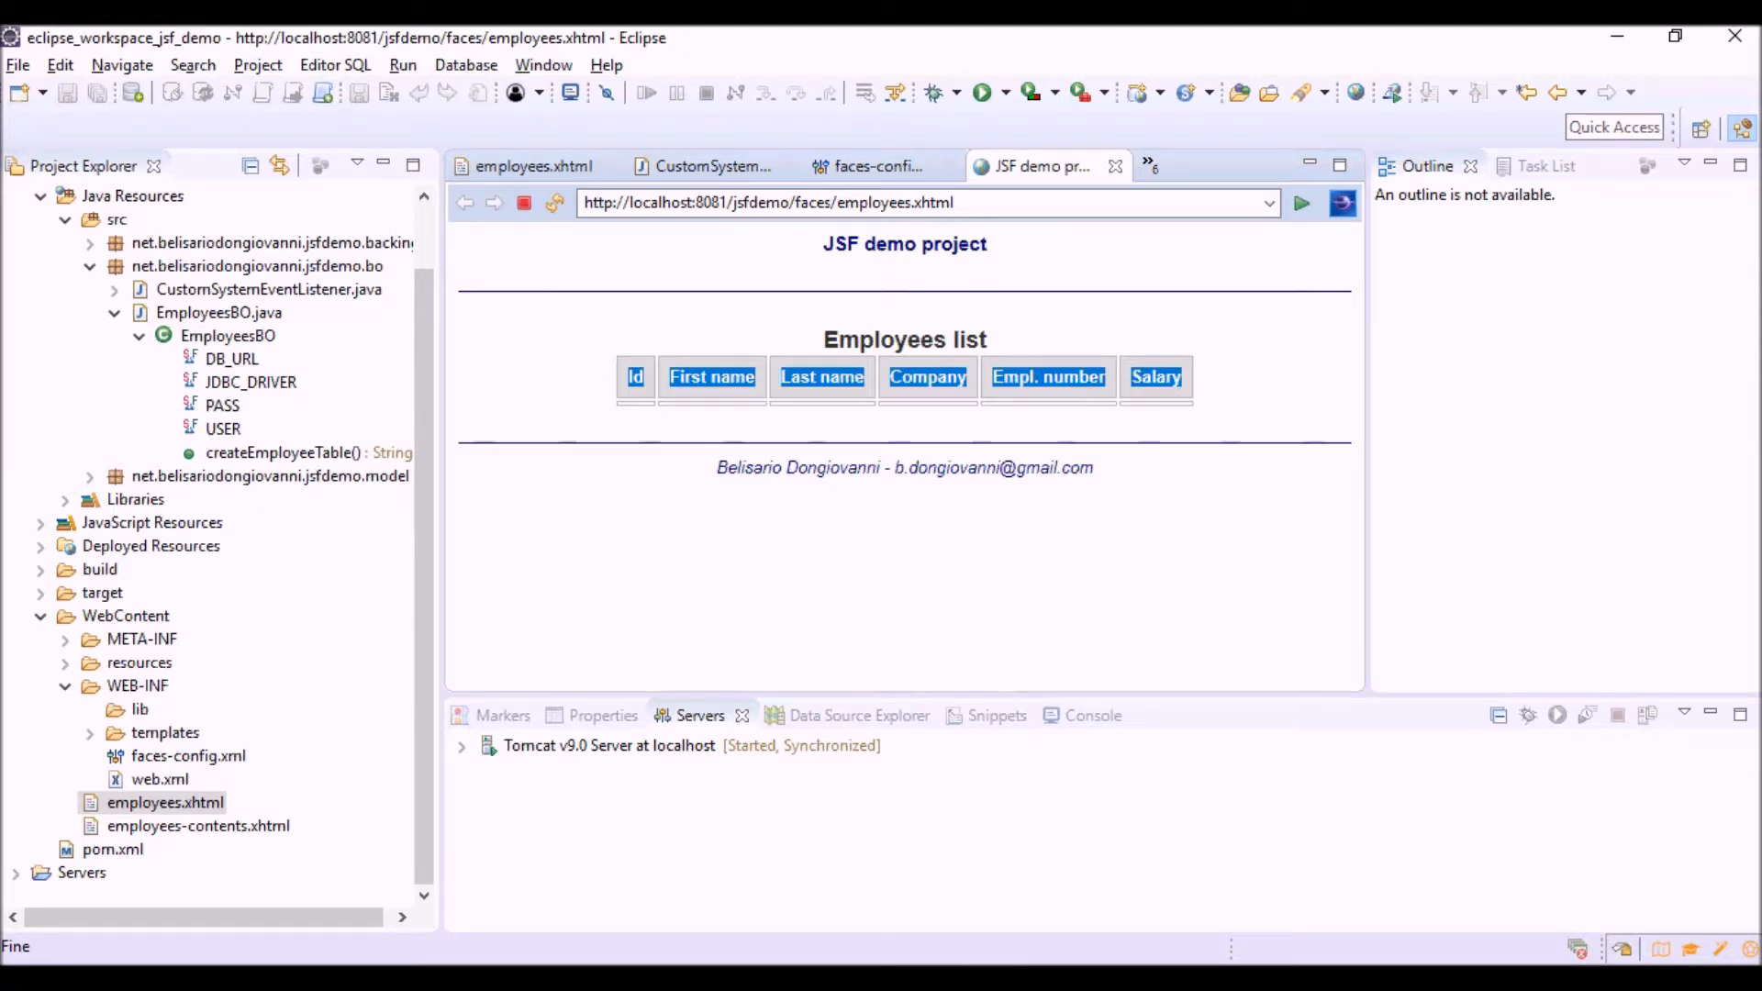
- Attempt connecting to Derby jsfdemo, dismiss the failure message, and stop the Tomcat v9.0 server
click(833, 716)
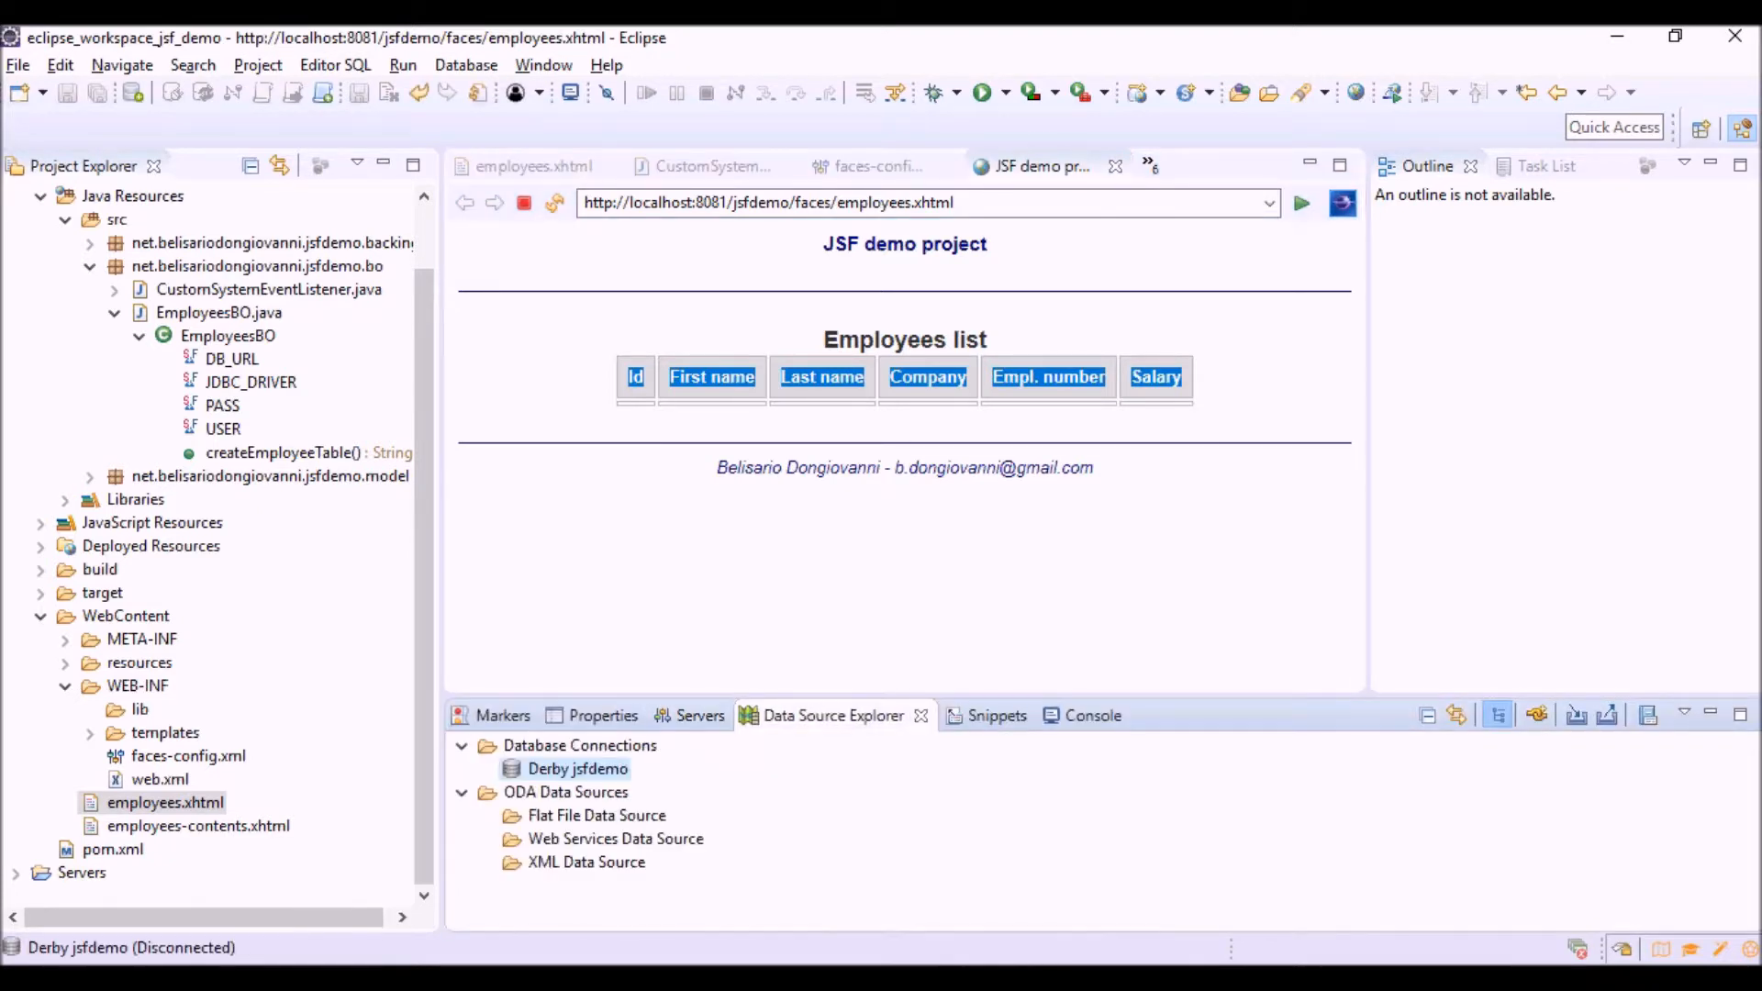
double_click(576, 767)
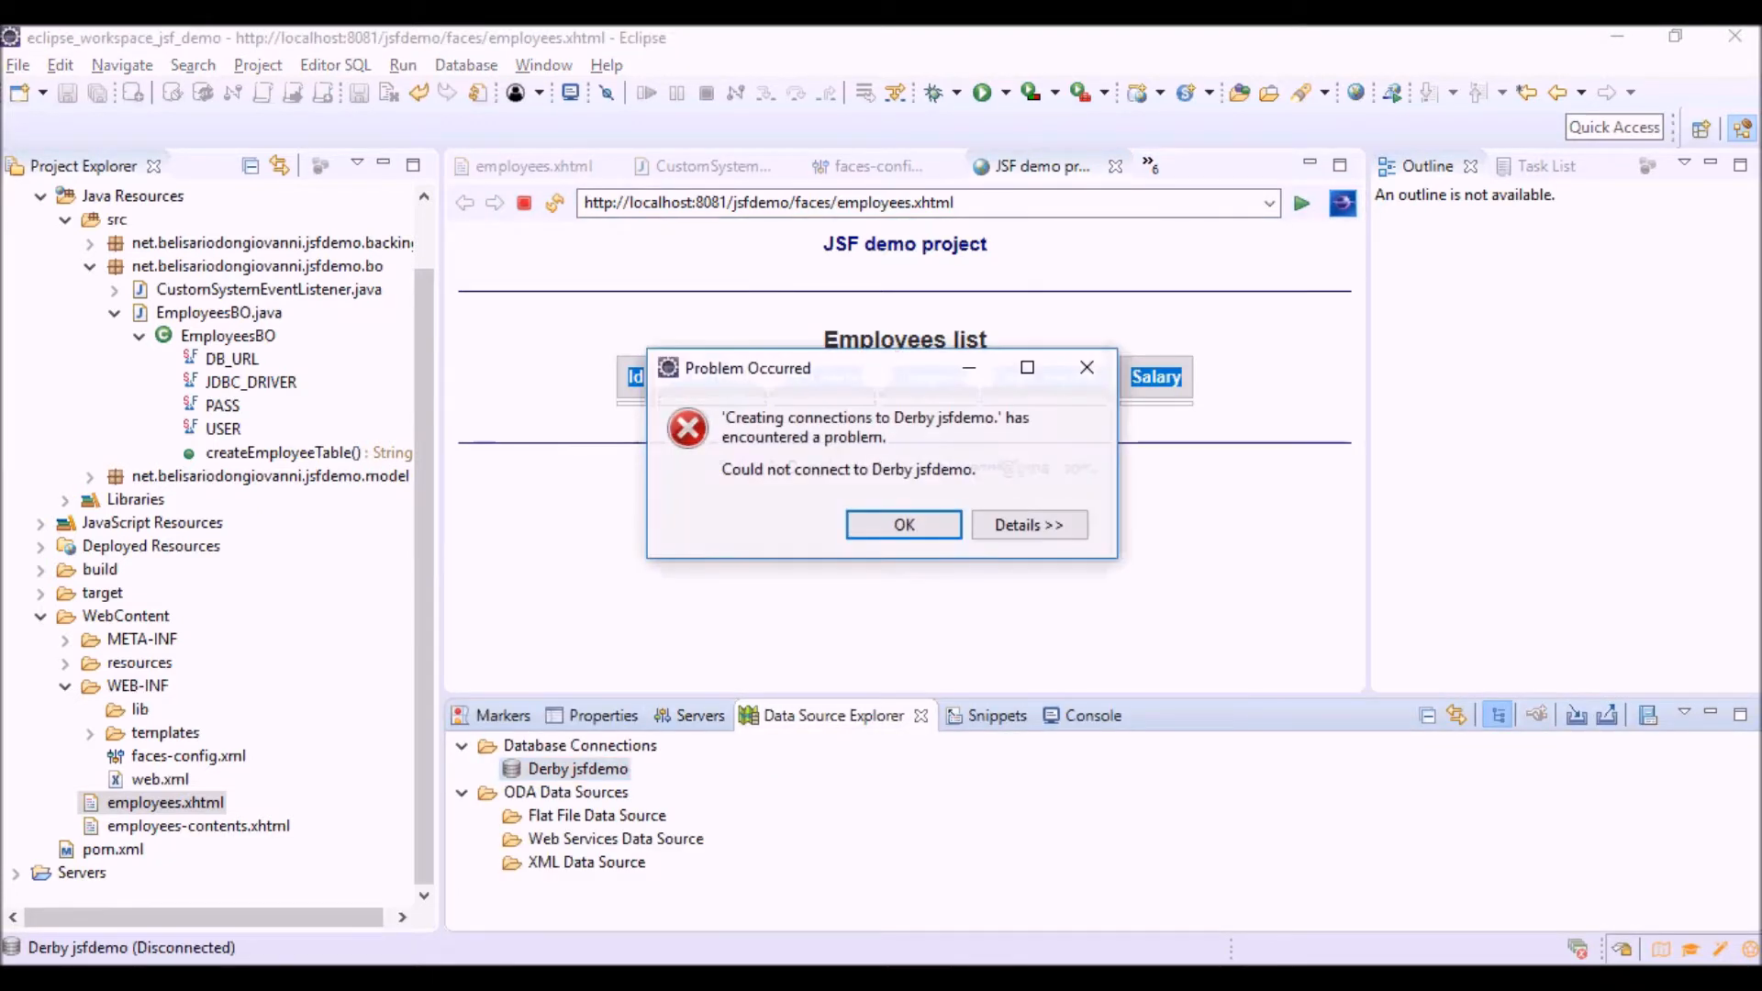
mouse_move(1086, 367)
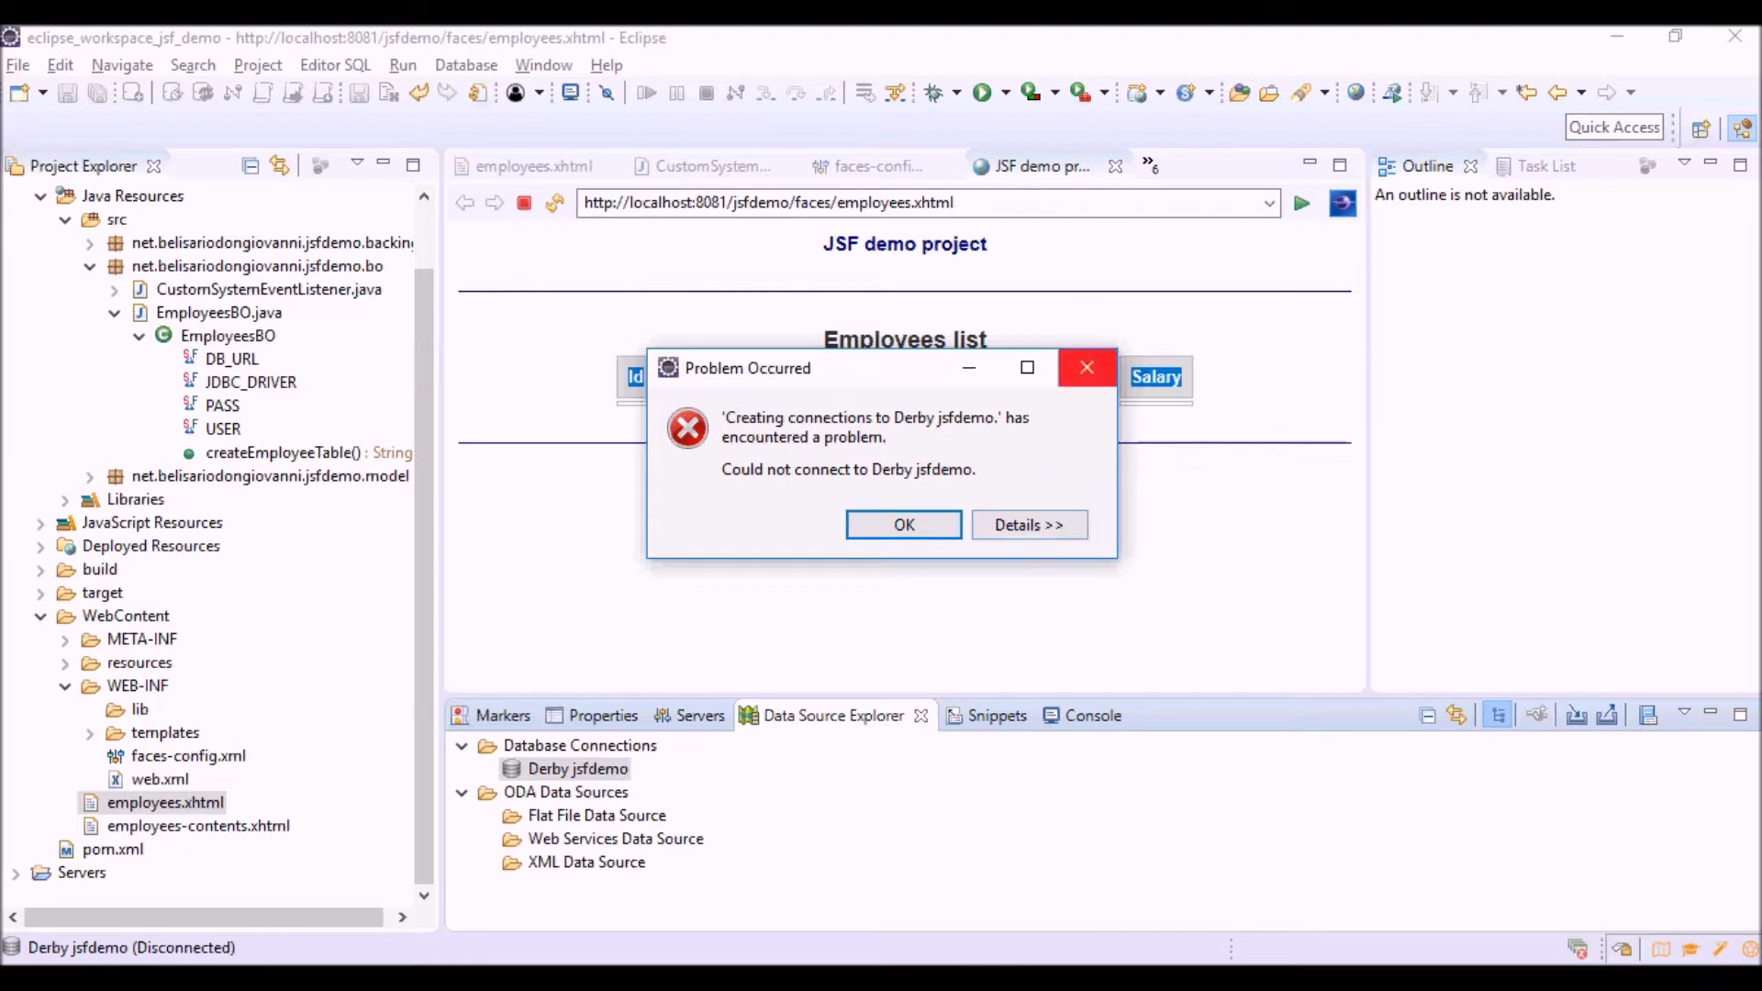
click(902, 525)
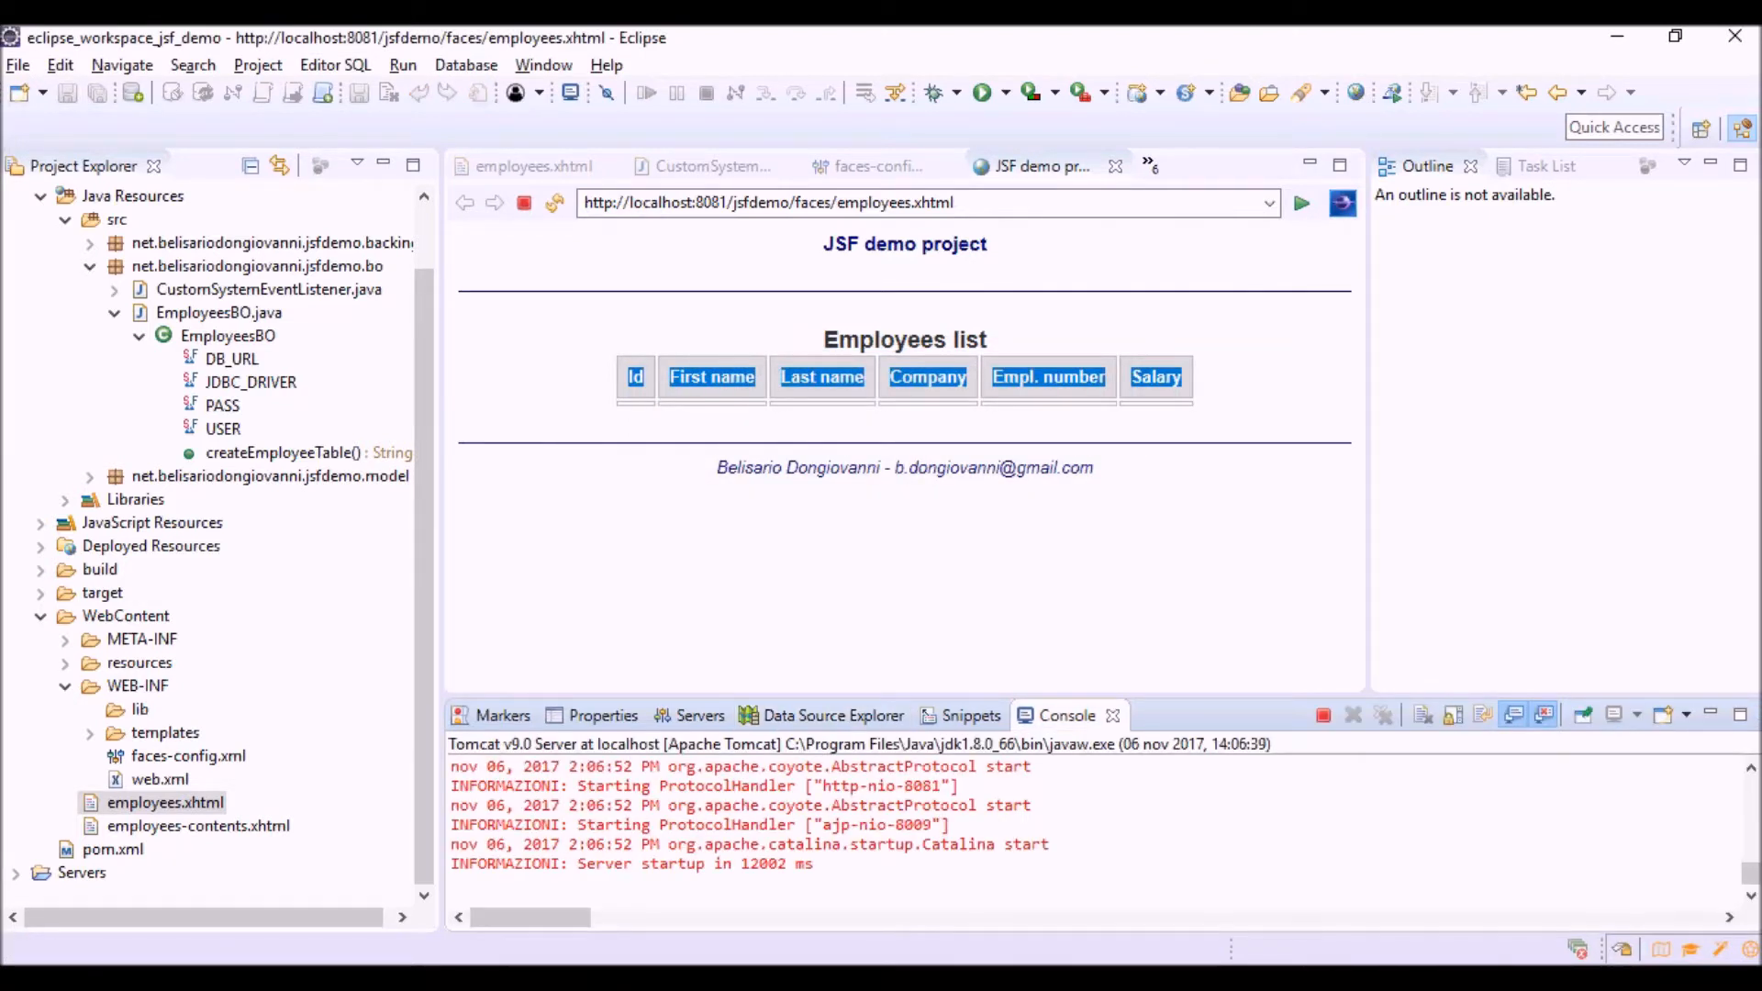
click(697, 715)
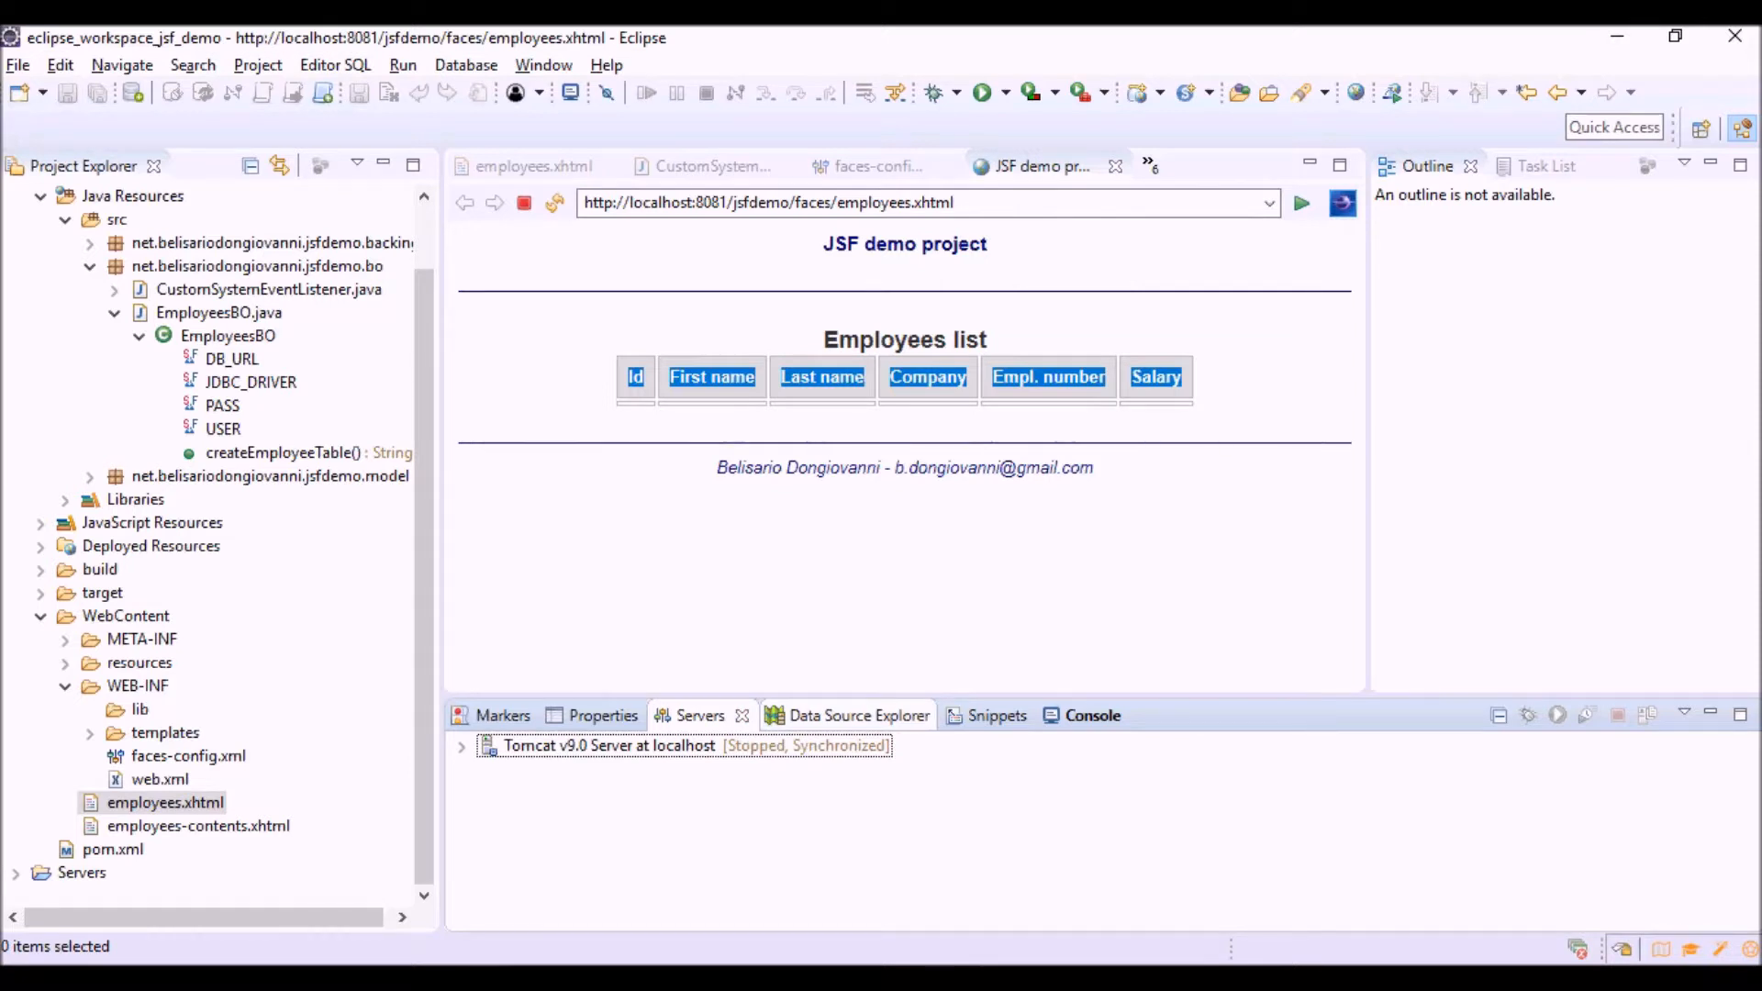
- Connect Derby jsfdemo and expand APP > Tables > EMPLOYEES to list its columns (ID, FIRST_NAME, LAST_NAME, COMPANY, EMPL_NUMBER, SALARY)
click(834, 716)
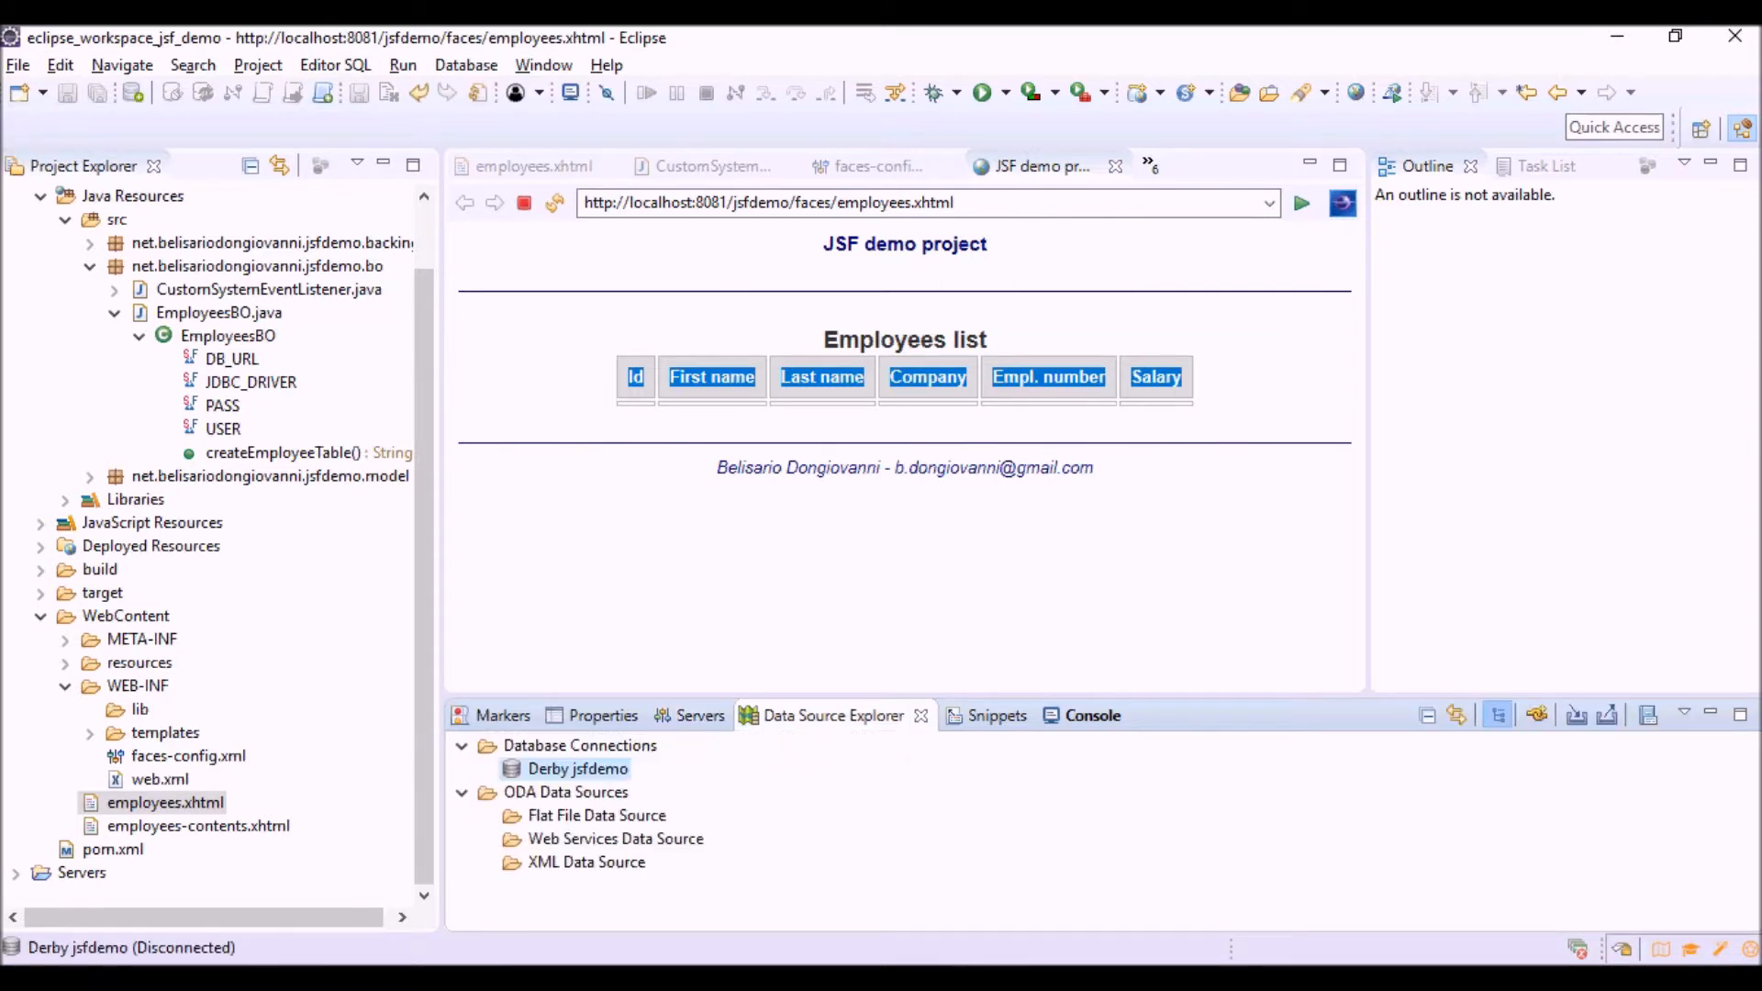
double_click(576, 769)
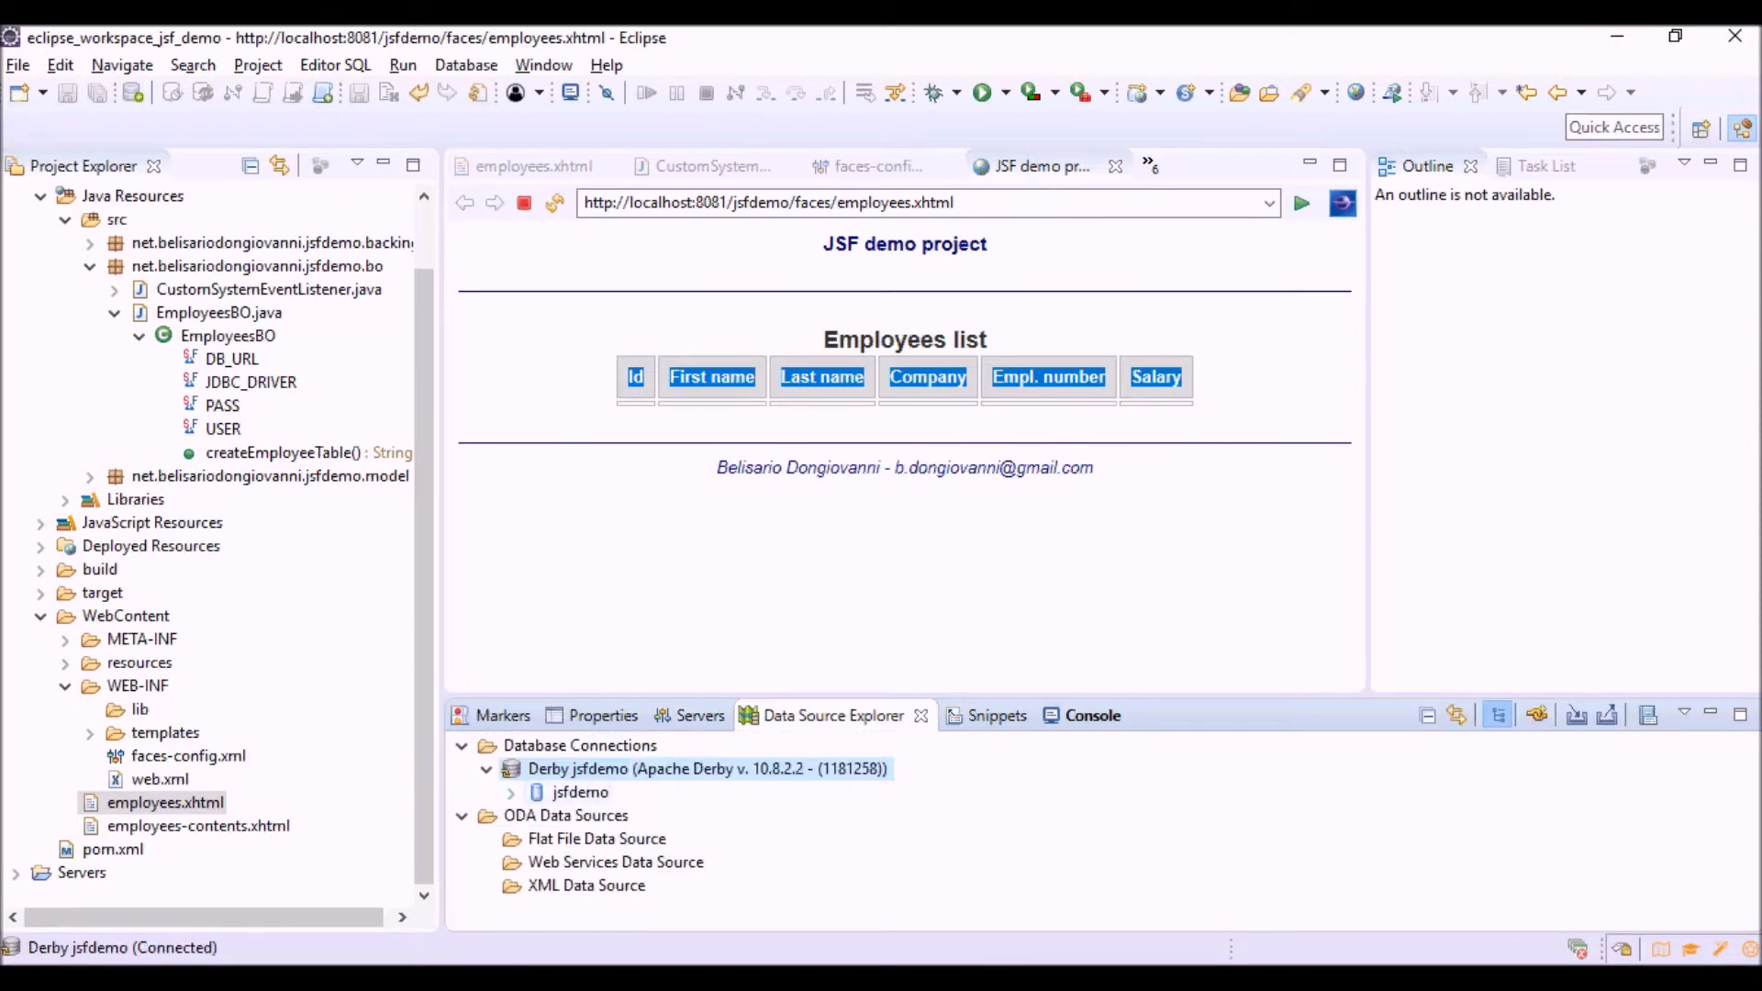
click(510, 792)
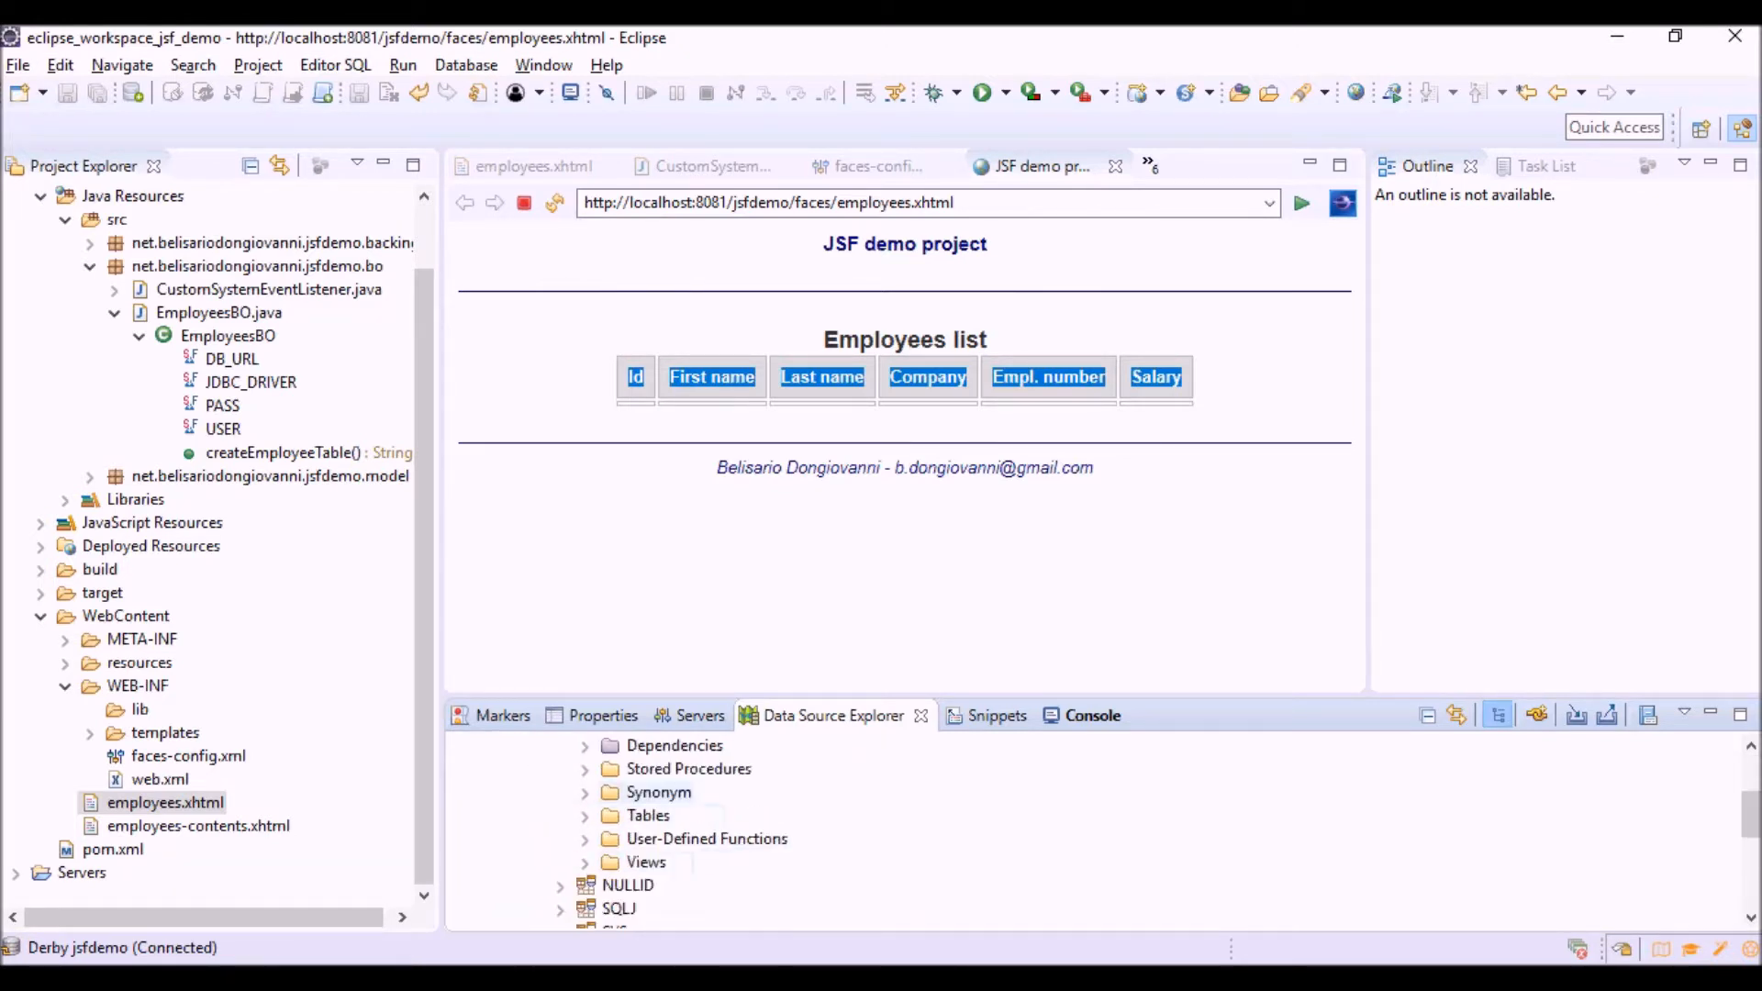
click(584, 815)
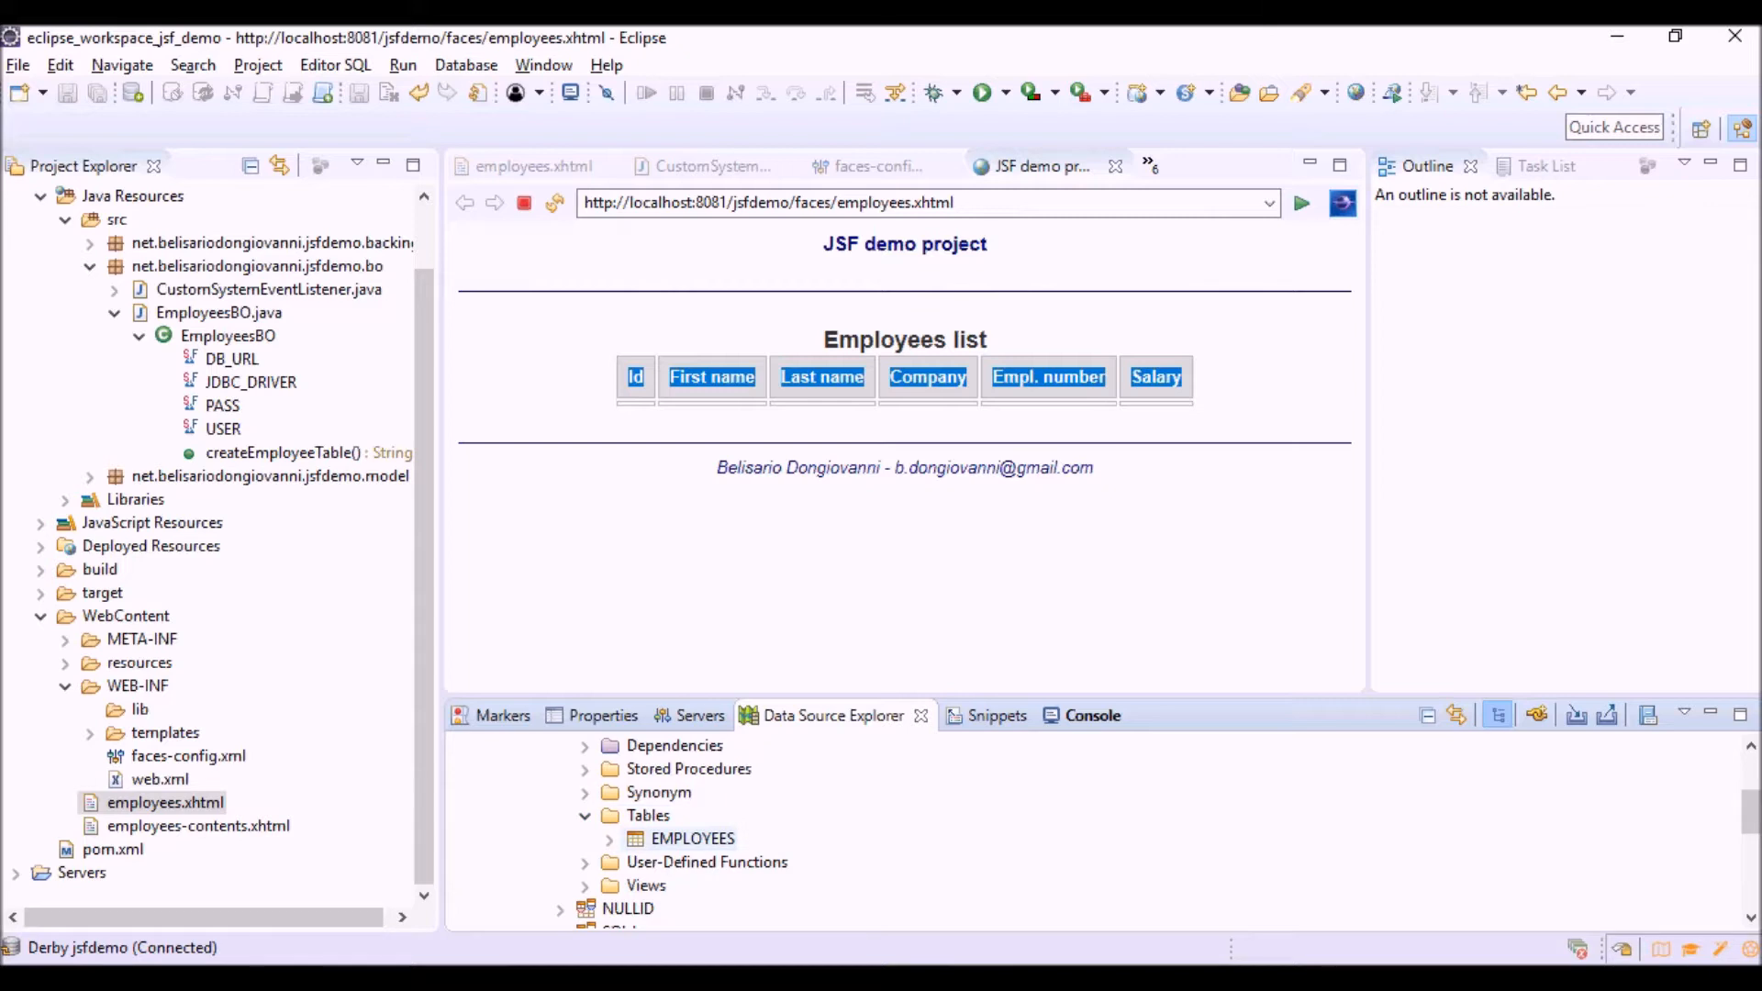
click(609, 838)
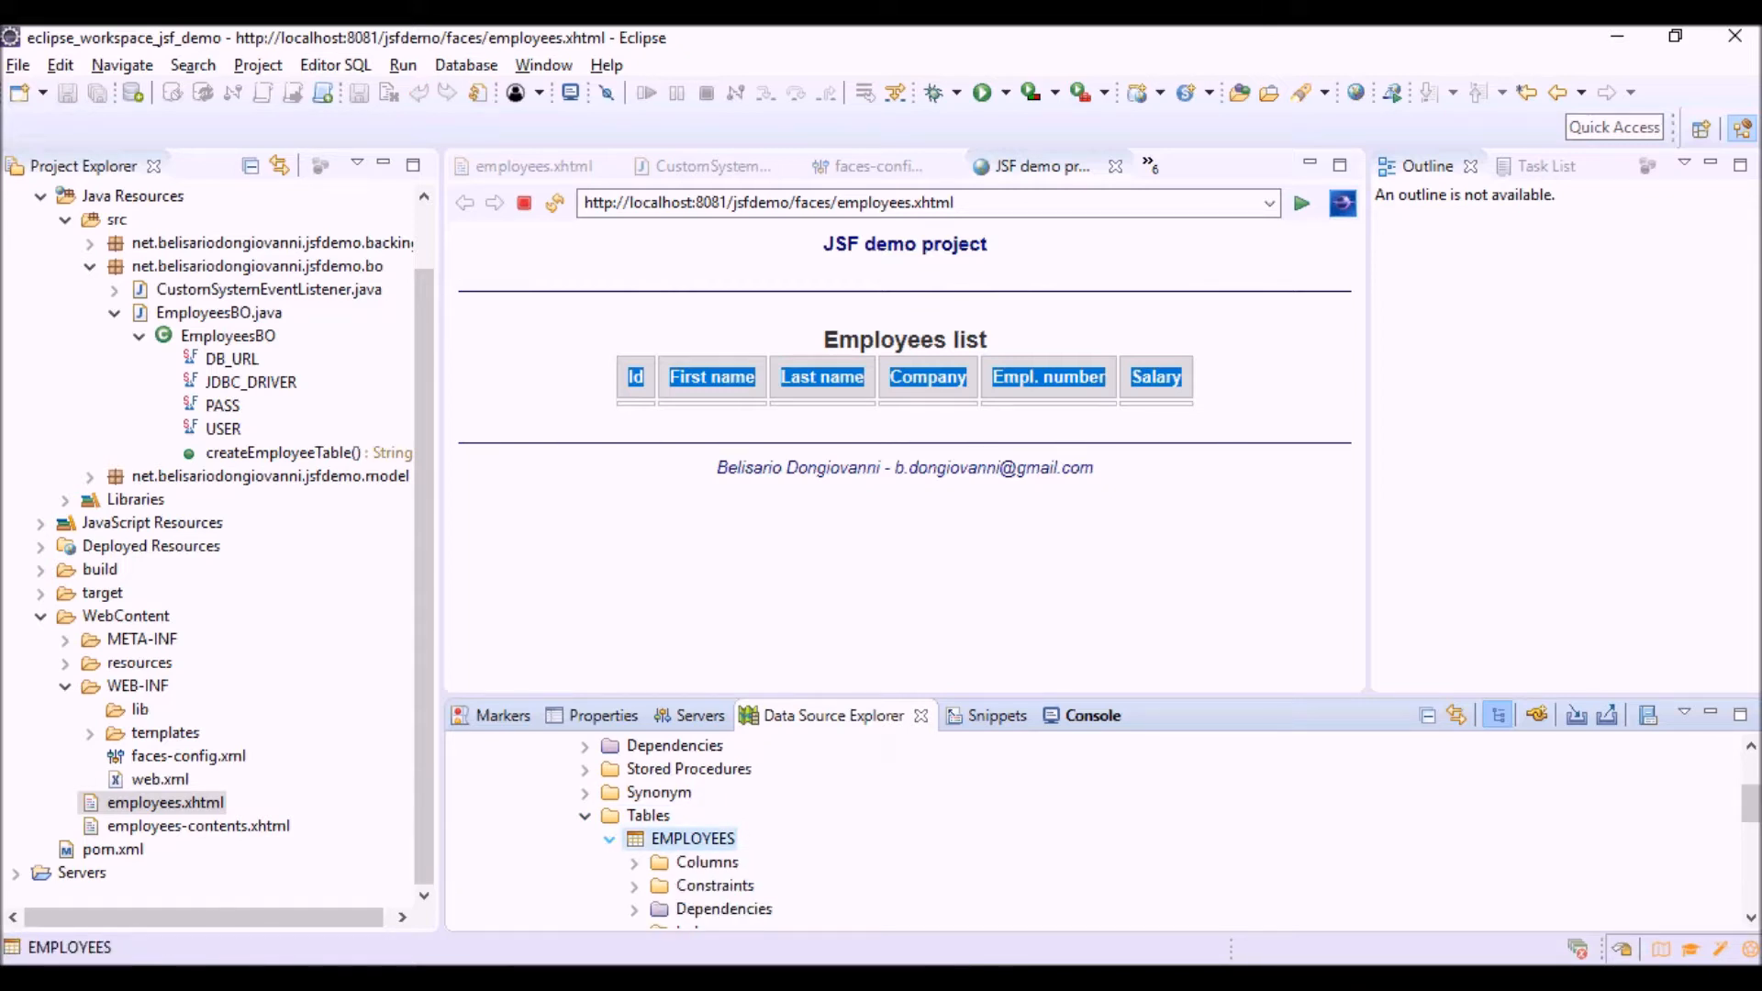
click(634, 862)
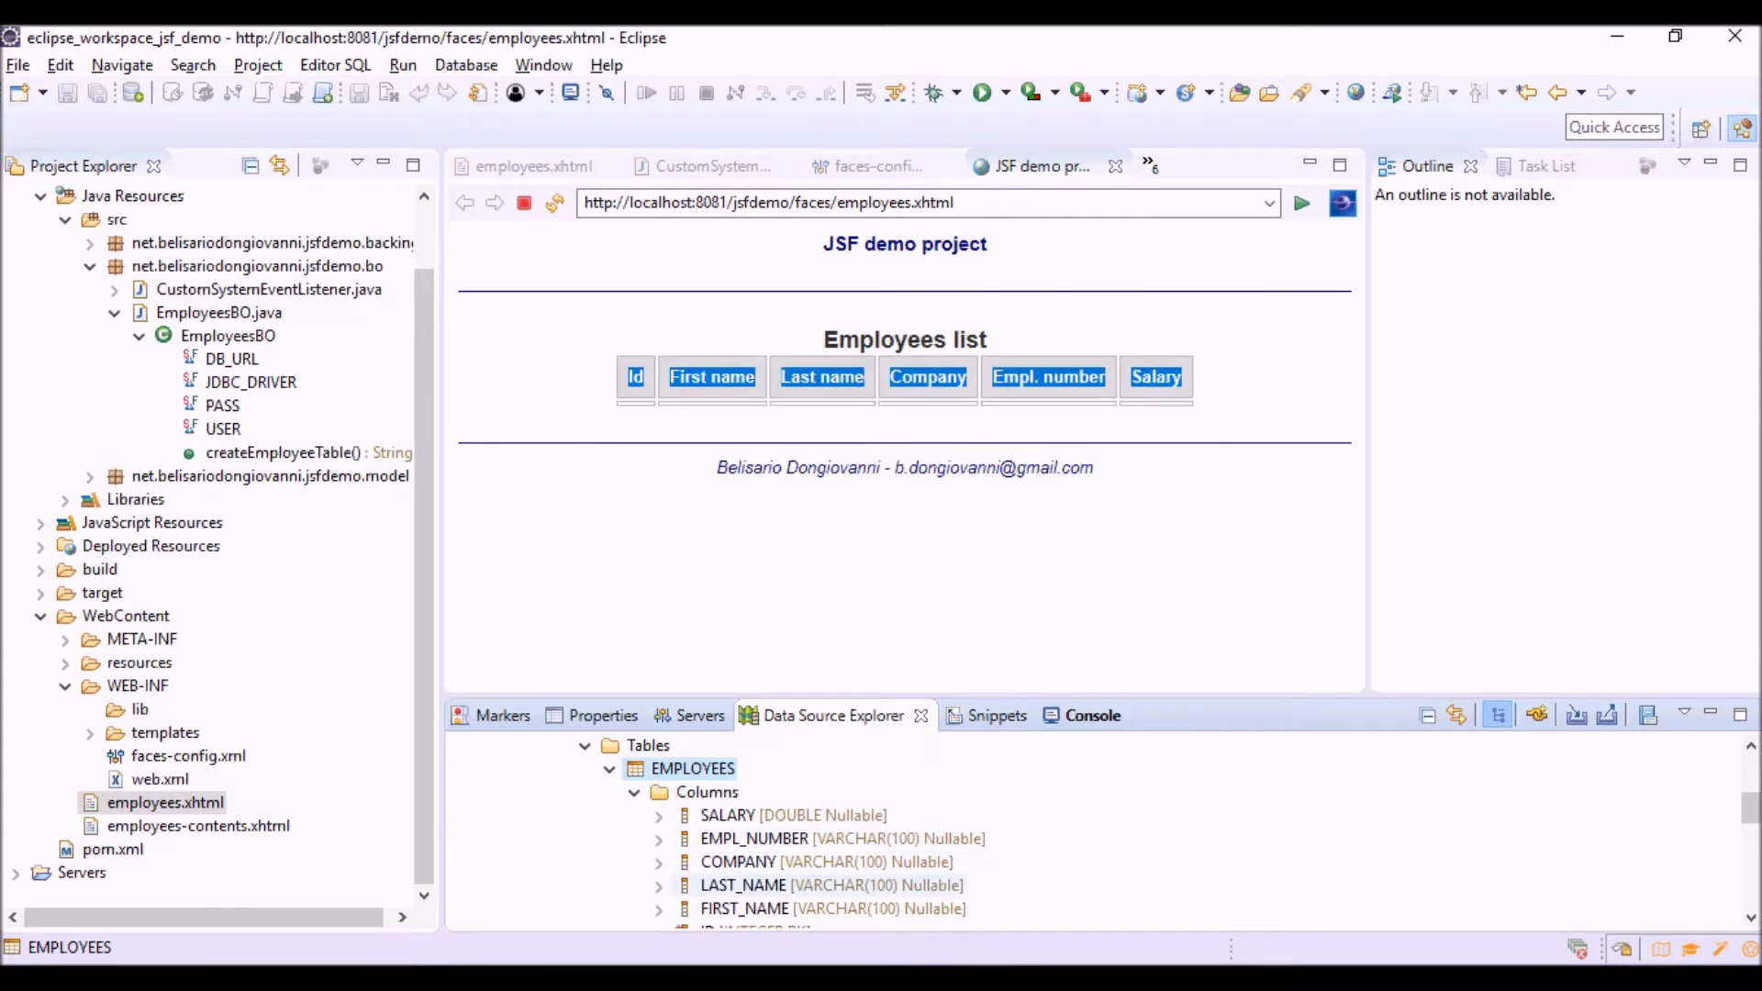
scroll(down, 3)
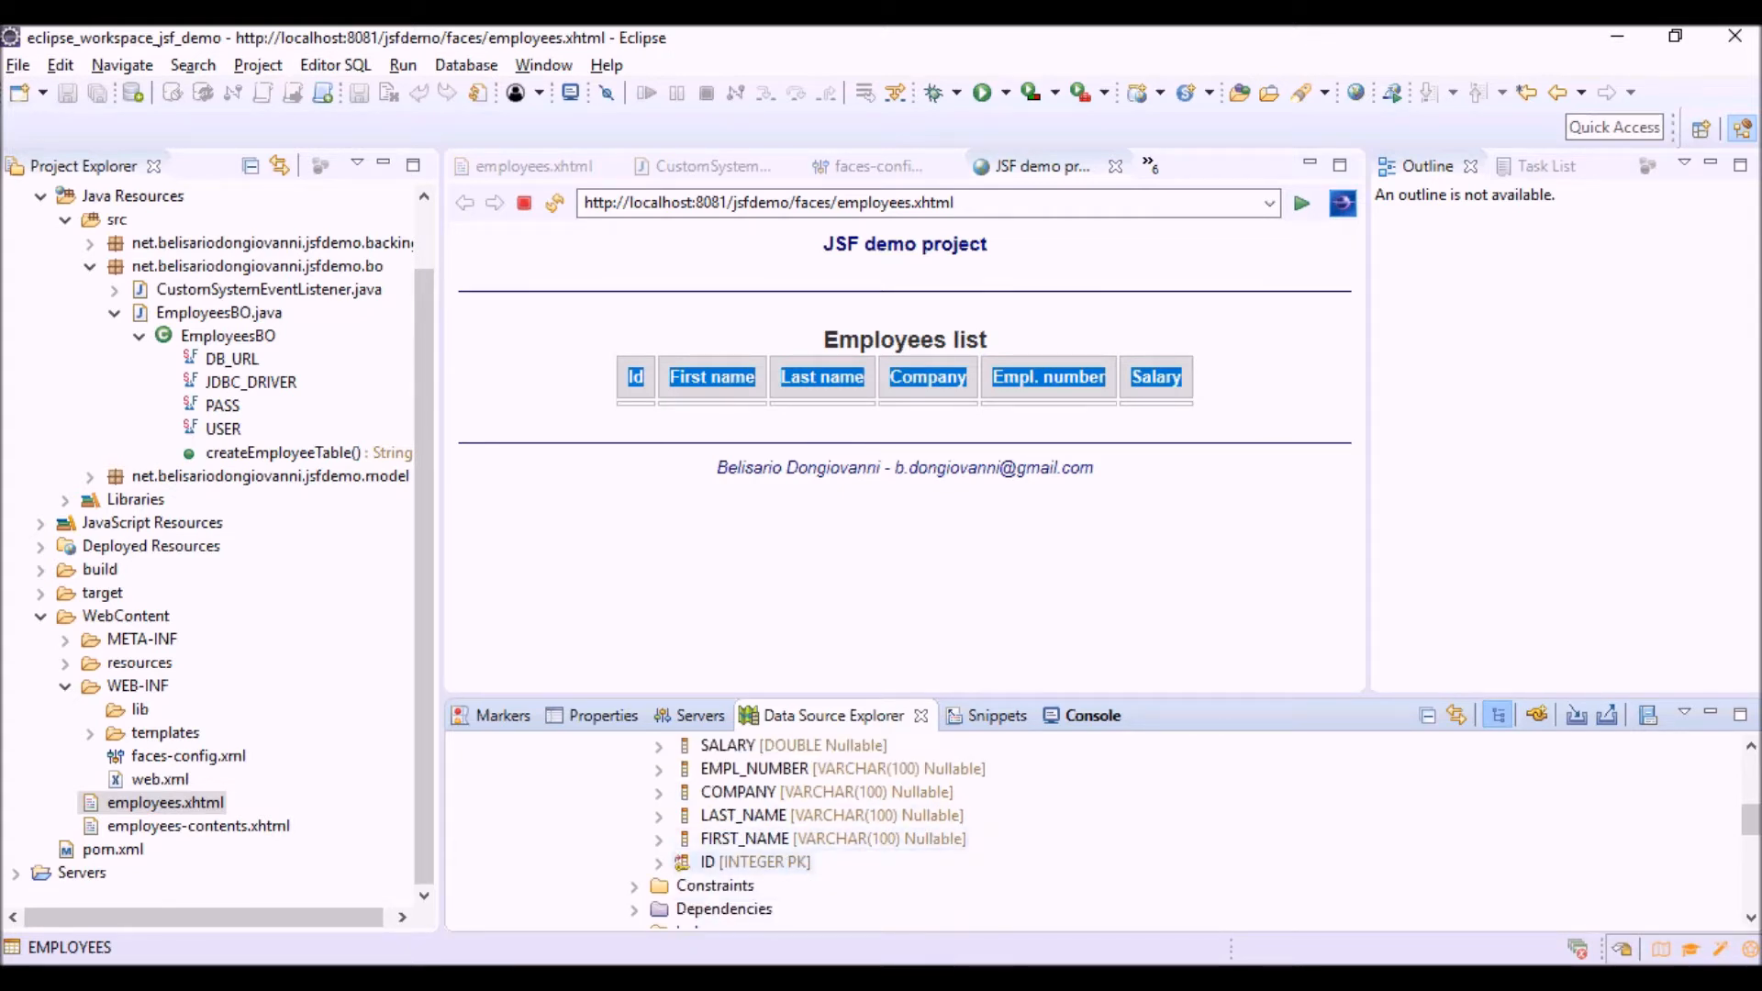